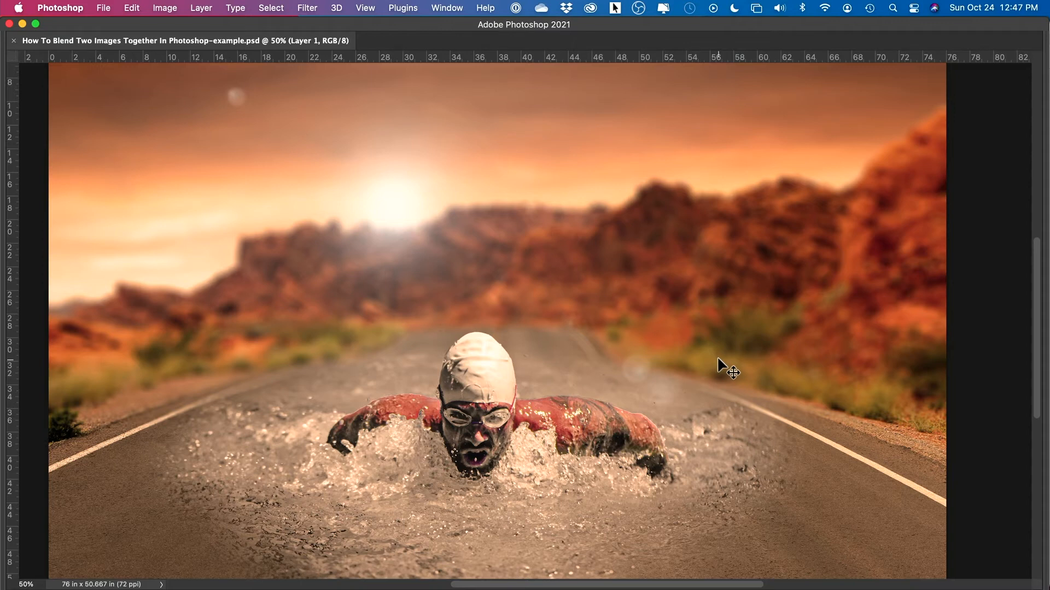
pyautogui.moveTo(601, 393)
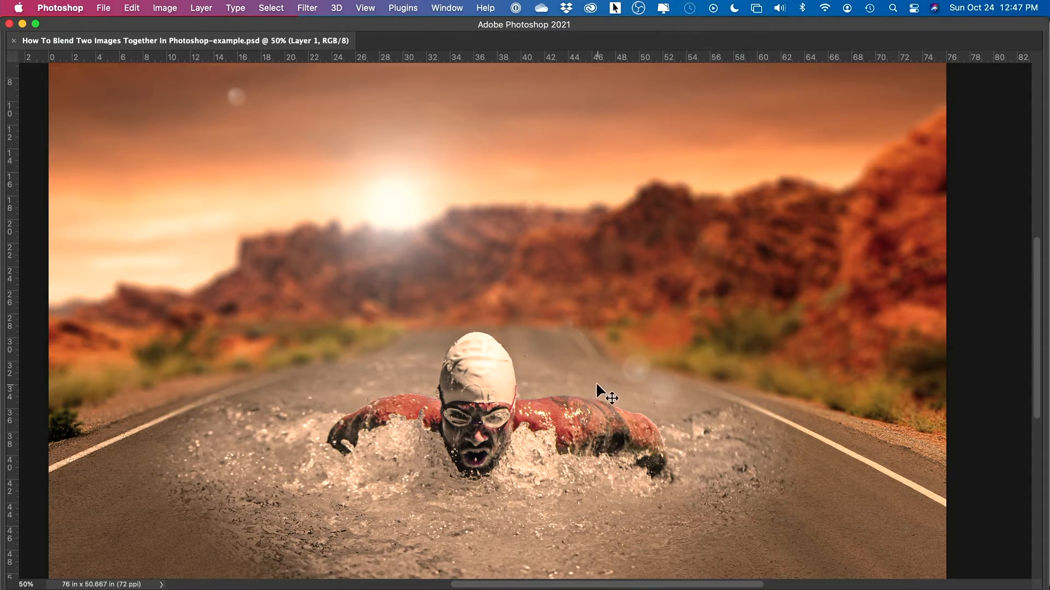
pyautogui.moveTo(827, 422)
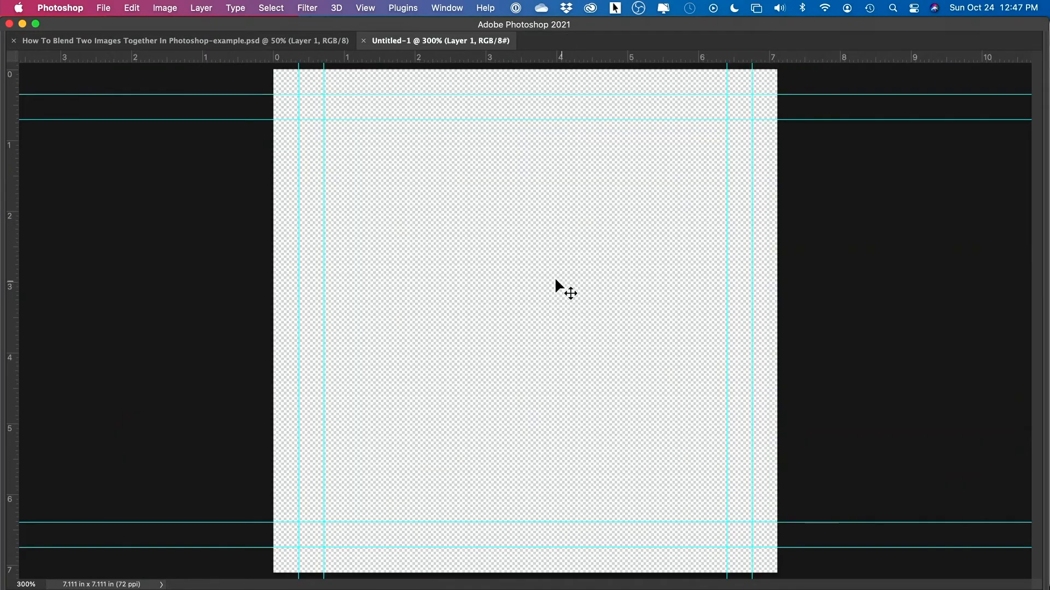
pyautogui.moveTo(109, 16)
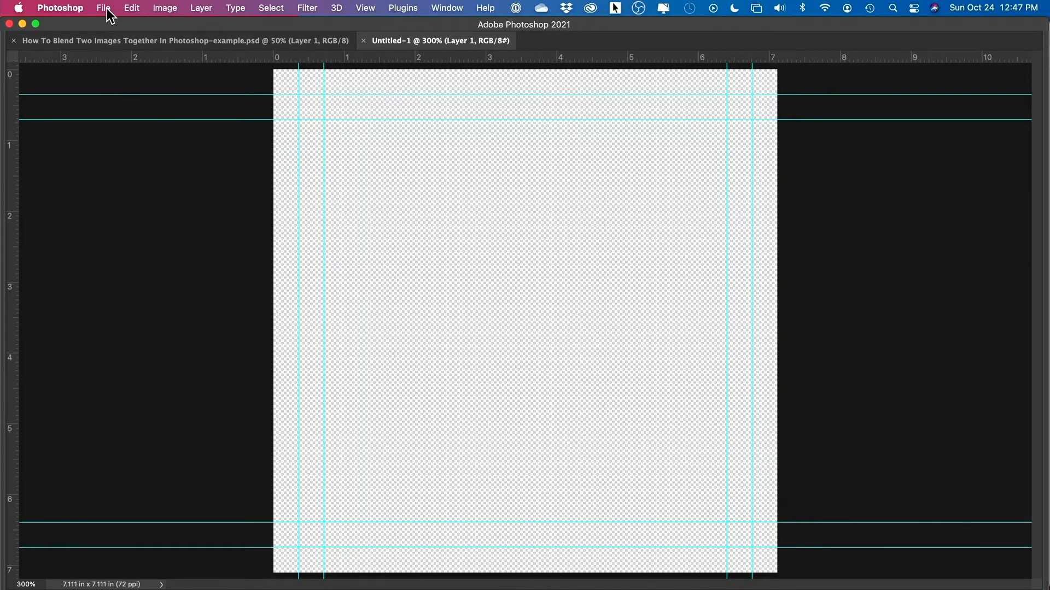
# Open pexels-pixabay-163848.jpg, the desert road photo, from Downloads as its own document
pyautogui.click(102, 7)
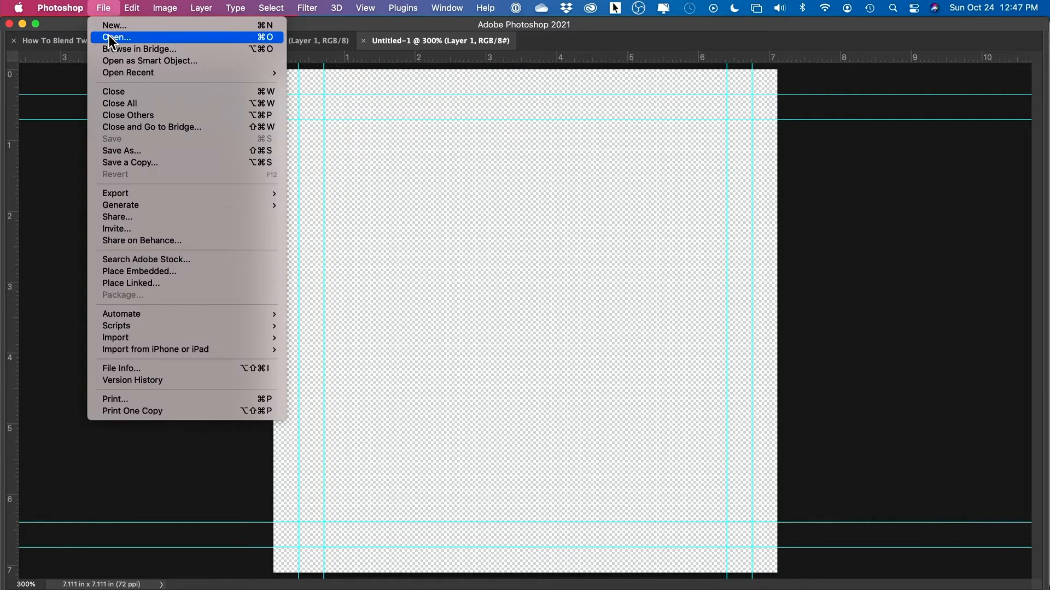
pyautogui.click(115, 37)
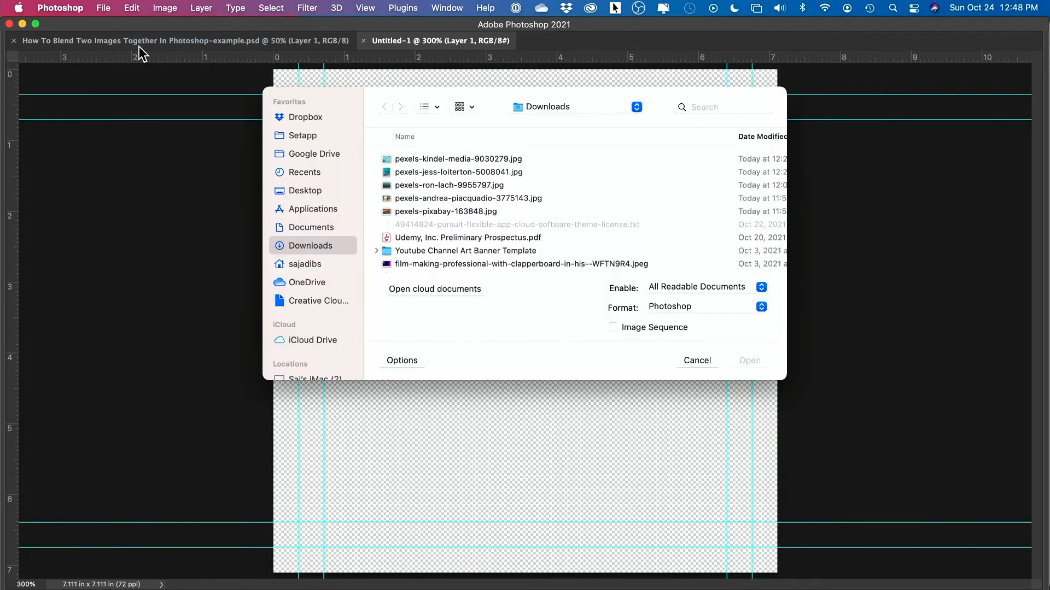
pyautogui.click(445, 211)
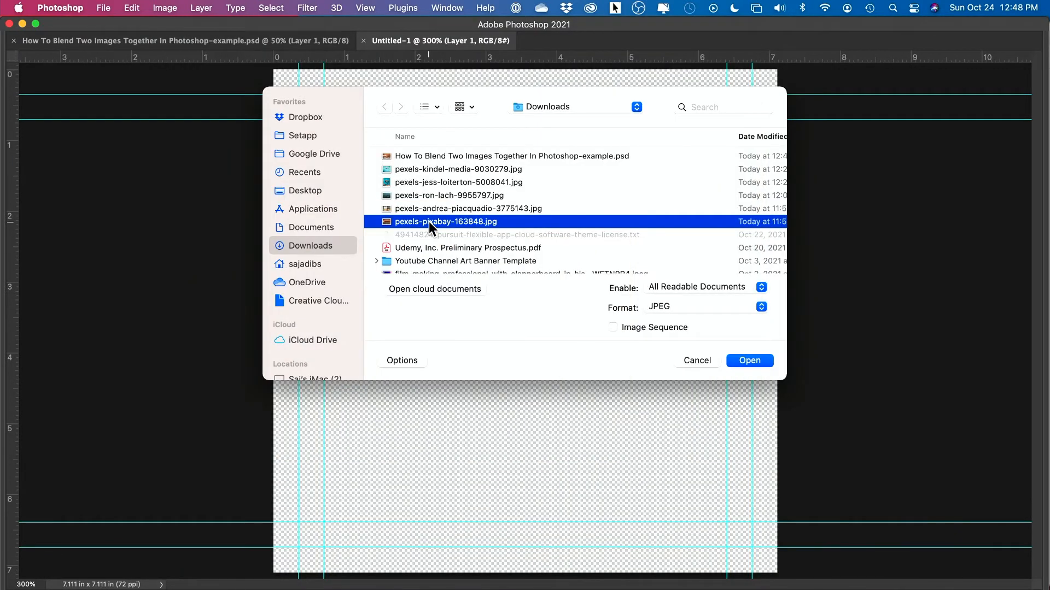
pyautogui.click(749, 359)
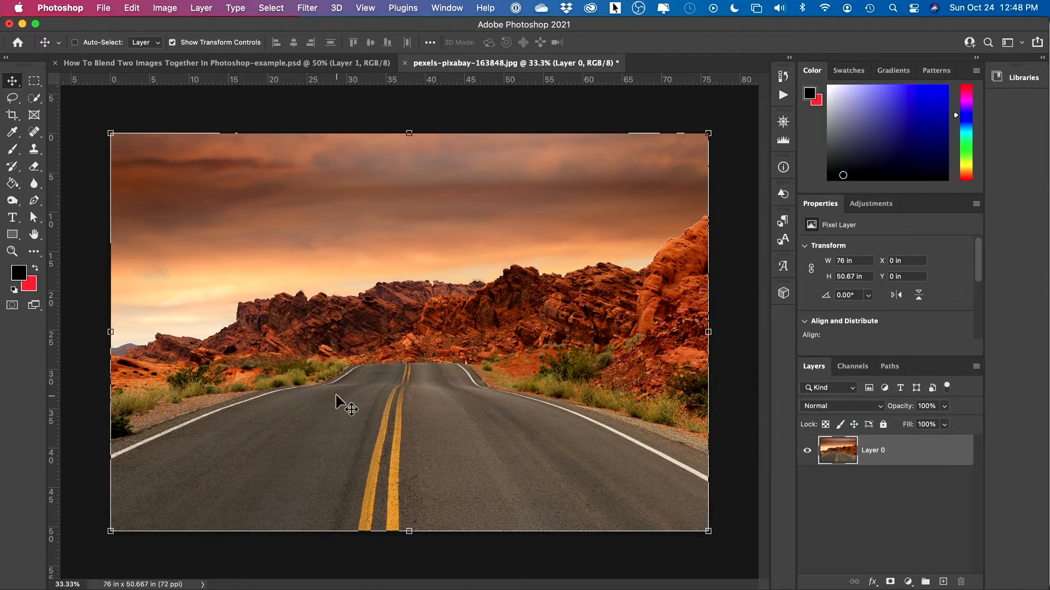
pyautogui.moveTo(448, 428)
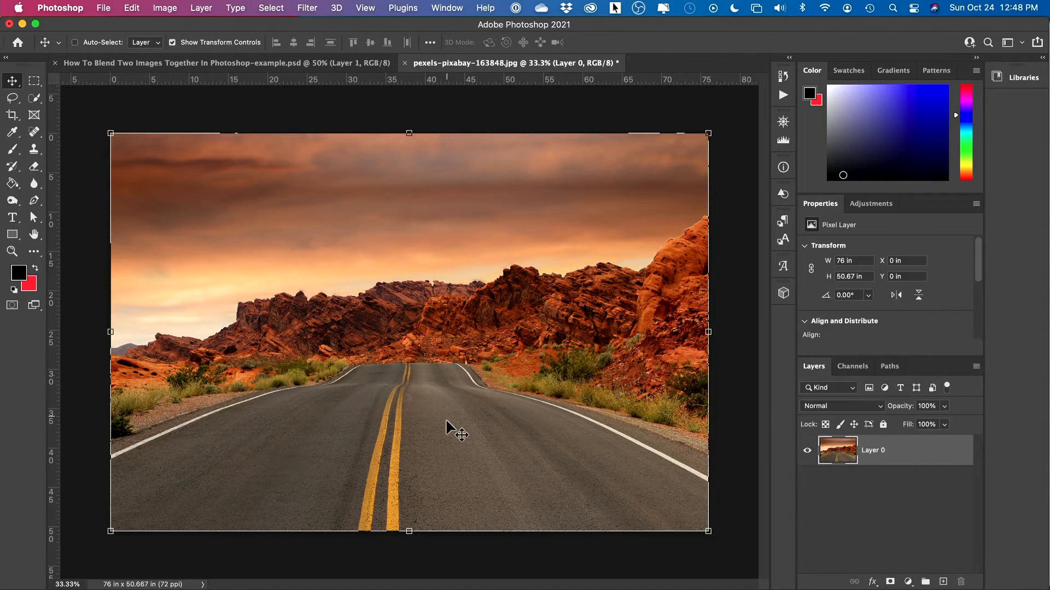
# Place the swimmer photo pexels-kindel-media-9030279 as an embedded layer over the road scene
pyautogui.click(102, 8)
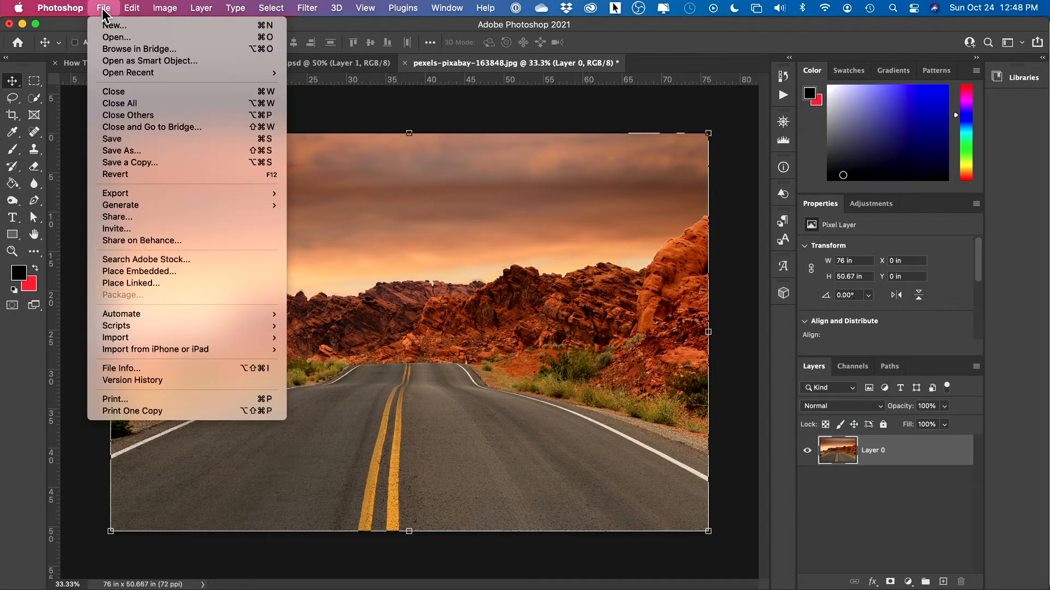
pyautogui.moveTo(139, 271)
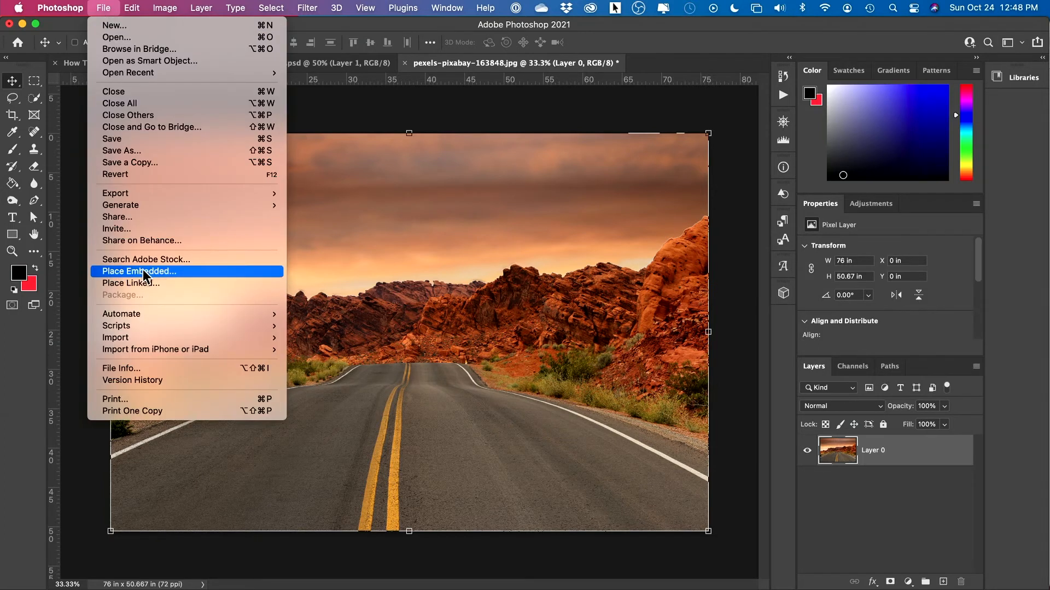
pyautogui.moveTo(166, 280)
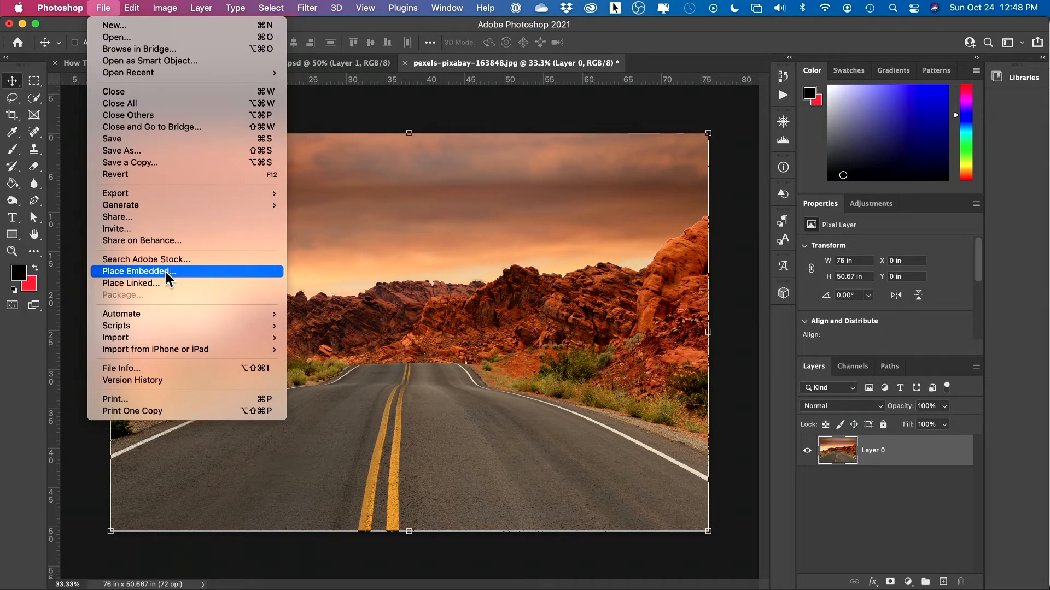
pyautogui.click(137, 271)
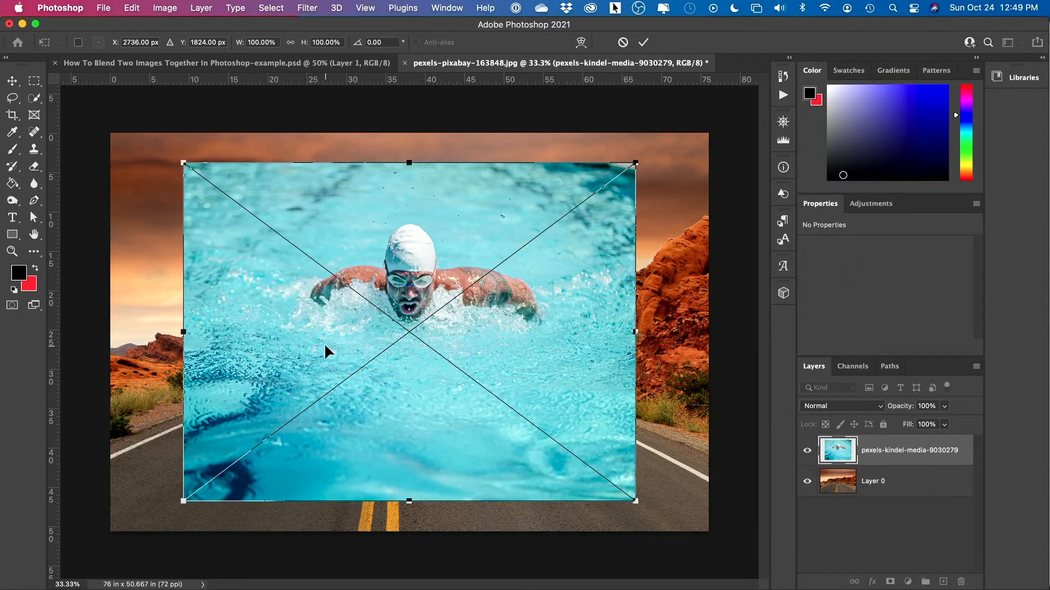
pyautogui.moveTo(12, 83)
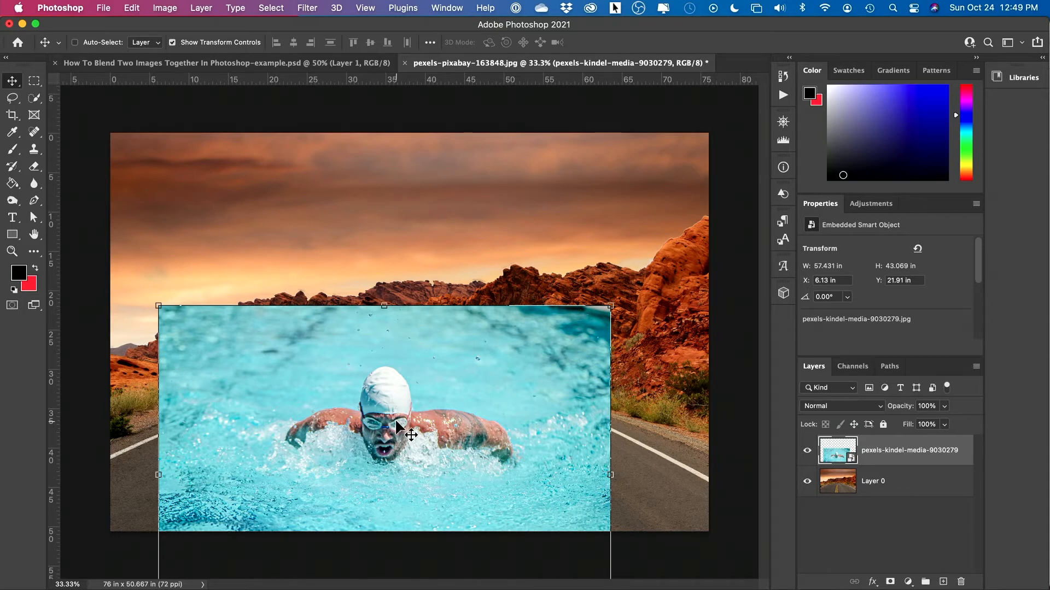
pyautogui.moveTo(725, 413)
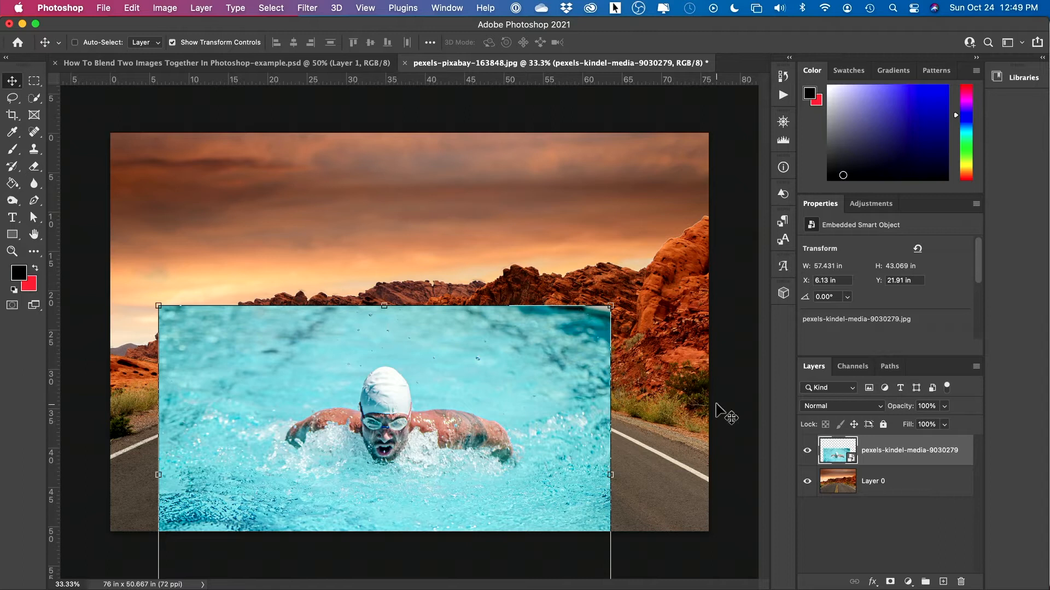
pyautogui.moveTo(325, 425)
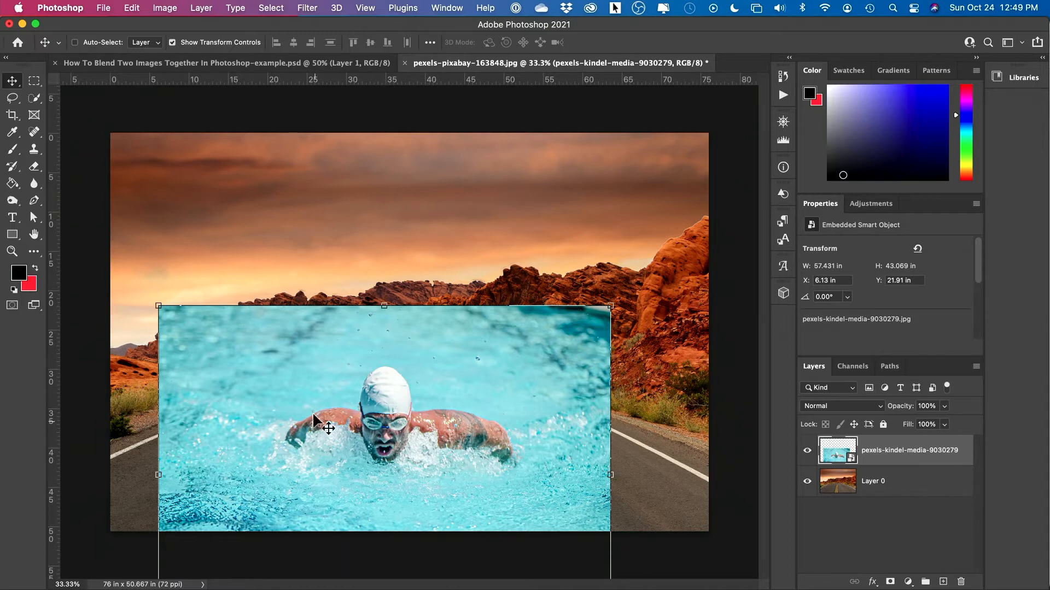
pyautogui.moveTo(462, 435)
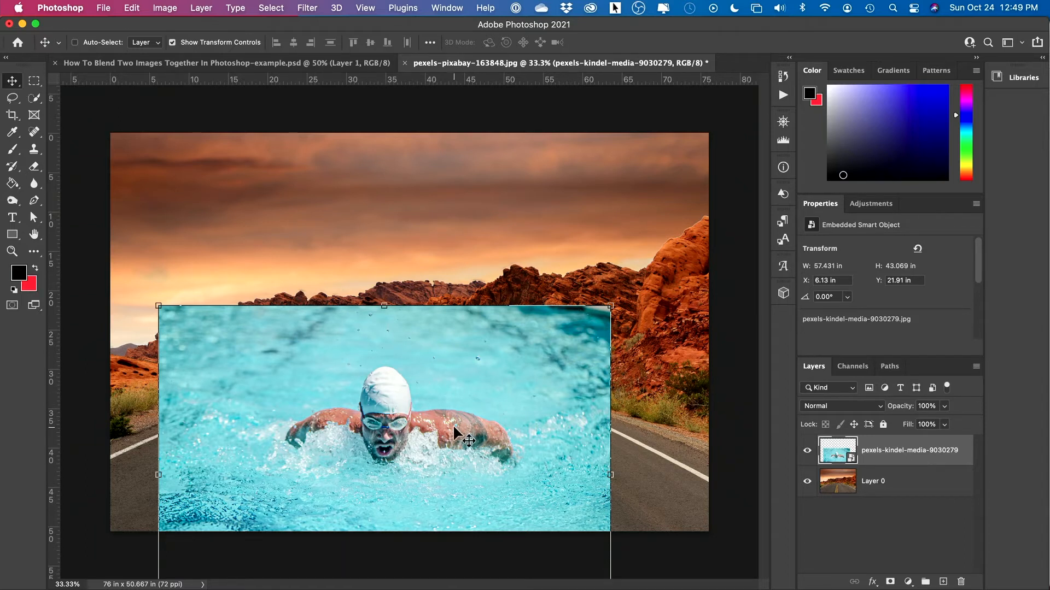
# Automatically select the swimmer on the placed pool photo with Select Subject
pyautogui.click(270, 8)
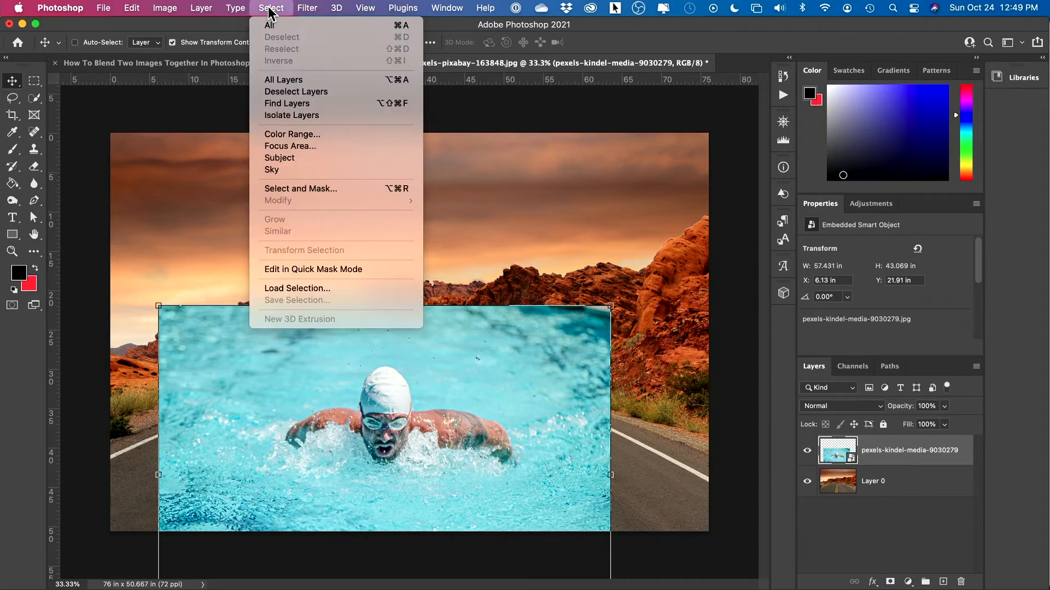
pyautogui.moveTo(279, 158)
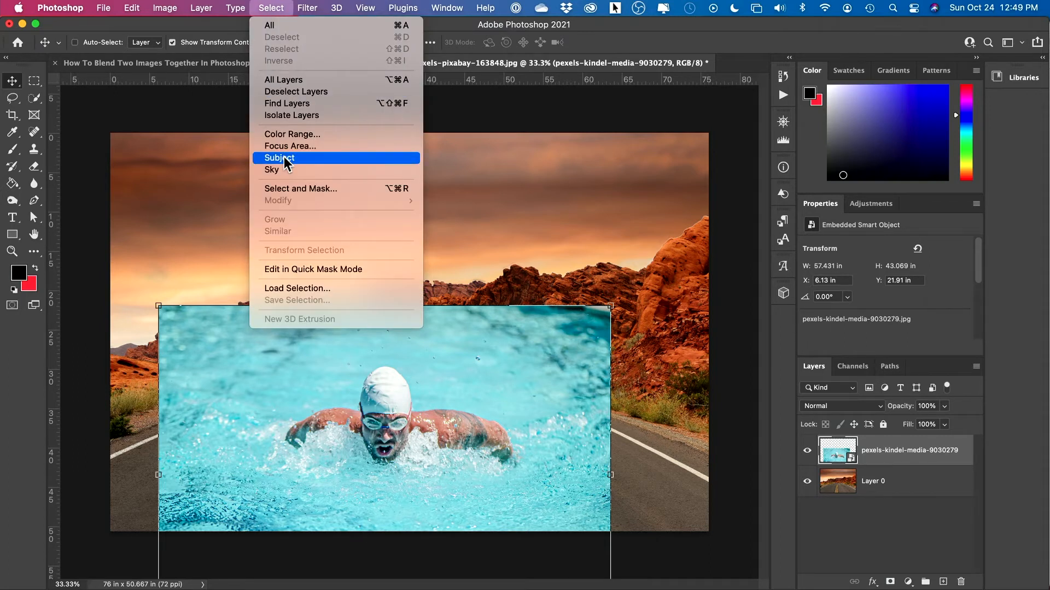
pyautogui.click(278, 157)
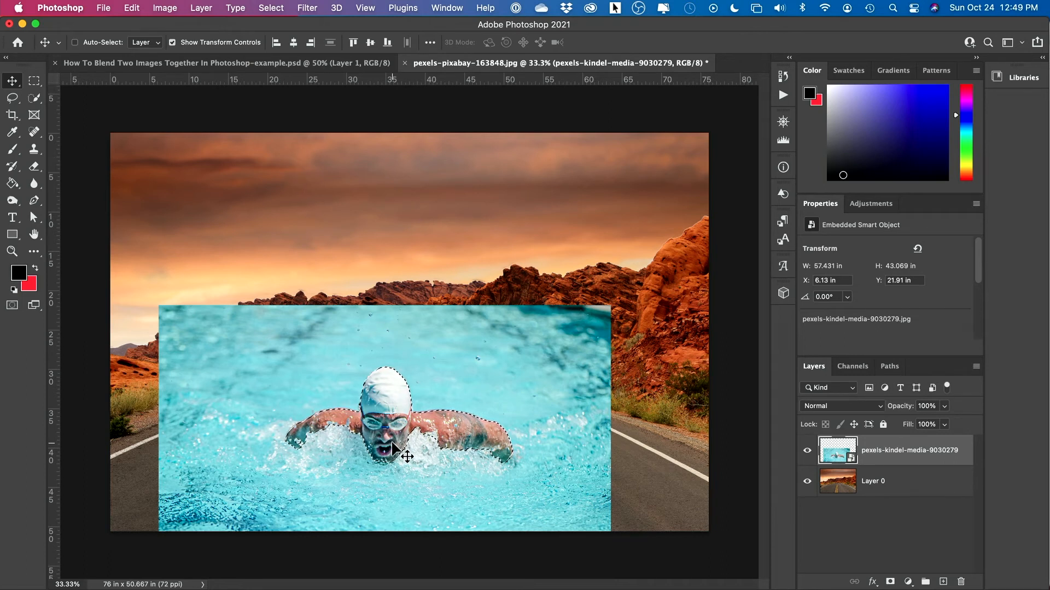
pyautogui.moveTo(377, 485)
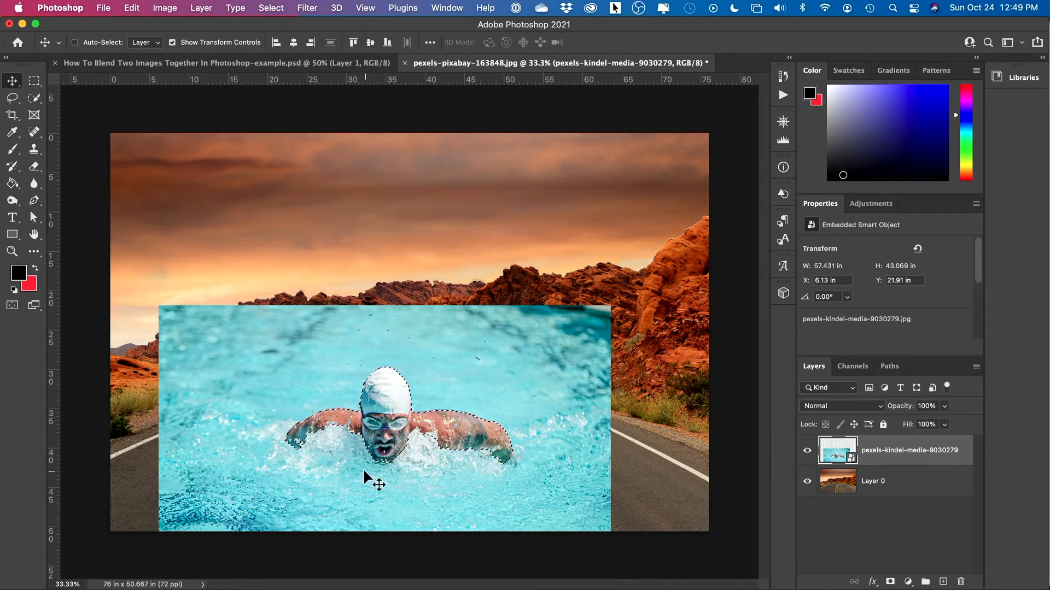
pyautogui.moveTo(832, 450)
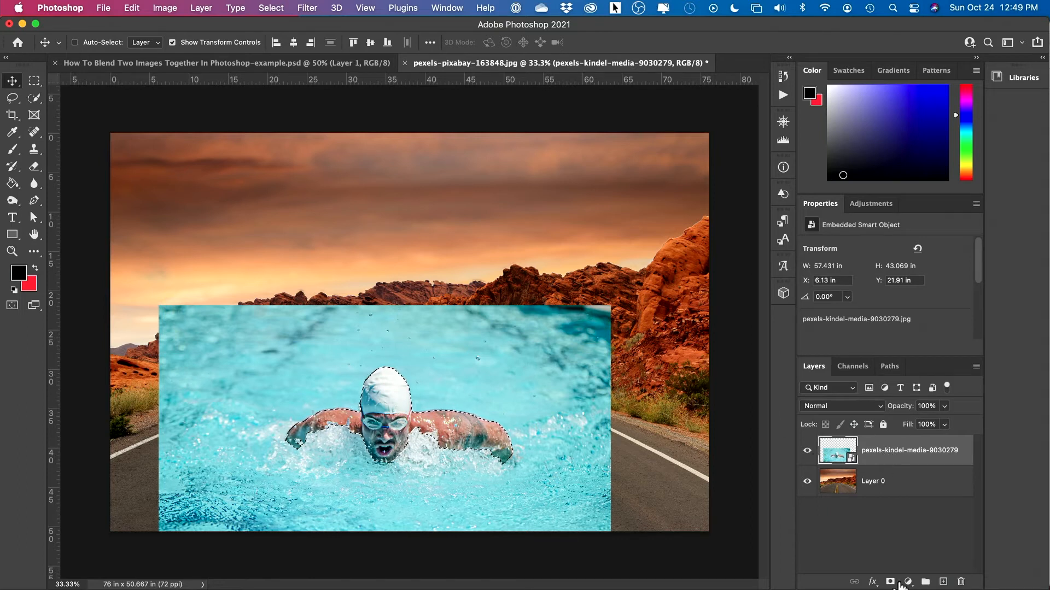
# Add a layer mask from the swimmer selection to hide the pool water
pyautogui.click(890, 581)
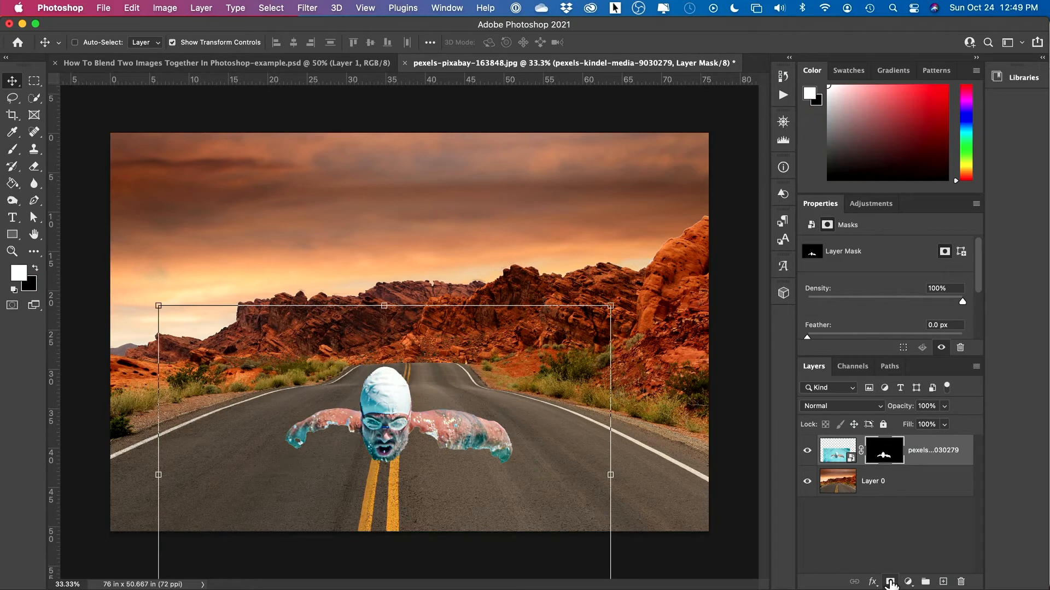
pyautogui.moveTo(890, 580)
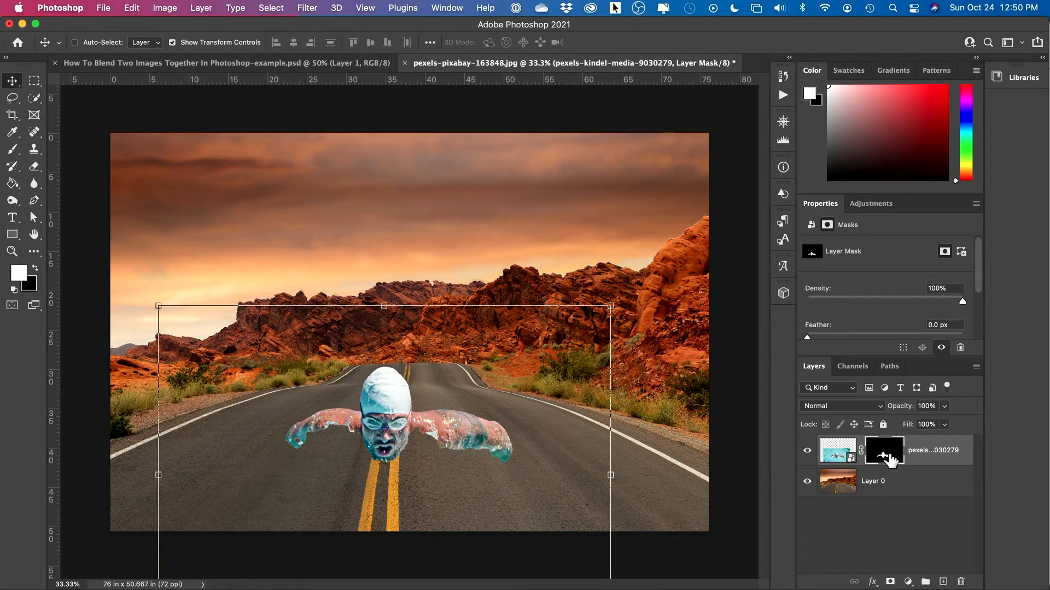
pyautogui.moveTo(486, 462)
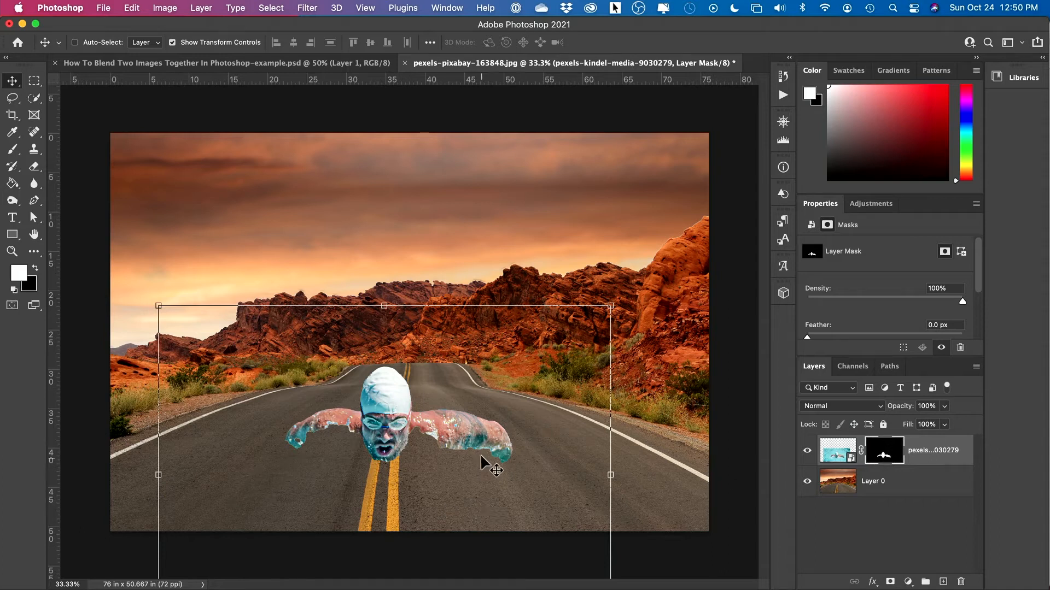
pyautogui.moveTo(312, 458)
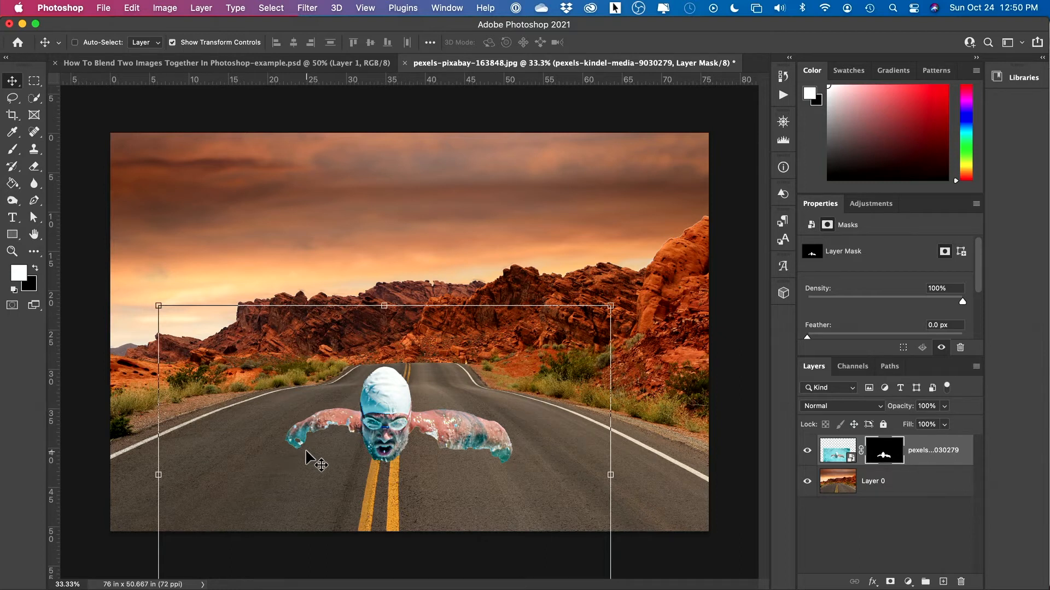
pyautogui.moveTo(435, 449)
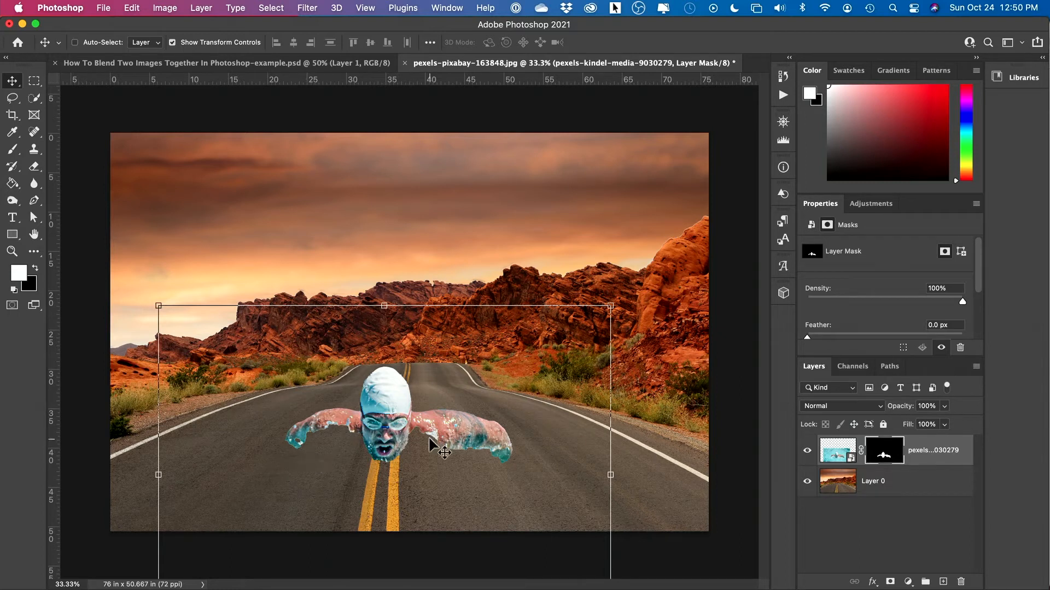
pyautogui.moveTo(449, 447)
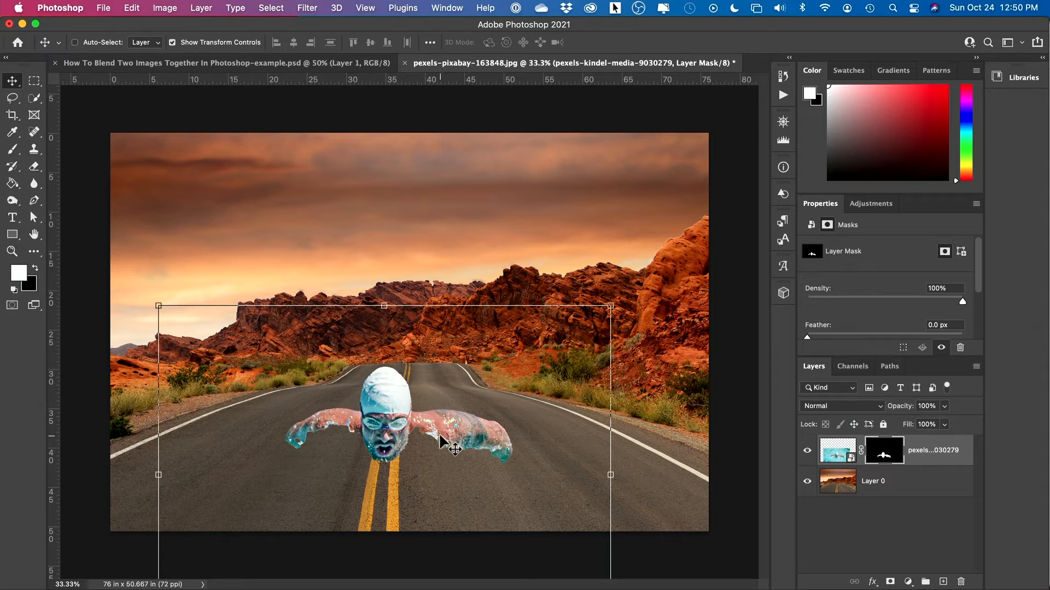
pyautogui.moveTo(565, 448)
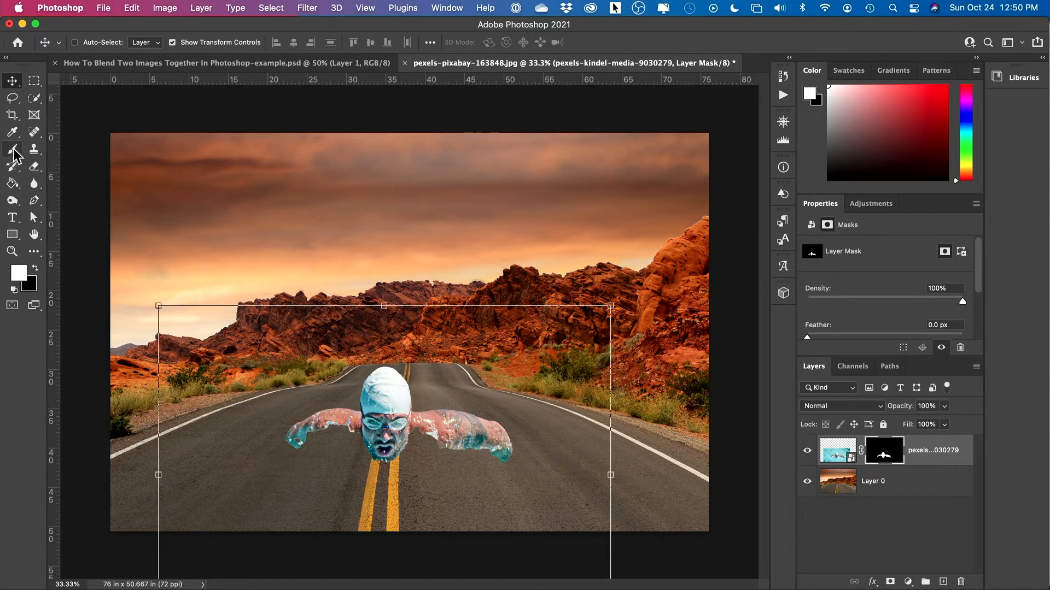
pyautogui.moveTo(12, 149)
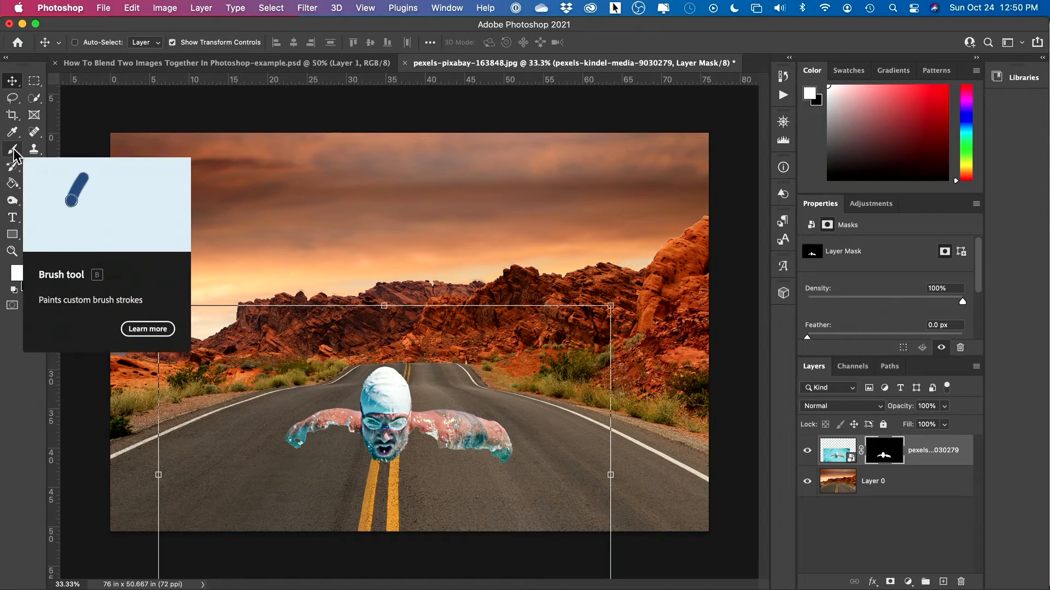
# Switch to the Brush tool and browse presets for a 700 px soft round brush
pyautogui.click(12, 148)
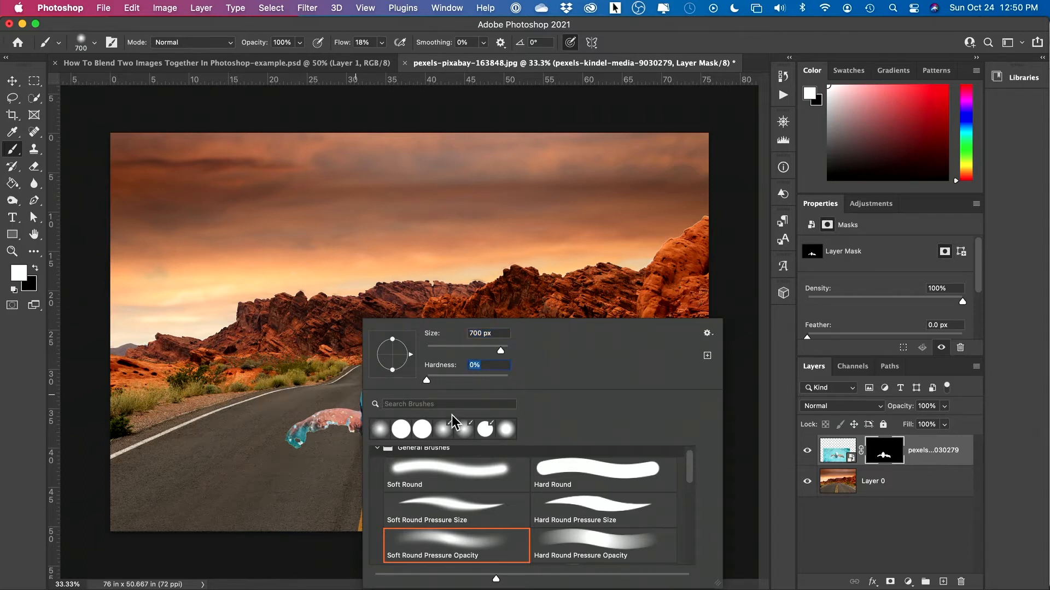
pyautogui.moveTo(437, 564)
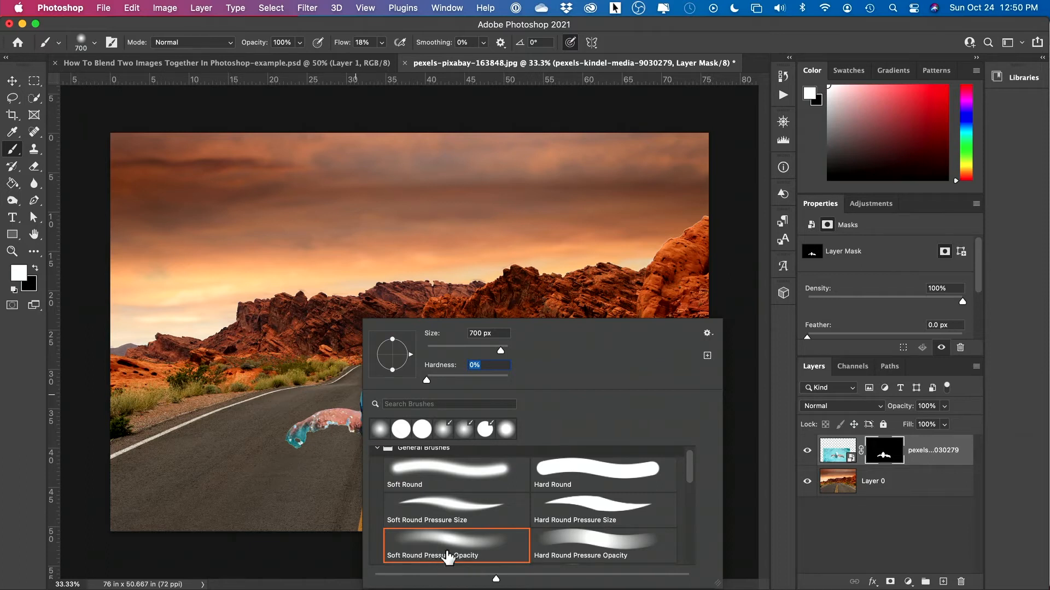
pyautogui.scroll(-3)
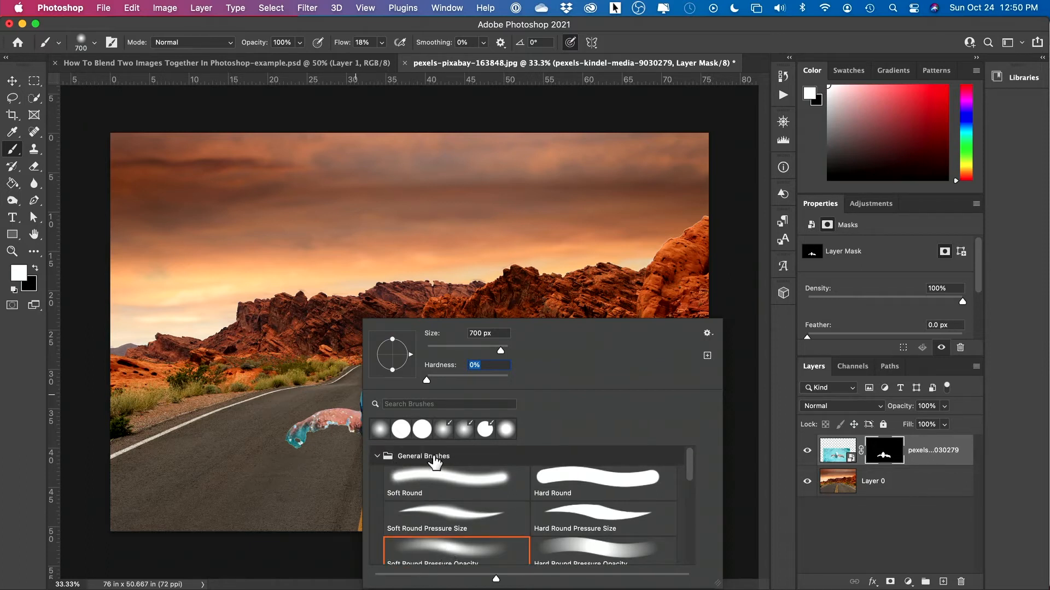
pyautogui.scroll(-3)
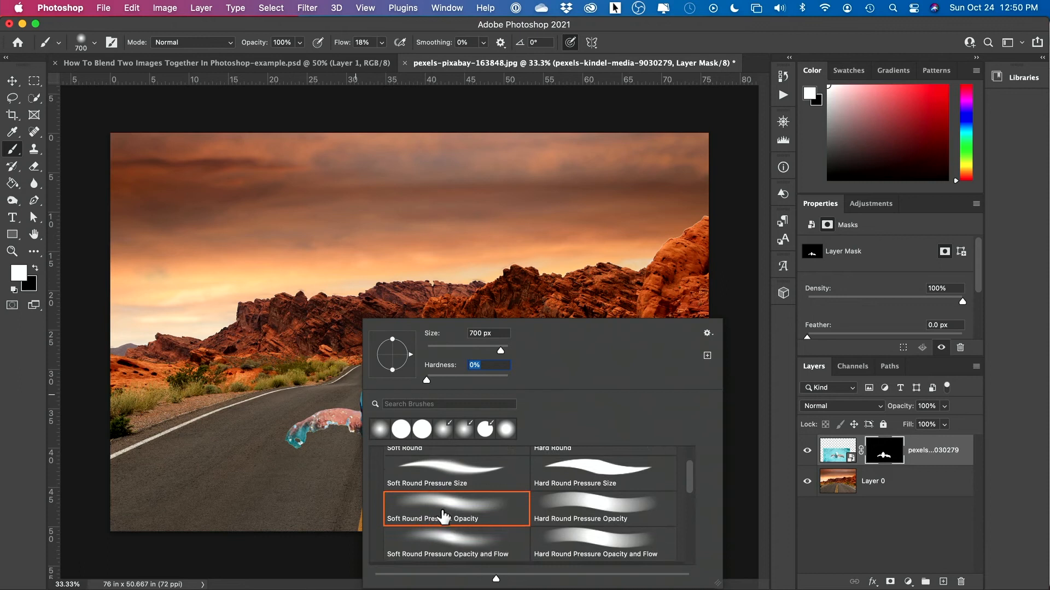
pyautogui.moveTo(479, 348)
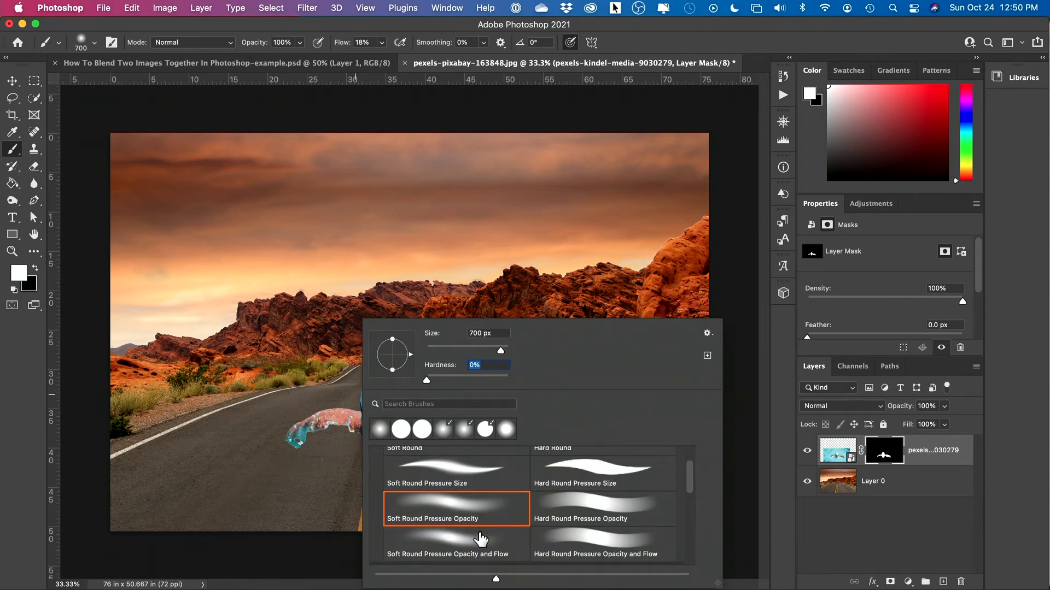
pyautogui.moveTo(448, 512)
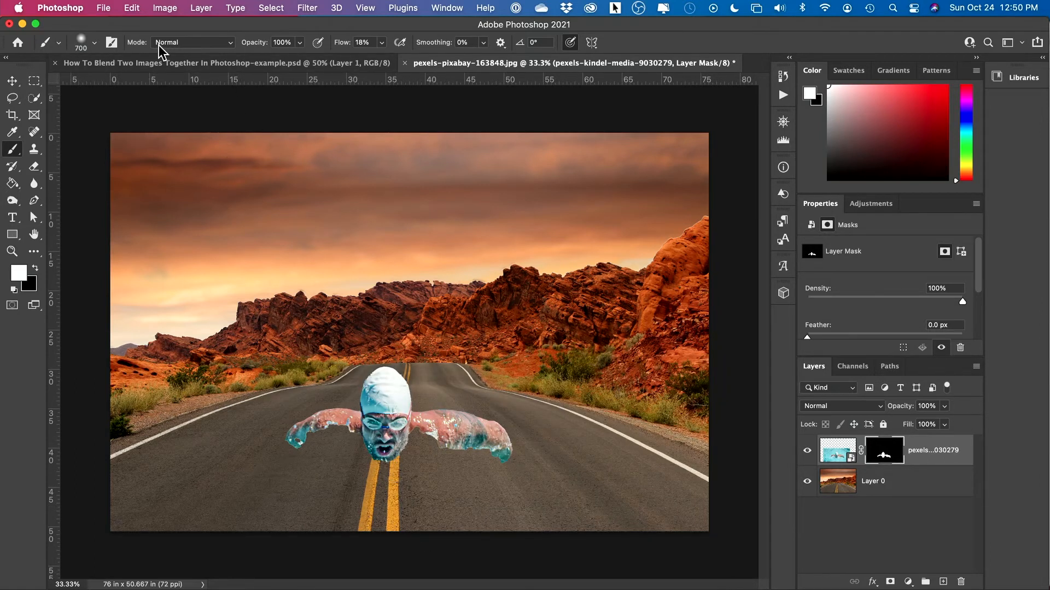
pyautogui.moveTo(305, 53)
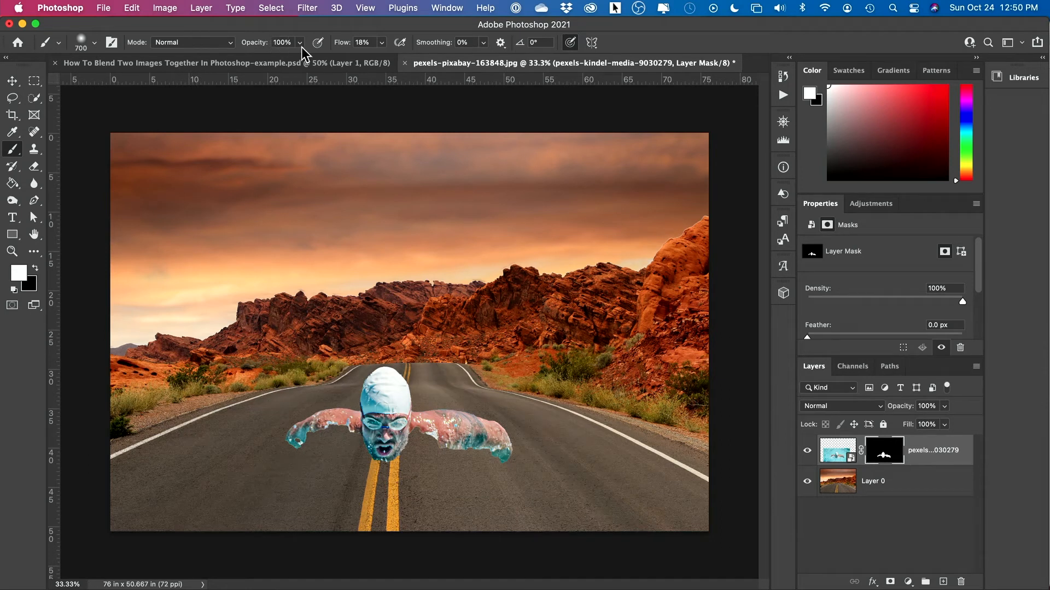
pyautogui.moveTo(332, 54)
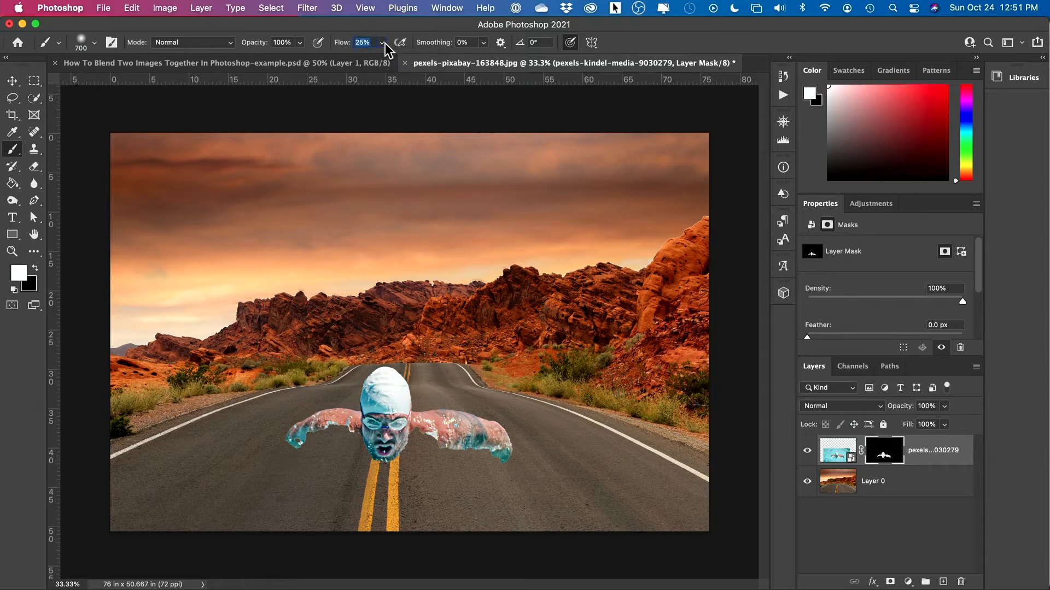
pyautogui.moveTo(362, 42)
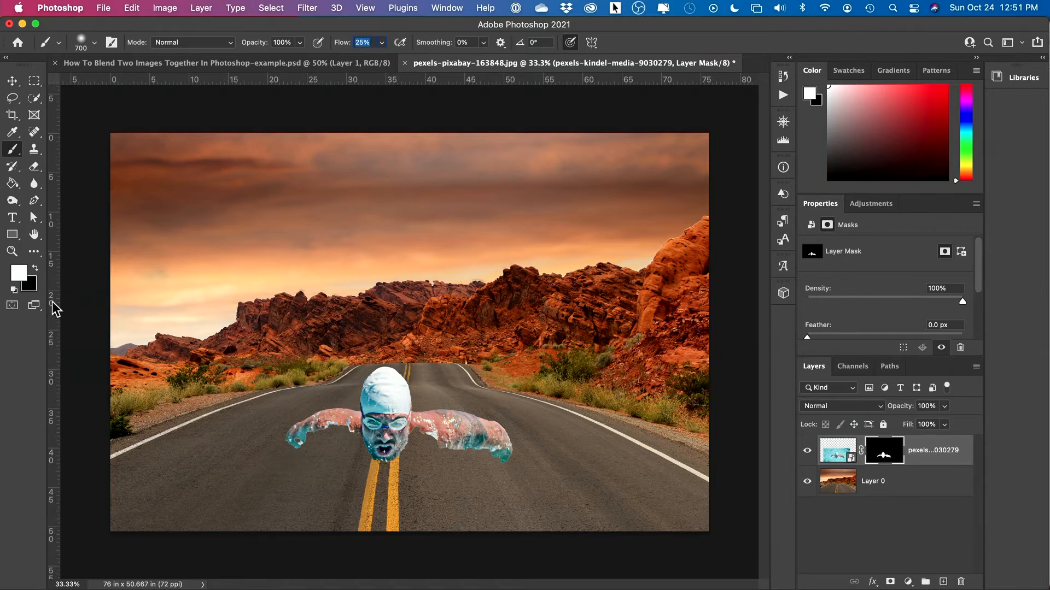
pyautogui.moveTo(23, 277)
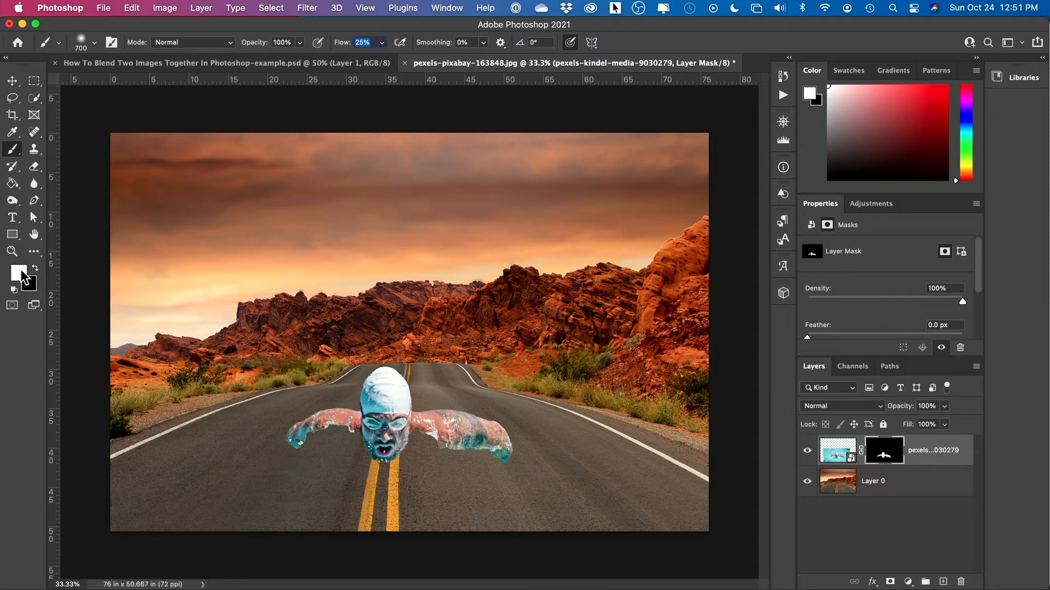
# Set the foreground colour to white for painting on the mask
pyautogui.click(19, 272)
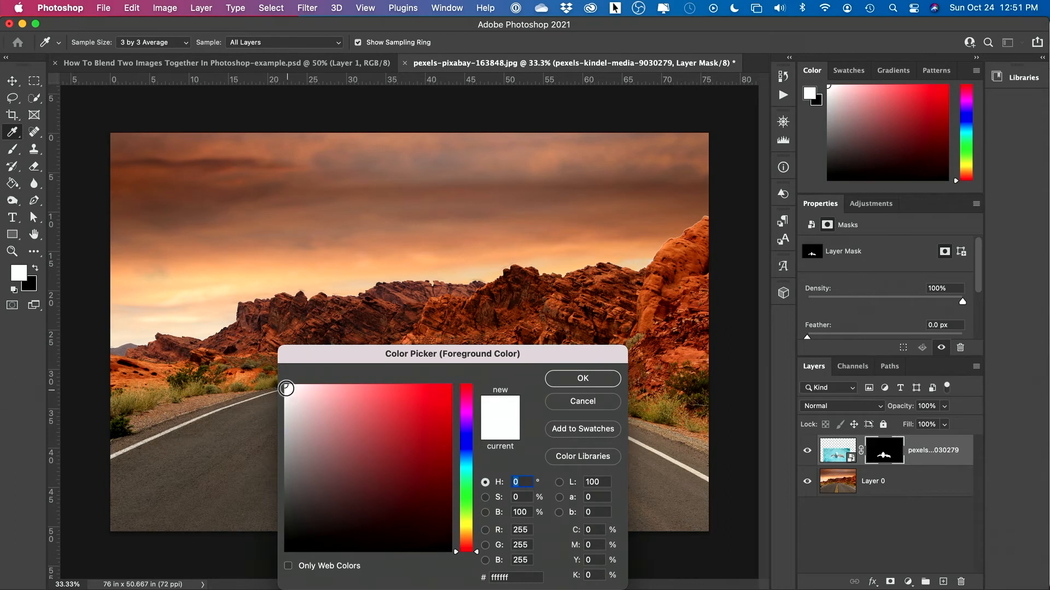
pyautogui.click(580, 379)
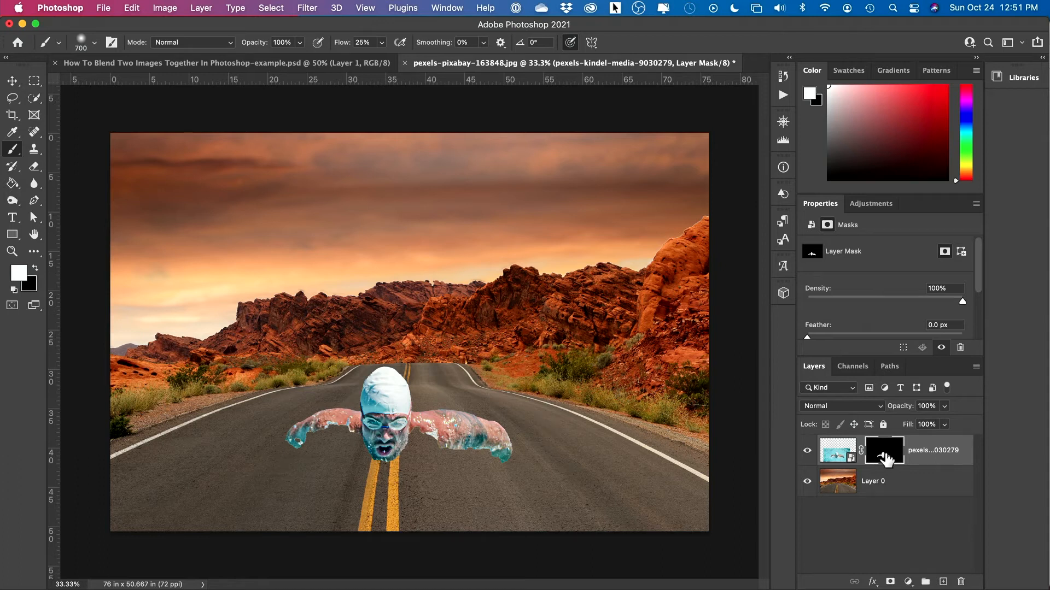
pyautogui.moveTo(884, 449)
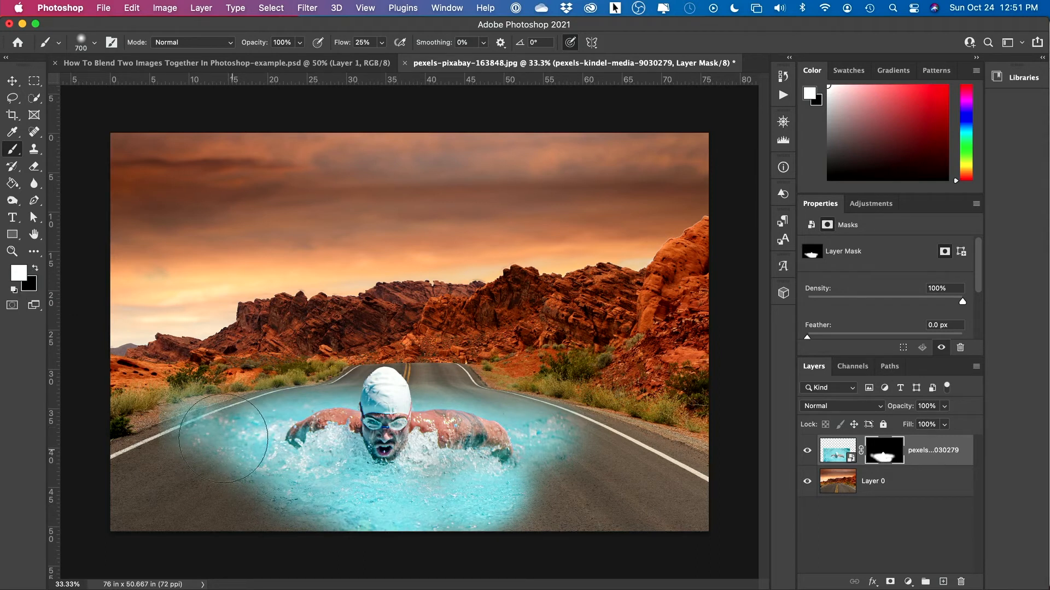
pyautogui.moveTo(94, 314)
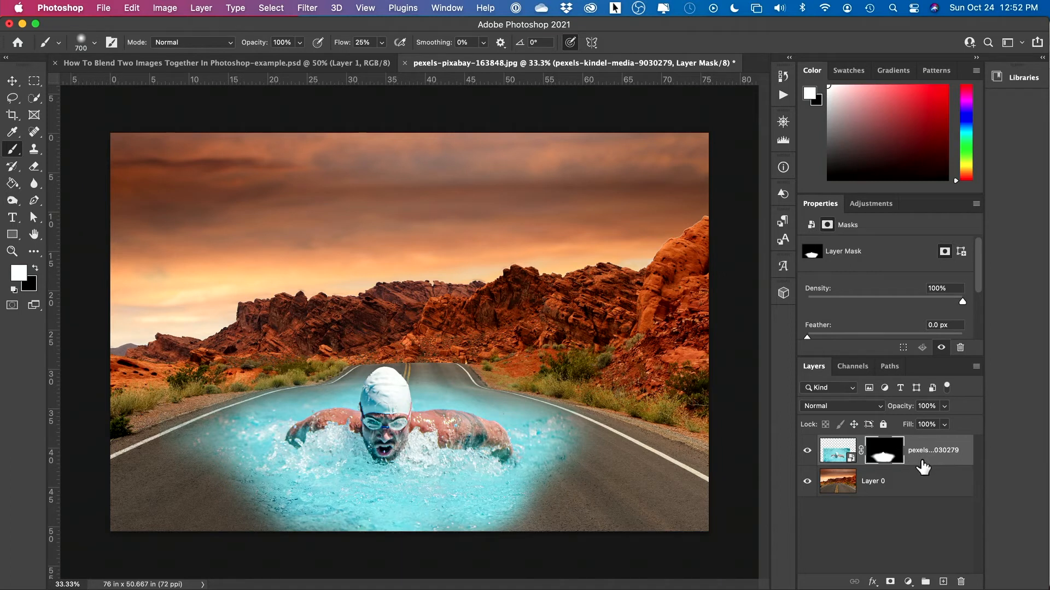
# Add a Hue/Saturation adjustment on the swimmer layer restricted to Cyans for desaturating the water
pyautogui.click(837, 450)
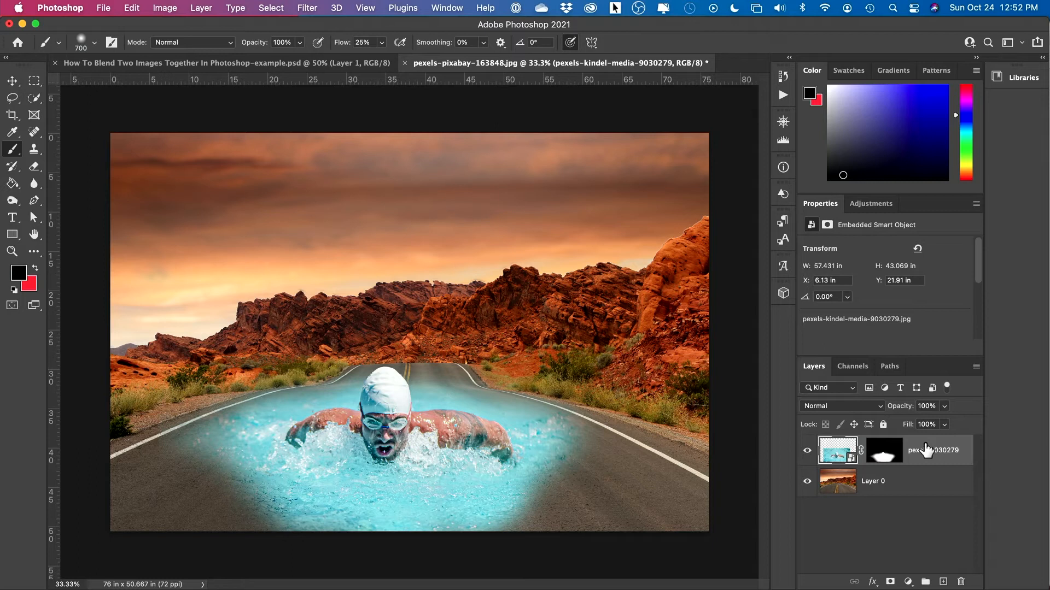
pyautogui.moveTo(908, 581)
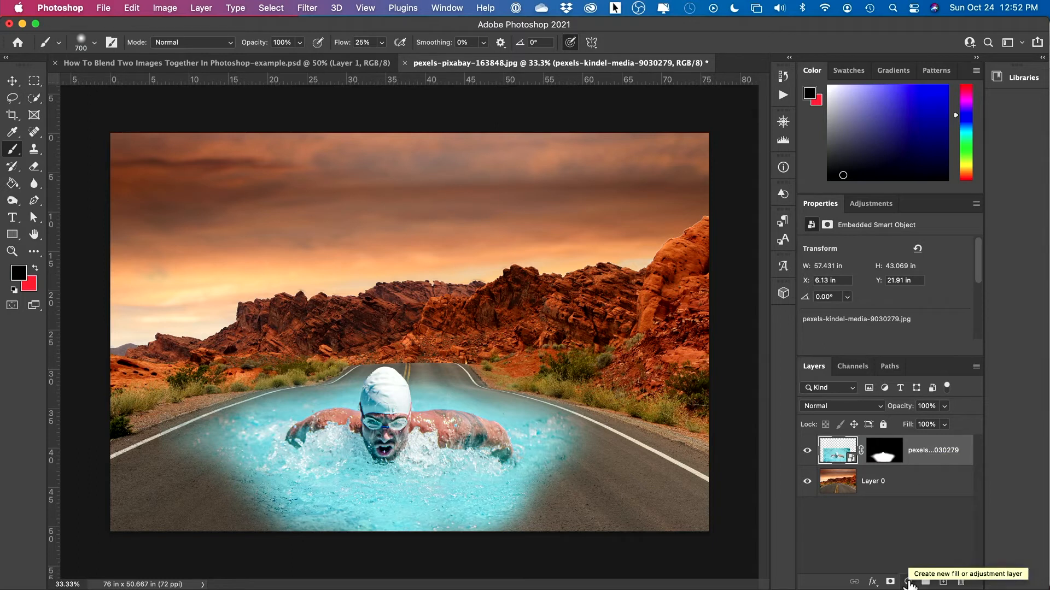
pyautogui.click(909, 581)
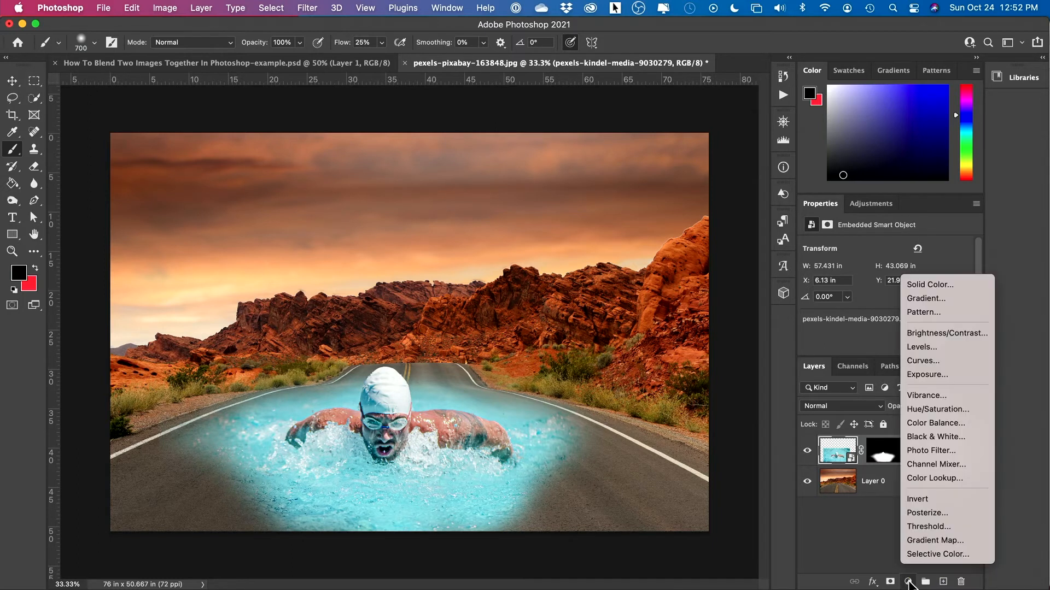
pyautogui.moveTo(929, 451)
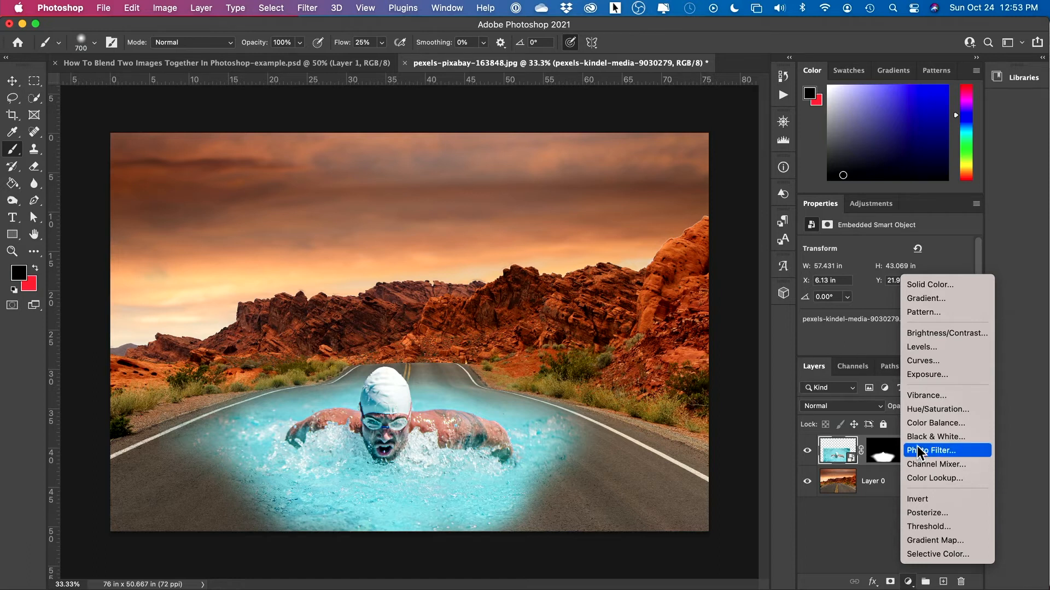
pyautogui.moveTo(939, 409)
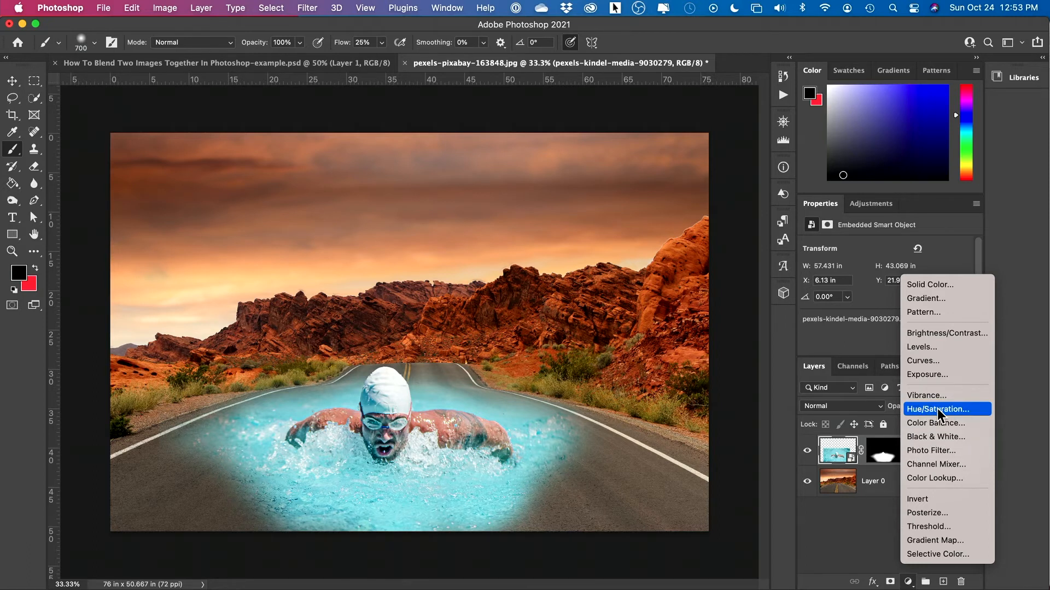
pyautogui.click(937, 409)
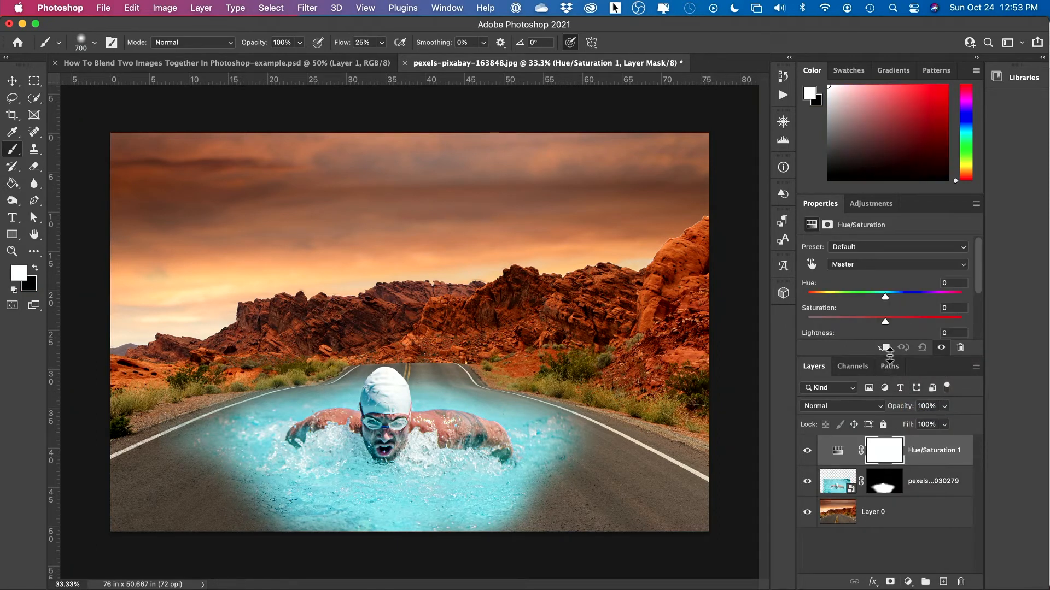
pyautogui.moveTo(883, 348)
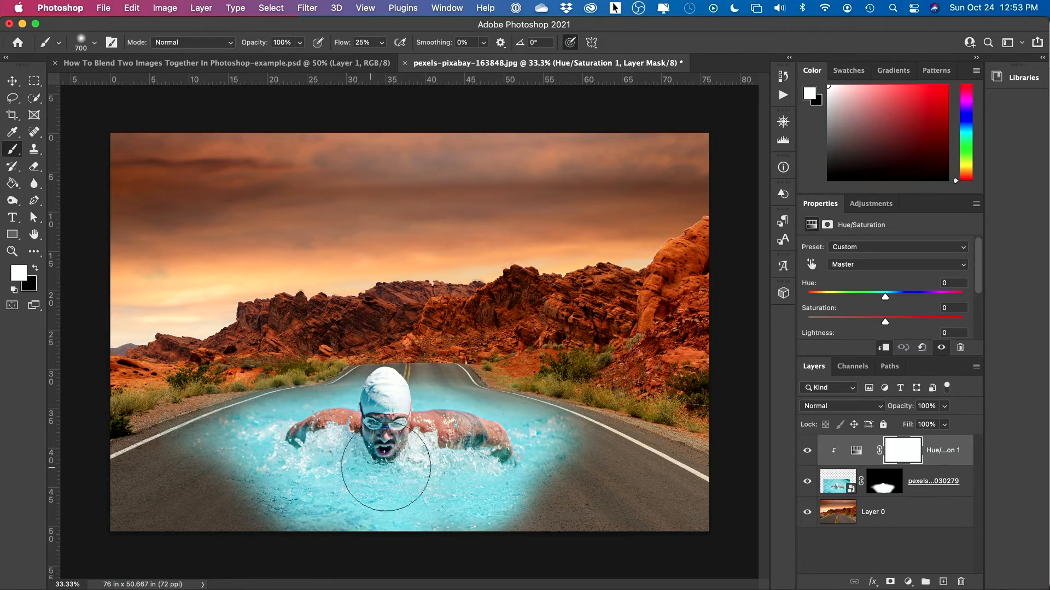
pyautogui.moveTo(224, 492)
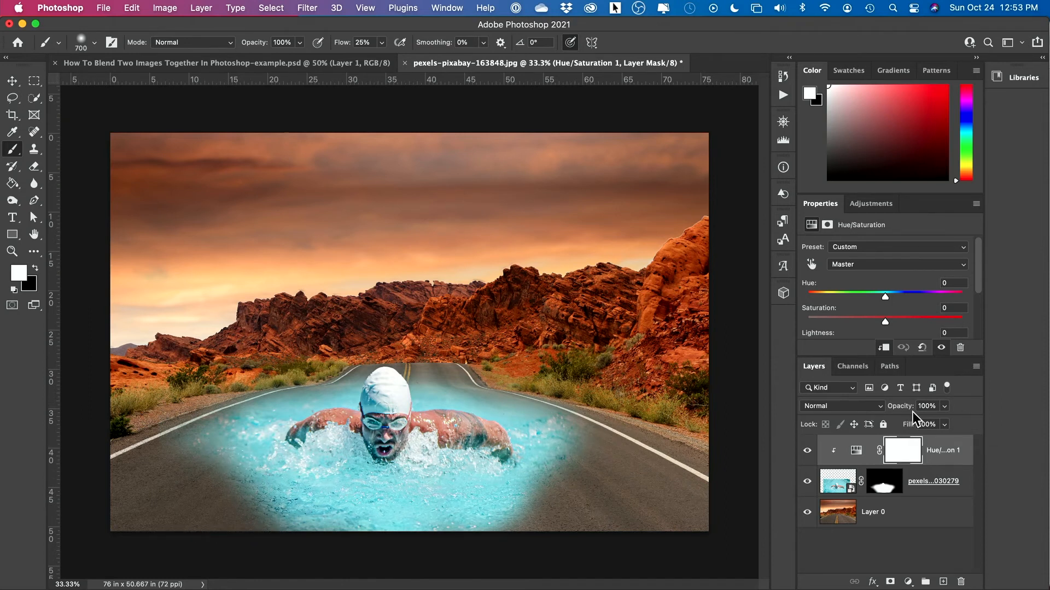
pyautogui.moveTo(852, 272)
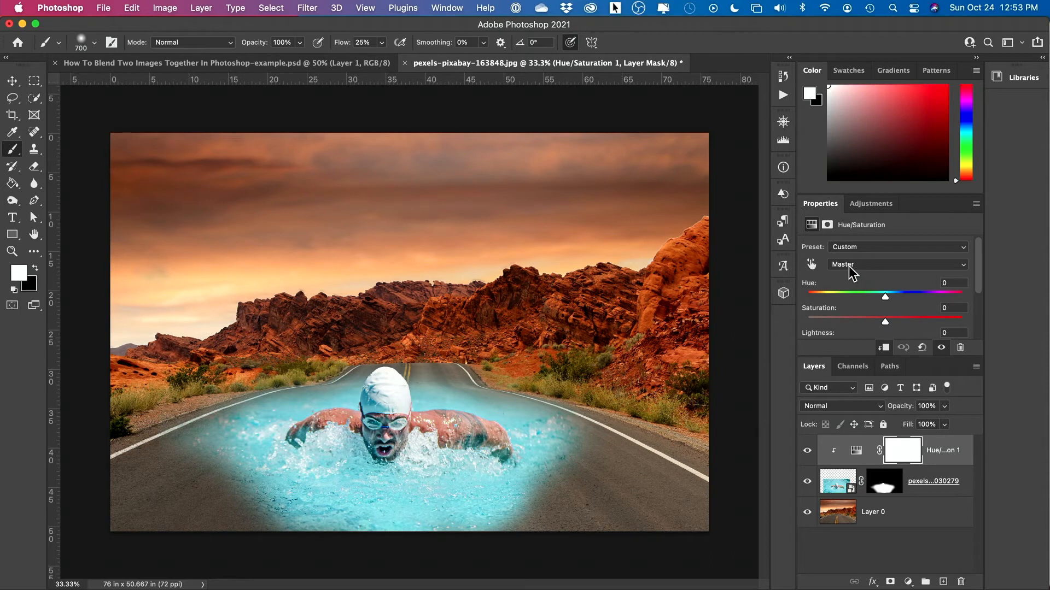
pyautogui.click(895, 264)
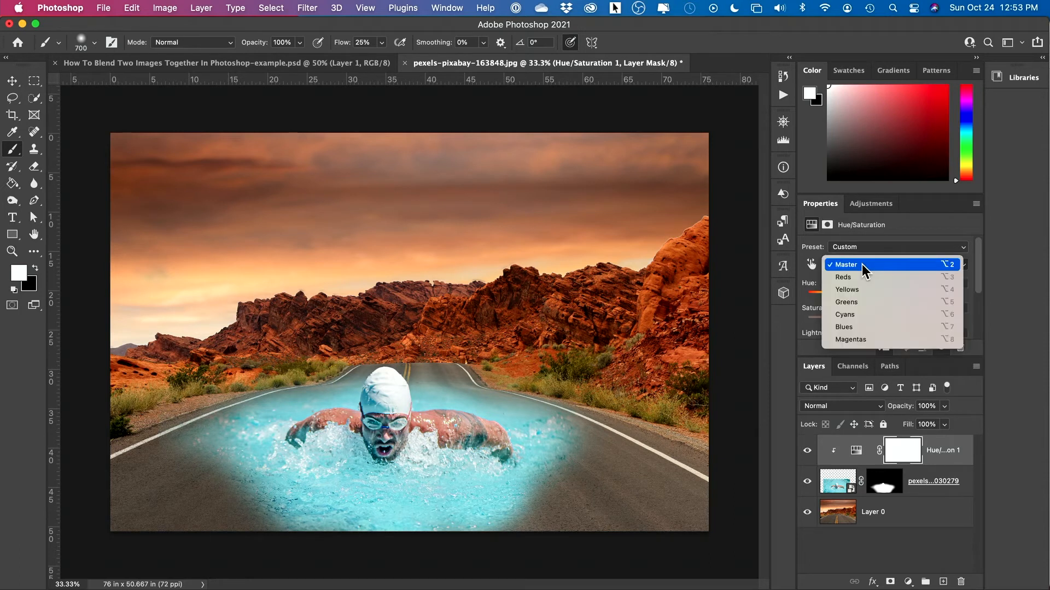
pyautogui.moveTo(867, 315)
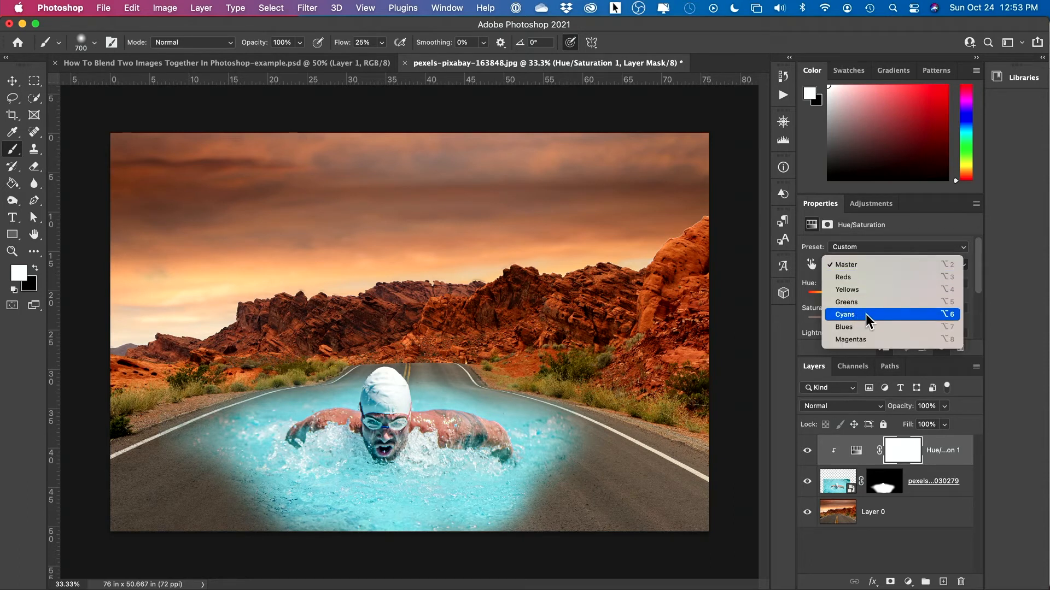
pyautogui.click(846, 314)
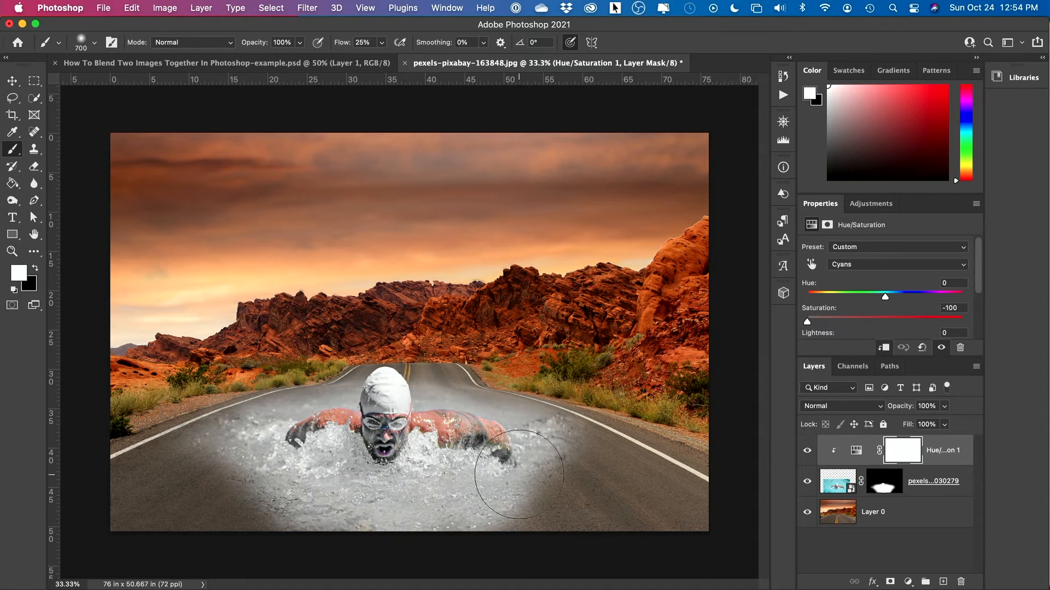
pyautogui.moveTo(595, 467)
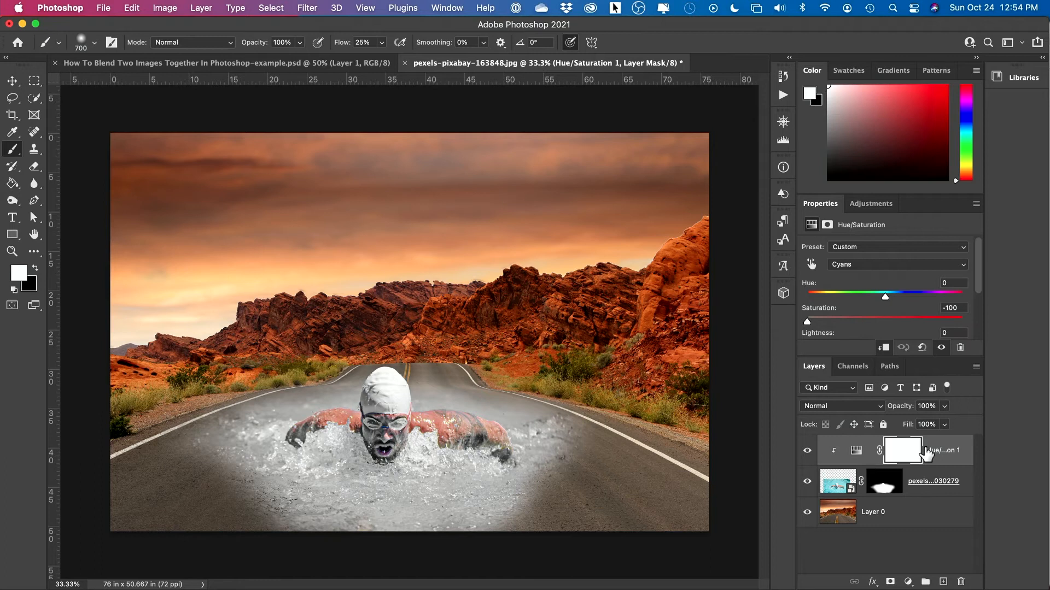
# Add a Brightness/Contrast adjustment clipped so it affects only the swimmer layer
pyautogui.click(890, 580)
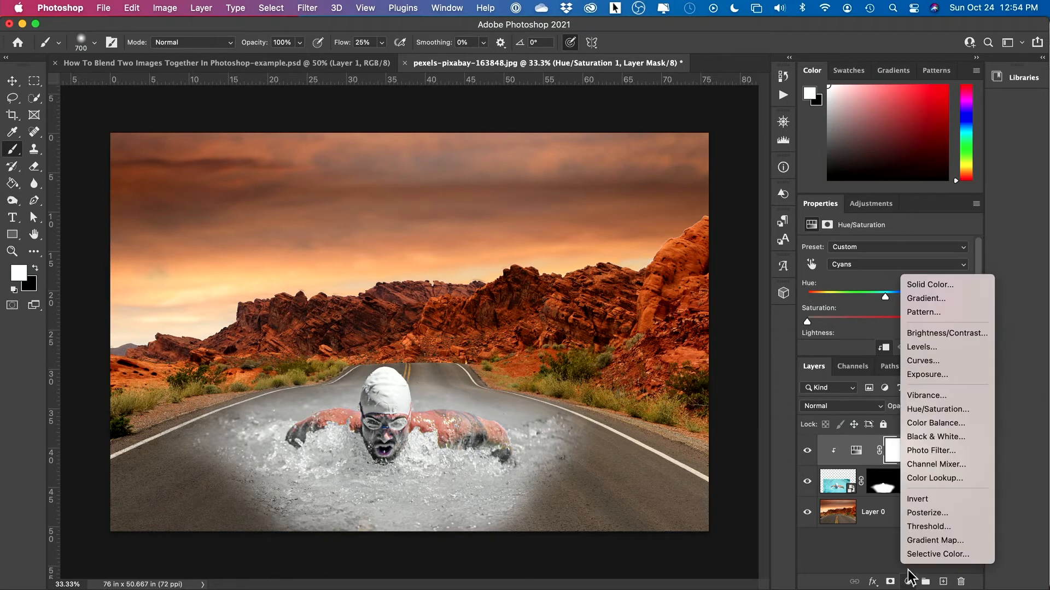
pyautogui.moveTo(947, 332)
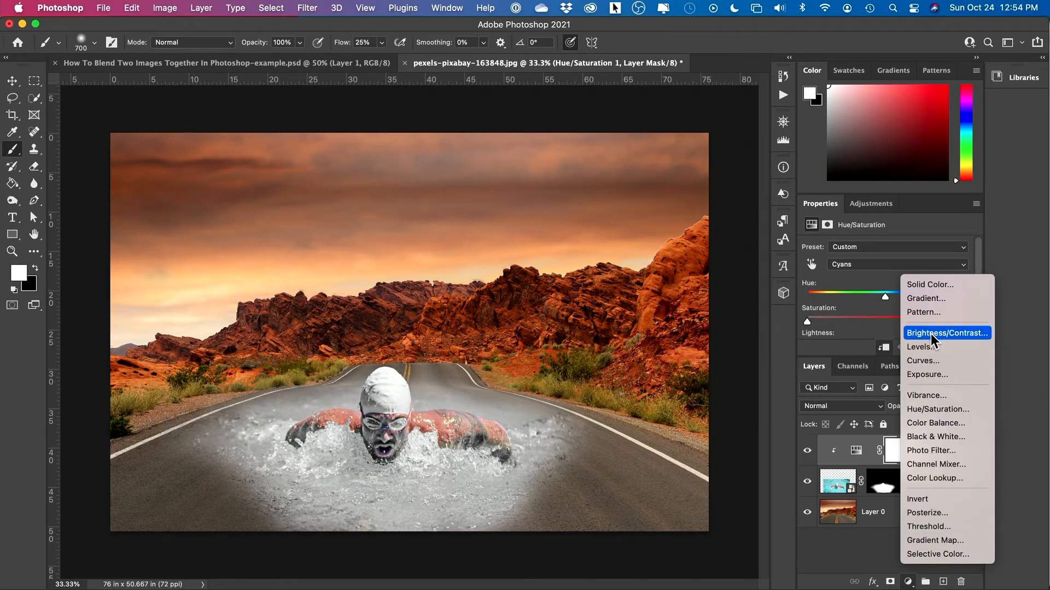
pyautogui.click(947, 332)
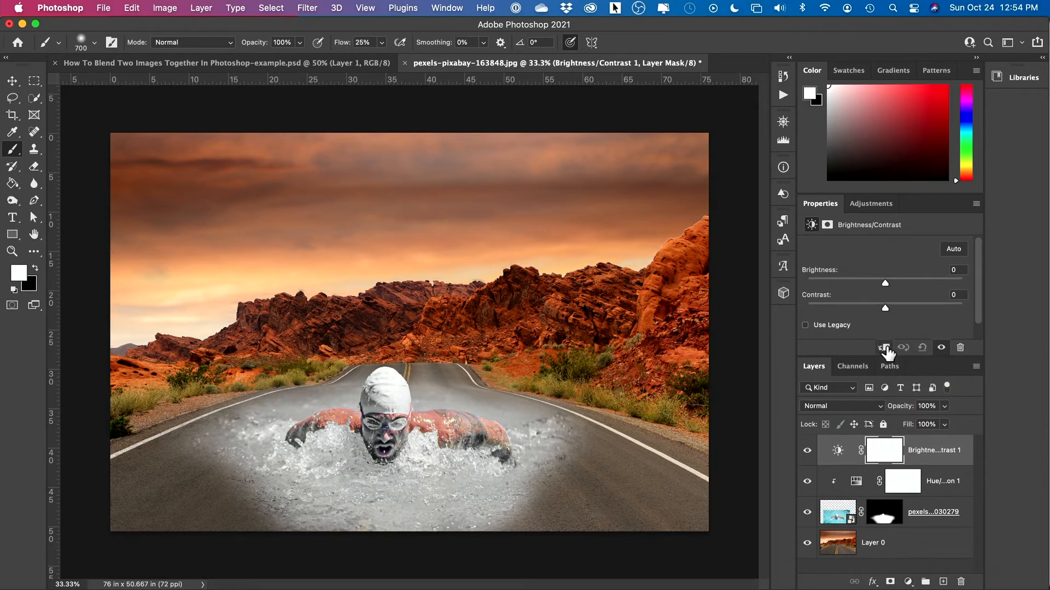
pyautogui.click(884, 348)
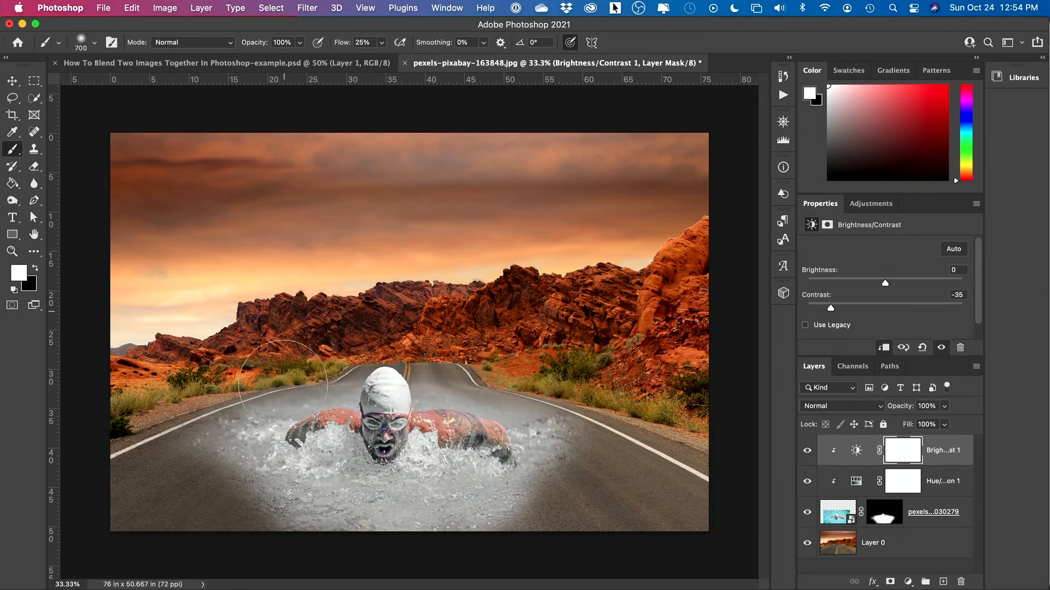
pyautogui.moveTo(476, 315)
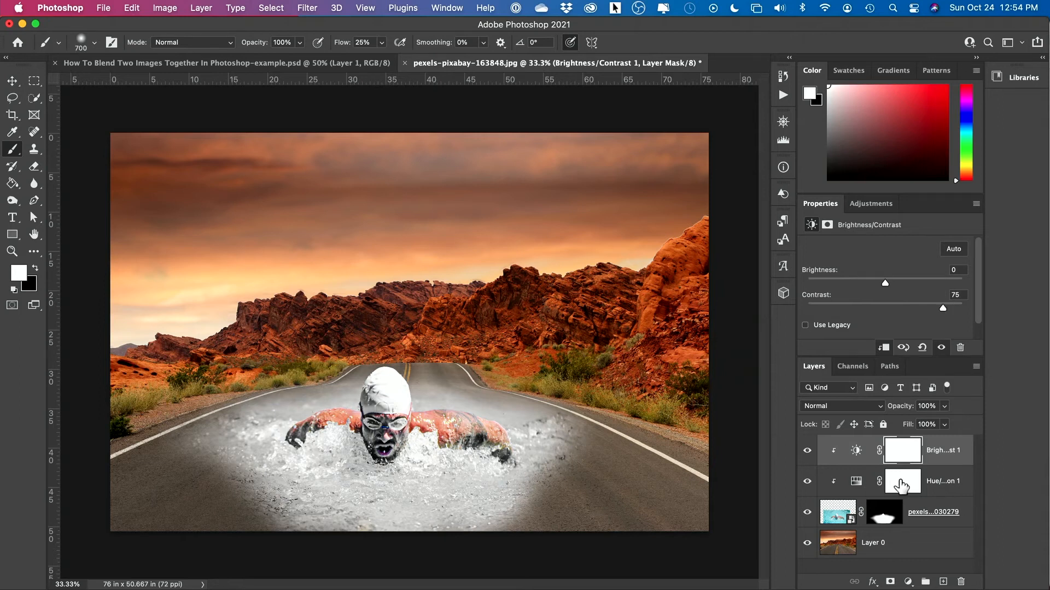
# Reopen the swimmer's Hue/Saturation settings for +30 saturation, then select the road layer
pyautogui.click(902, 481)
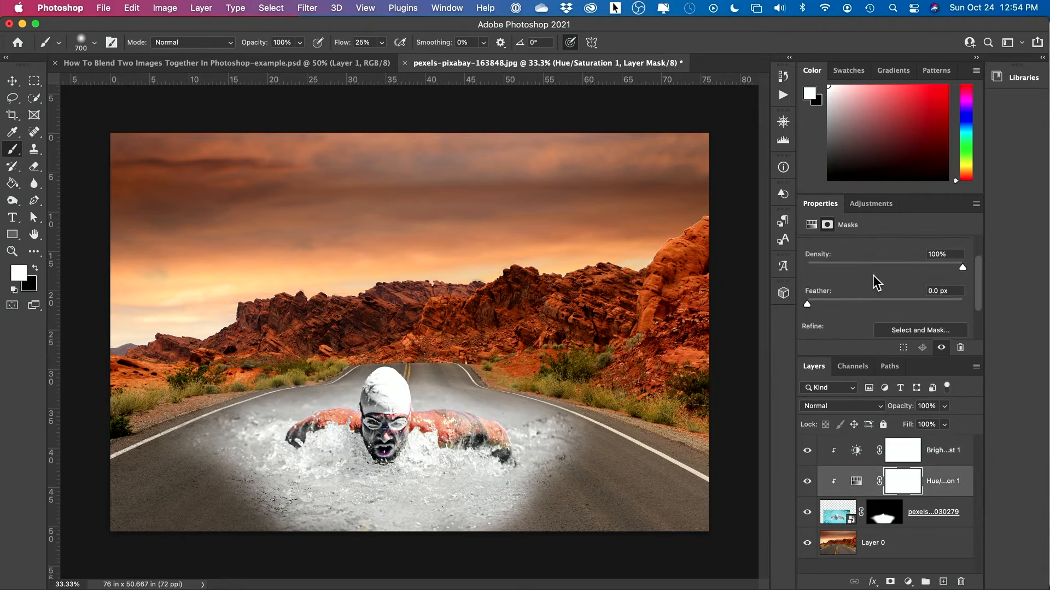
pyautogui.click(855, 481)
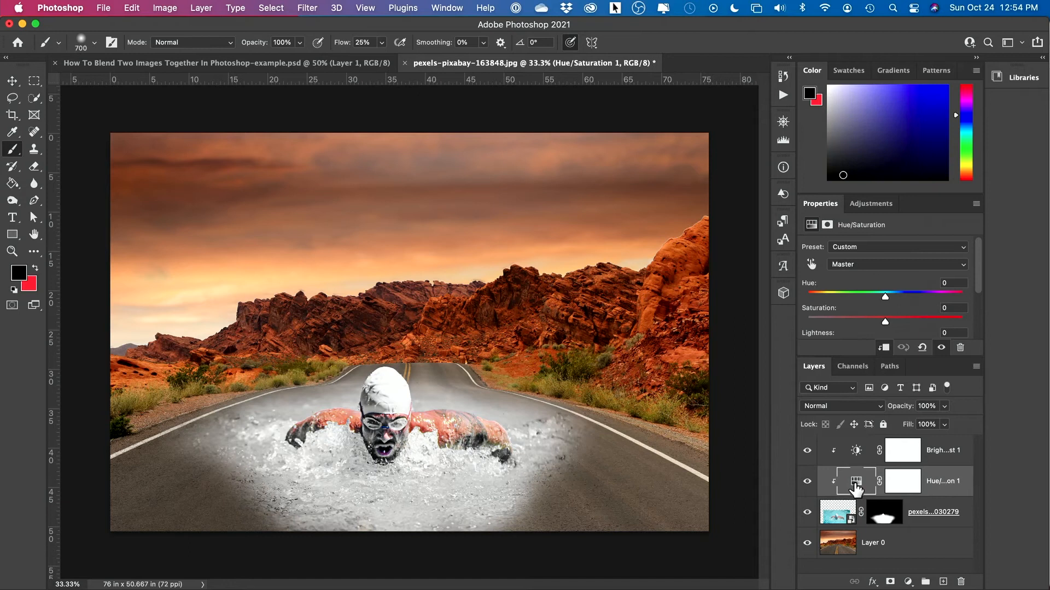
pyautogui.moveTo(887, 331)
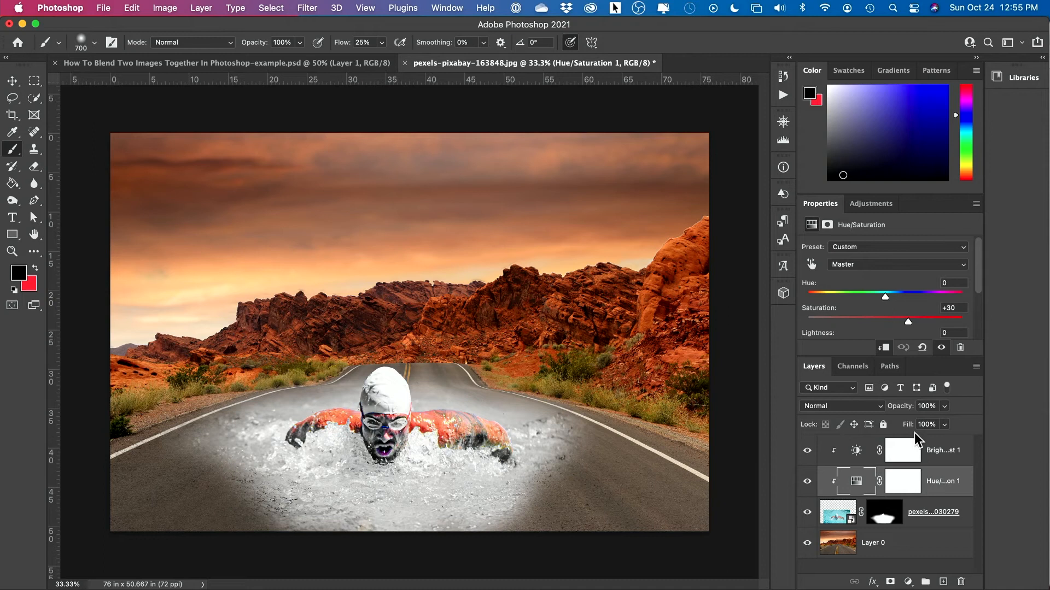
pyautogui.click(873, 543)
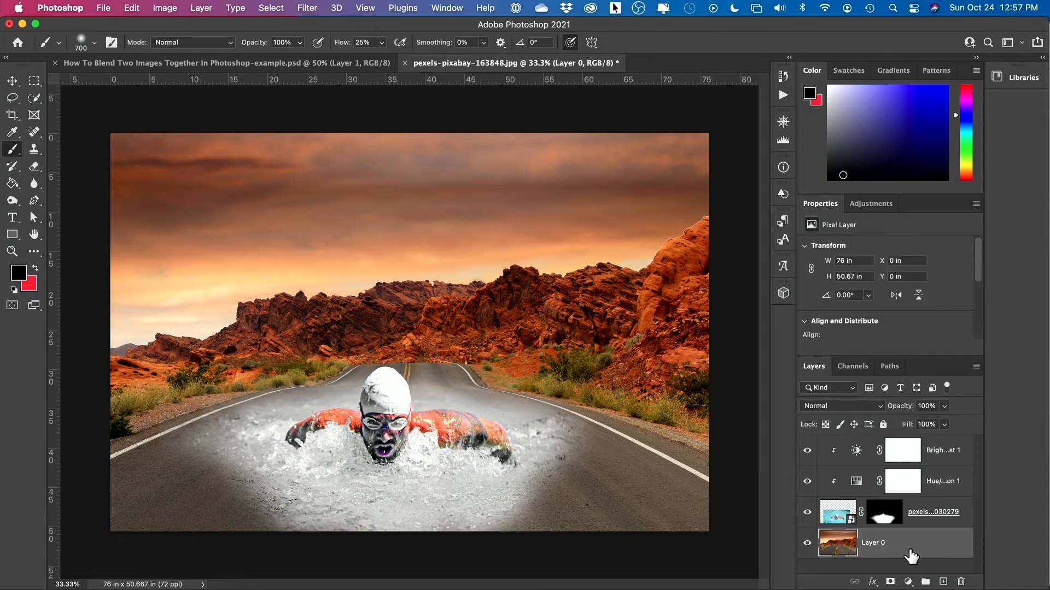
# Convert the desert road background layer into a smart object for editable filters
pyautogui.click(807, 543)
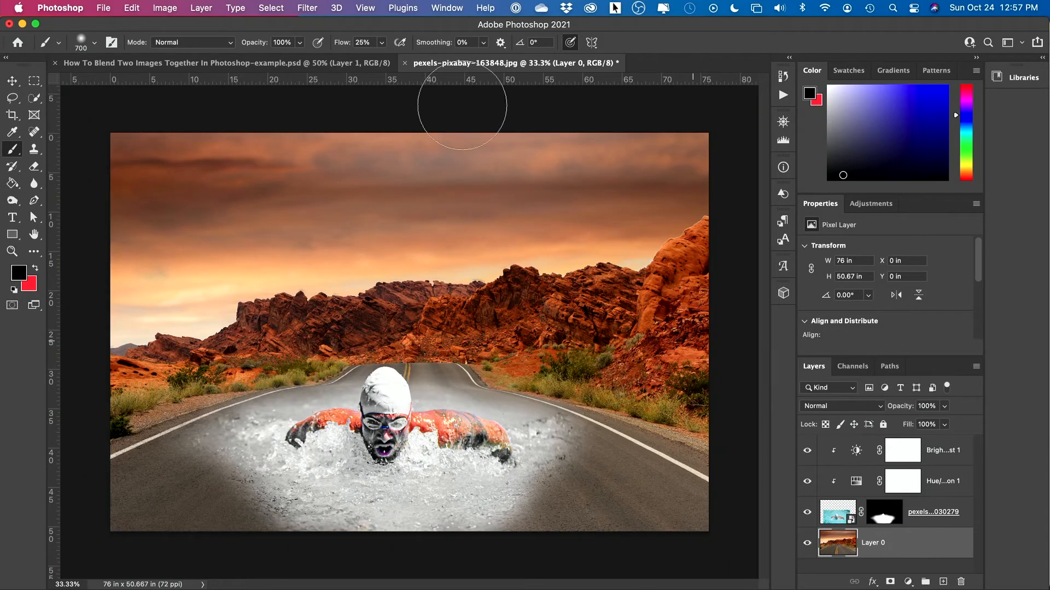
pyautogui.click(307, 8)
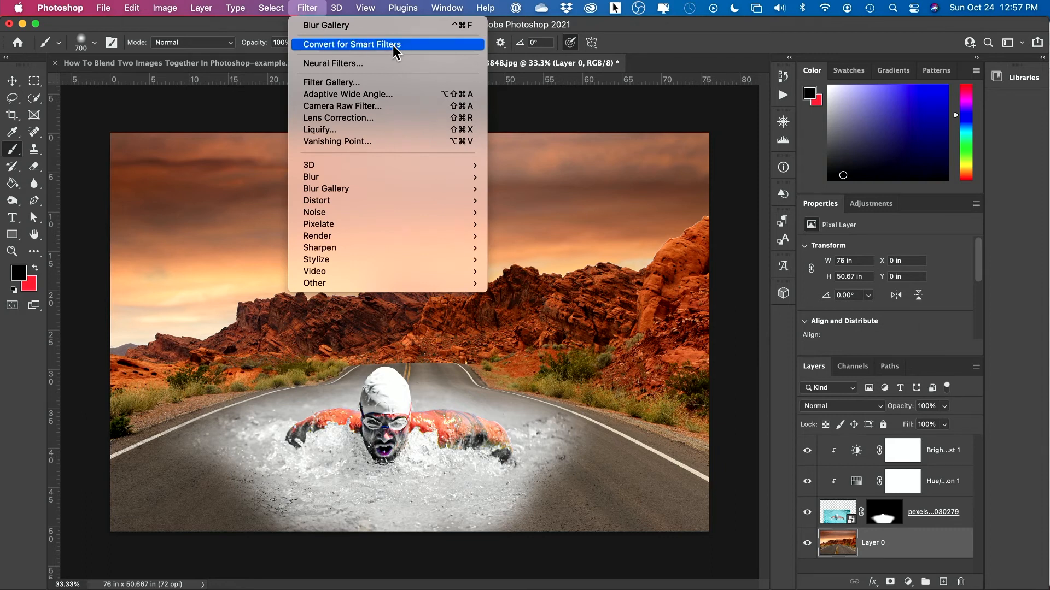
pyautogui.click(351, 44)
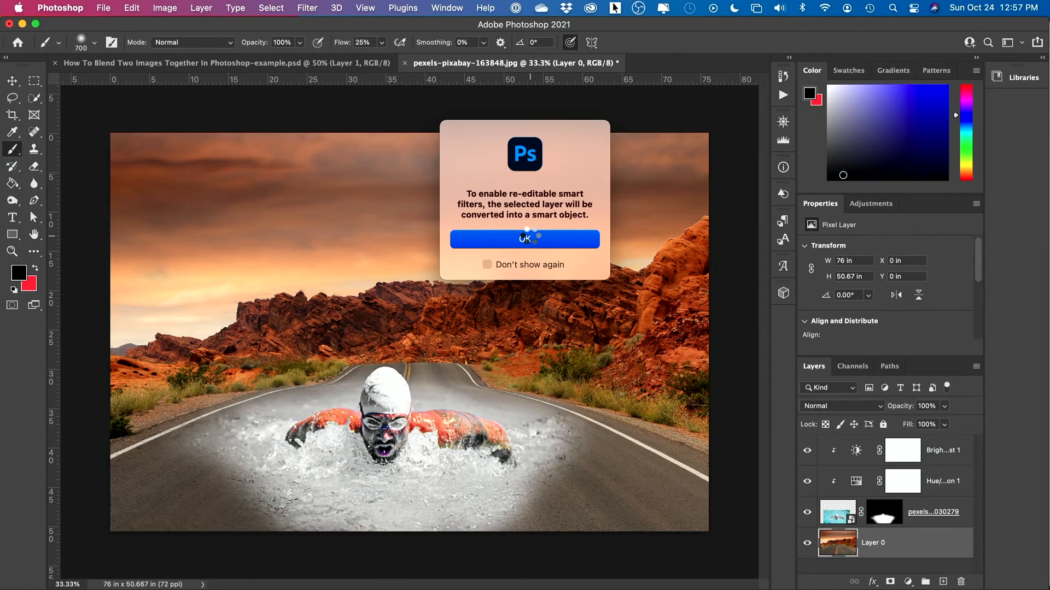
pyautogui.click(524, 239)
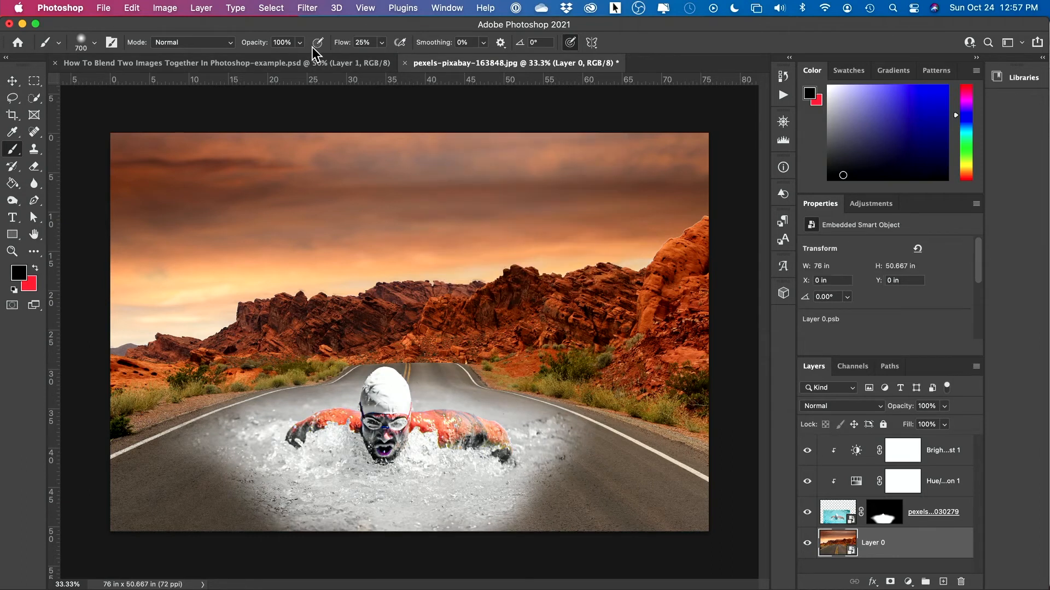
pyautogui.click(308, 8)
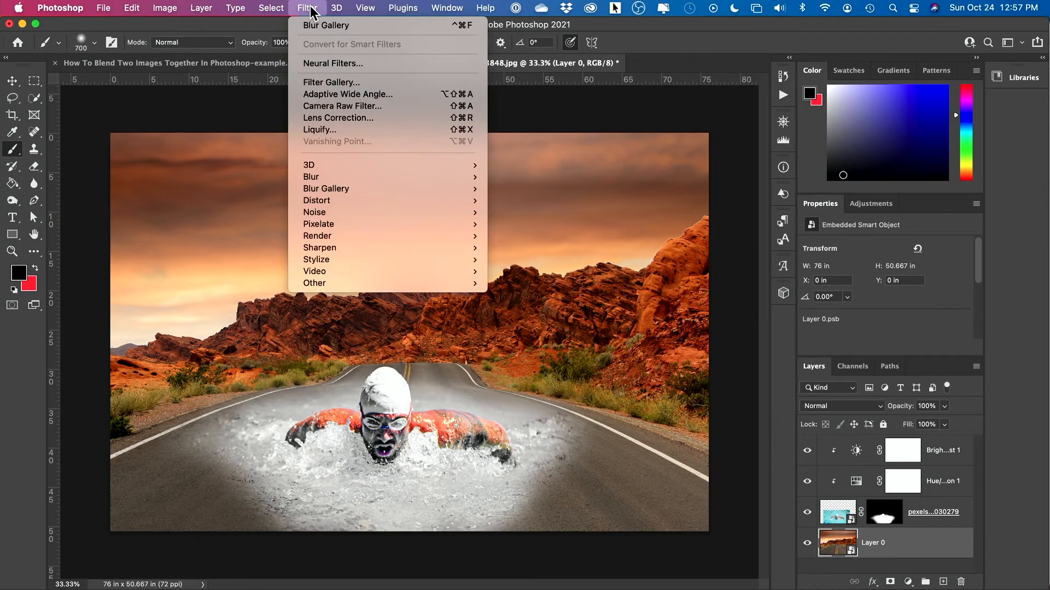
pyautogui.moveTo(326, 188)
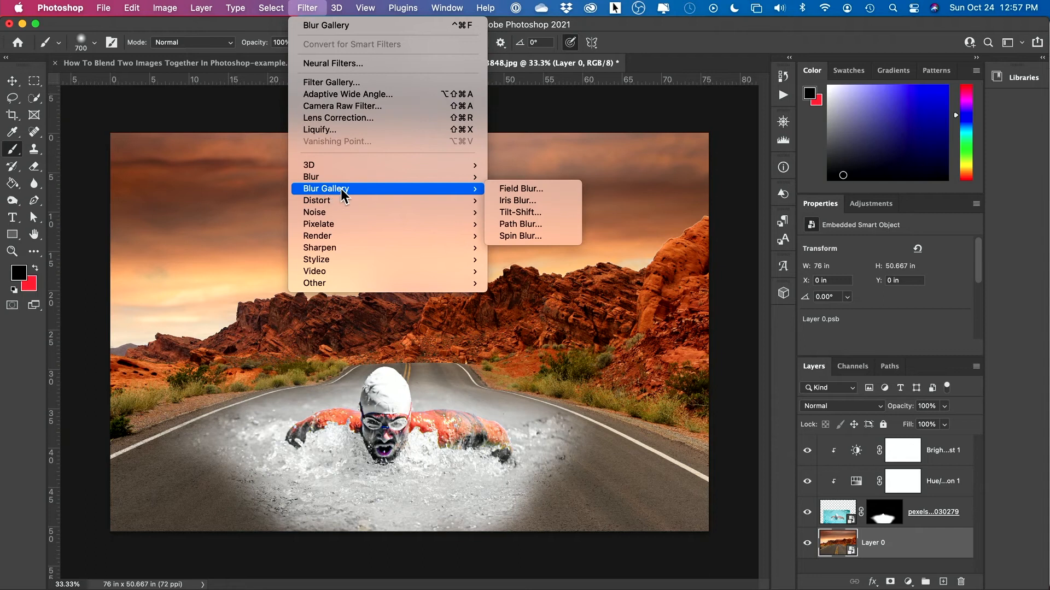
pyautogui.moveTo(526, 228)
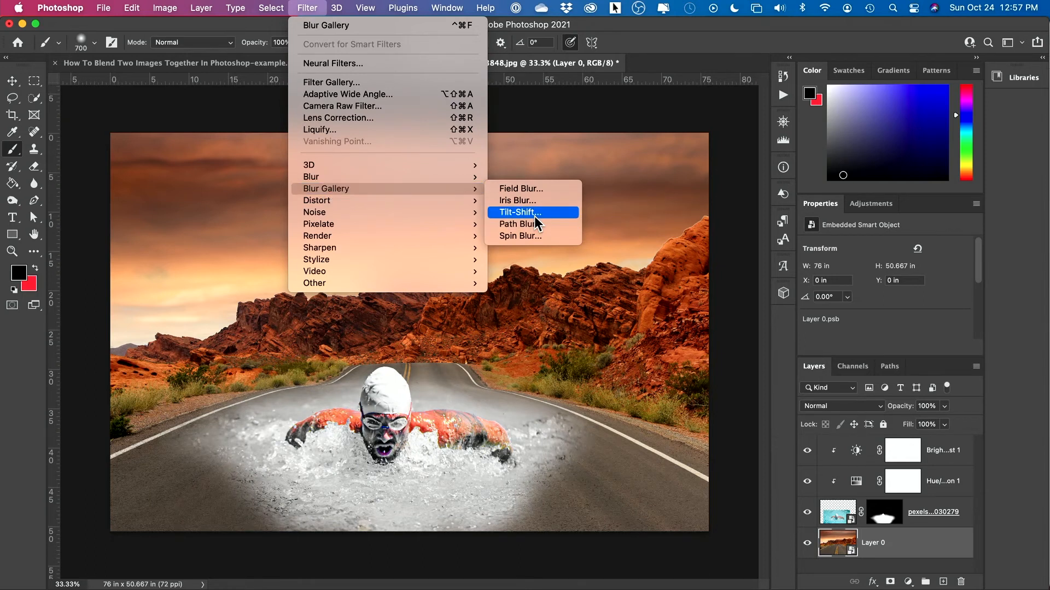
# Apply a Tilt-Shift blur of 20 px to the background as a smart filter
pyautogui.click(517, 212)
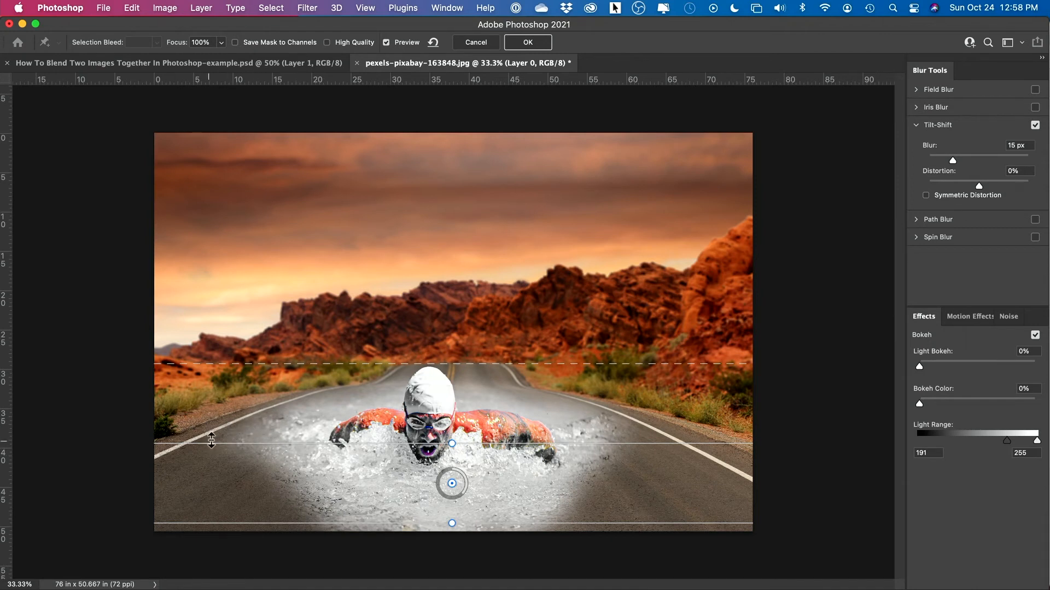
pyautogui.moveTo(1038, 154)
pyautogui.write('20')
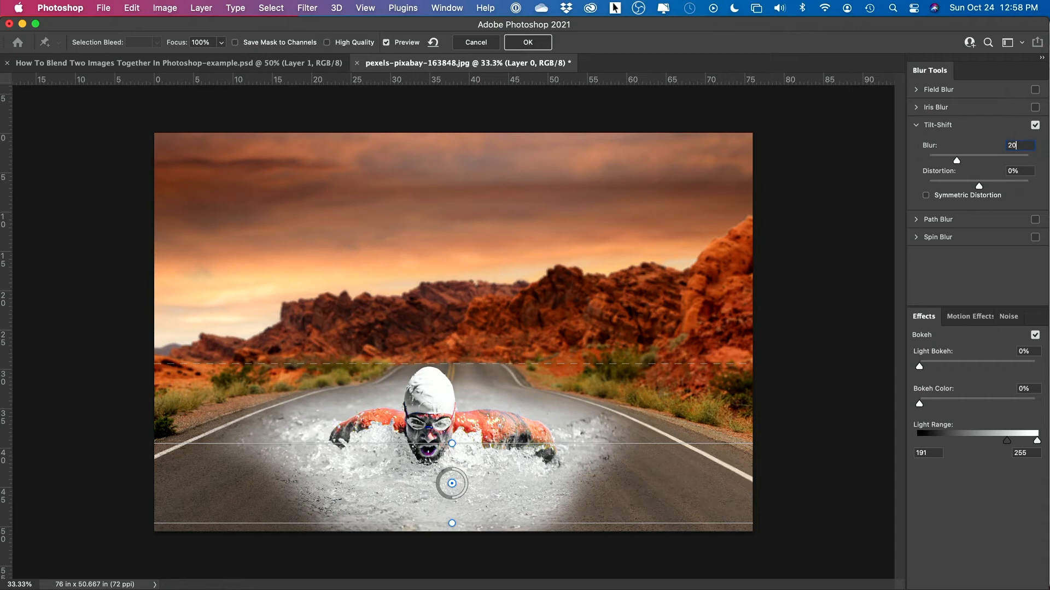
pyautogui.press('Return')
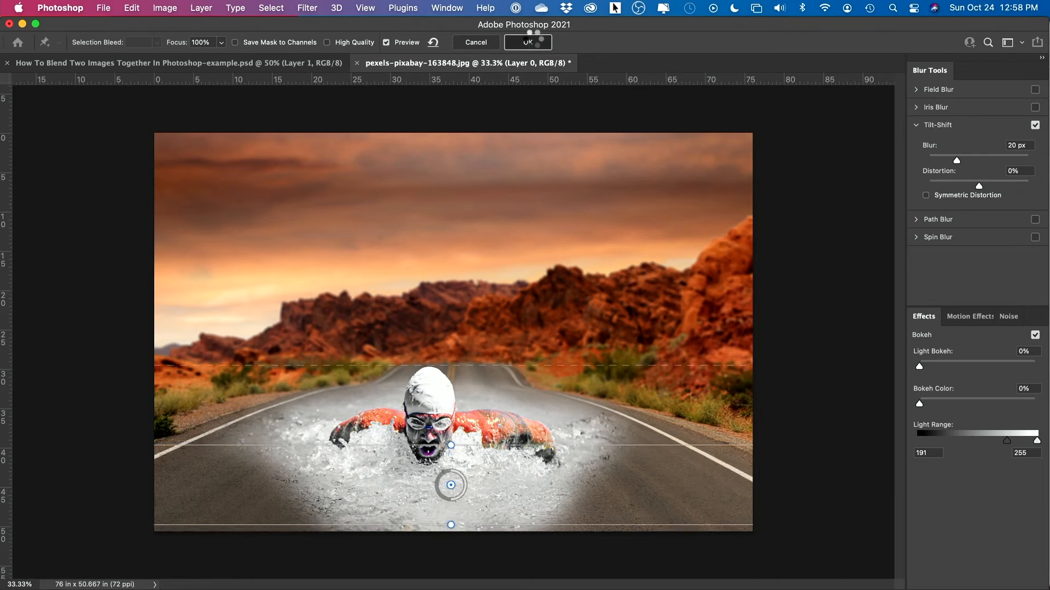
pyautogui.click(528, 42)
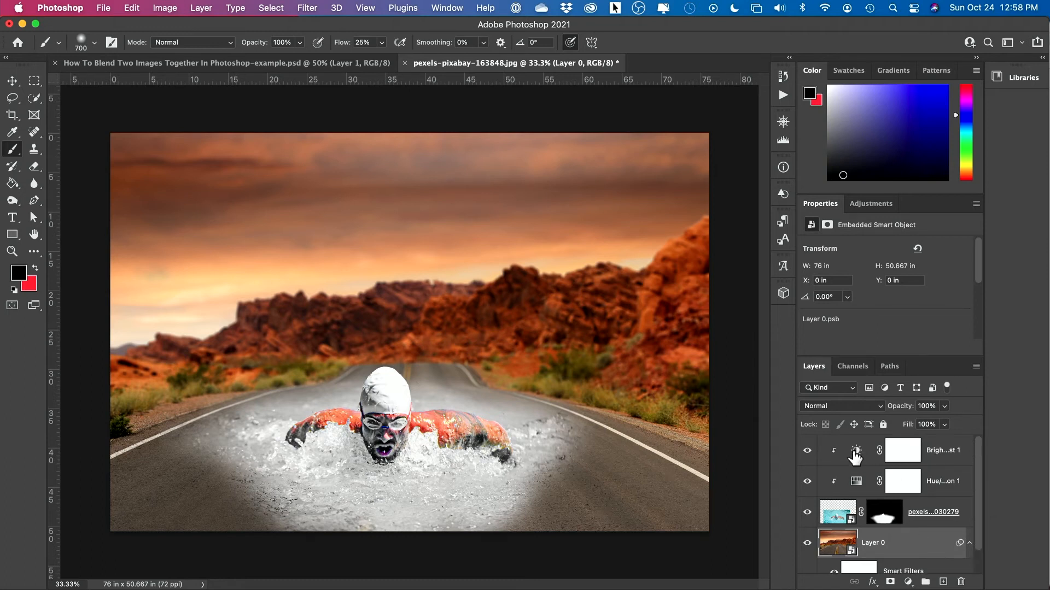
# Set the swimmer's Brightness/Contrast adjustment to brightness -59, contrast 62
pyautogui.click(902, 449)
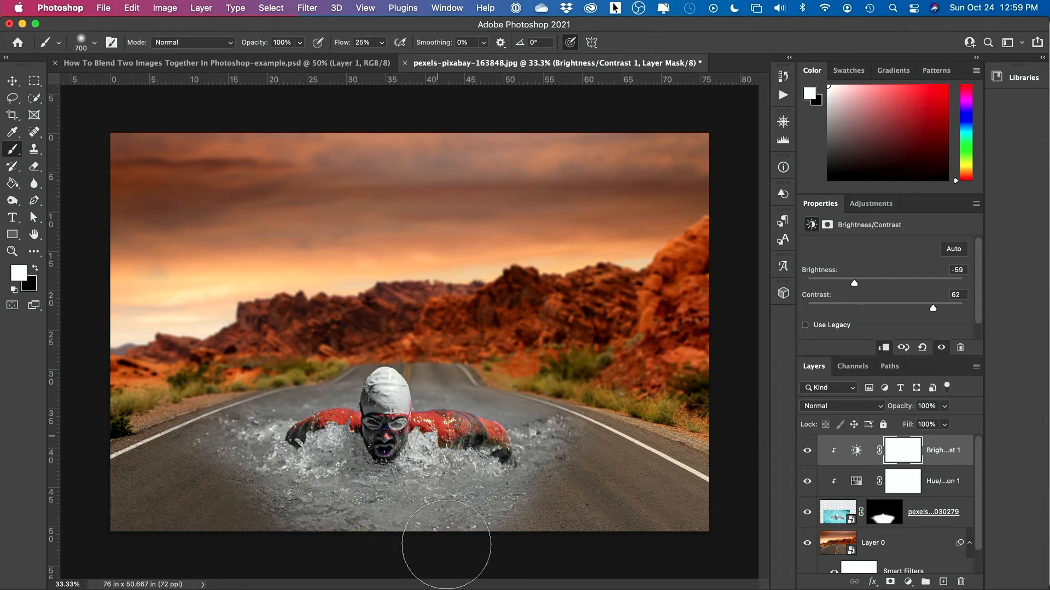
pyautogui.moveTo(902, 481)
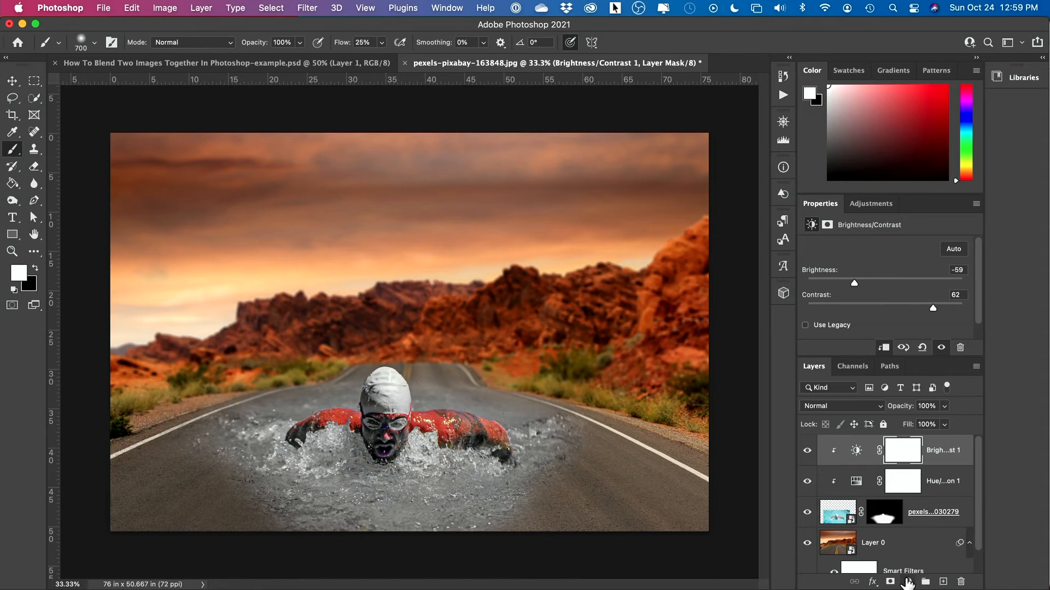
# Add a Photo Filter layer with Warming Filter (85) at 68% density and compare it on/off
pyautogui.click(890, 581)
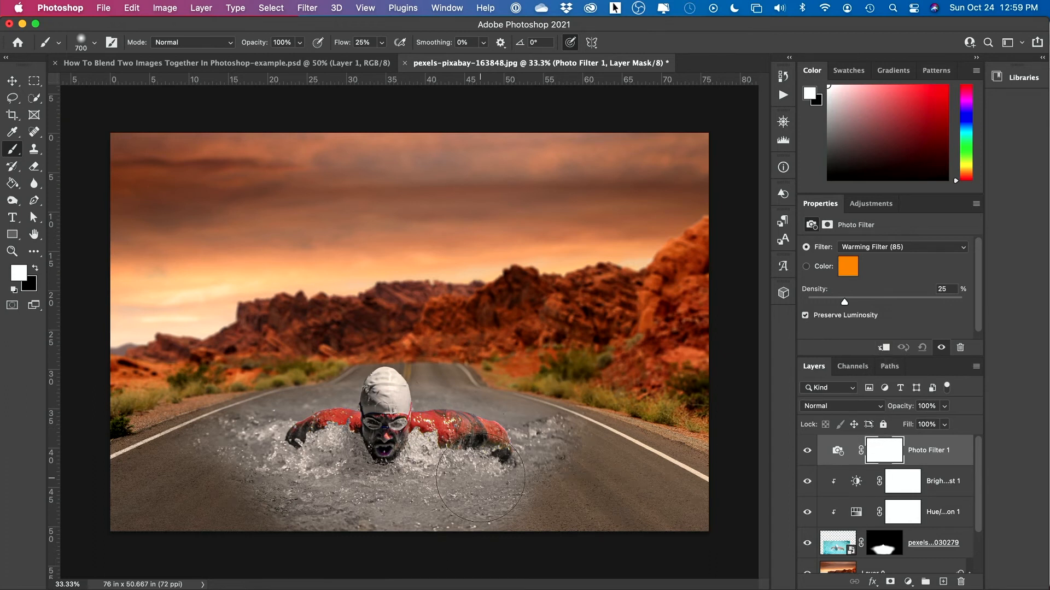
pyautogui.moveTo(613, 252)
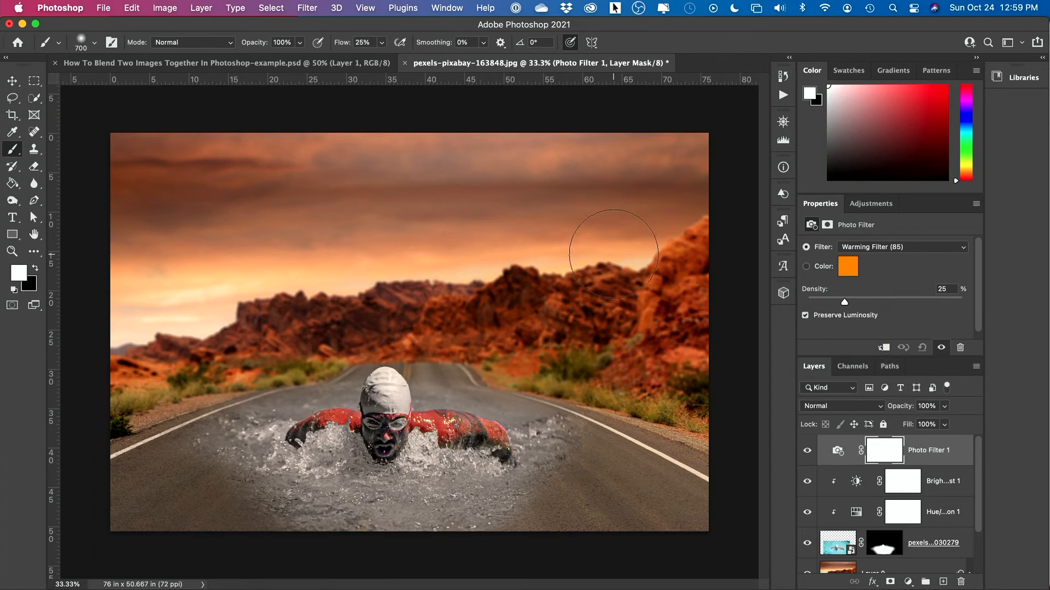
pyautogui.click(900, 246)
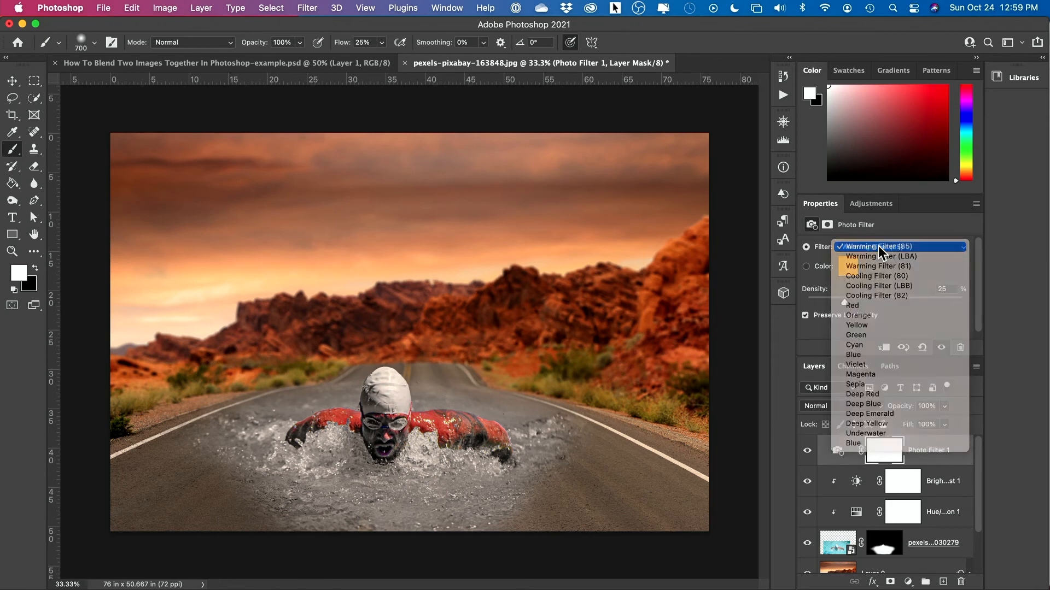
pyautogui.click(871, 246)
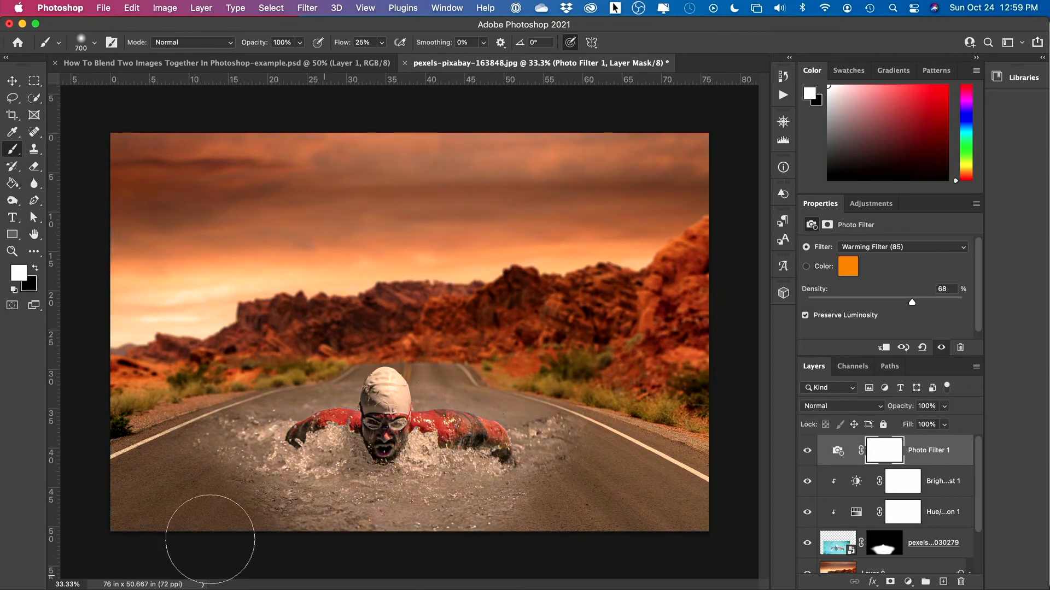
pyautogui.click(807, 450)
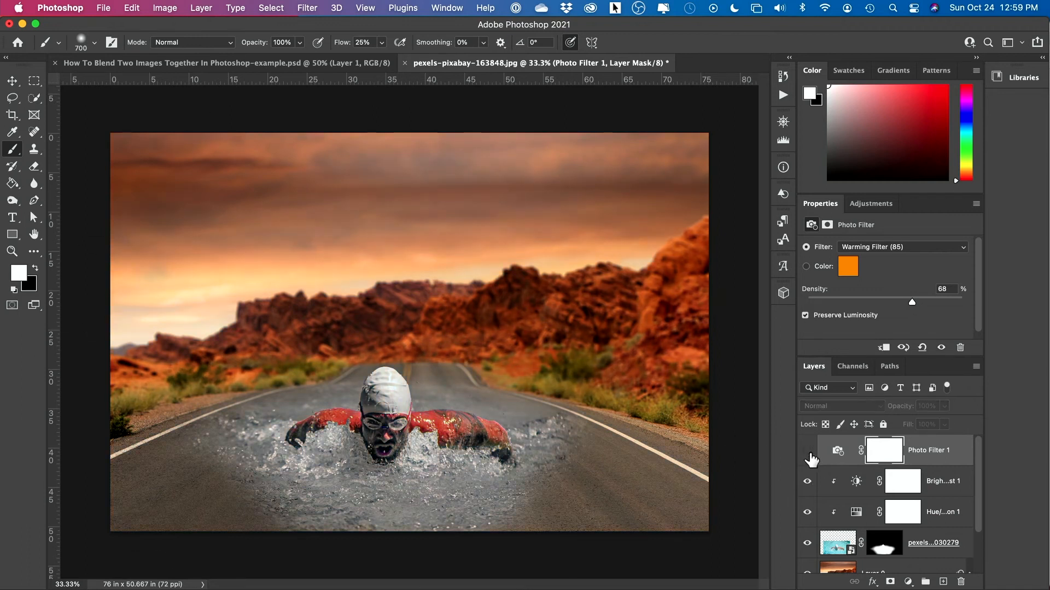
pyautogui.click(807, 449)
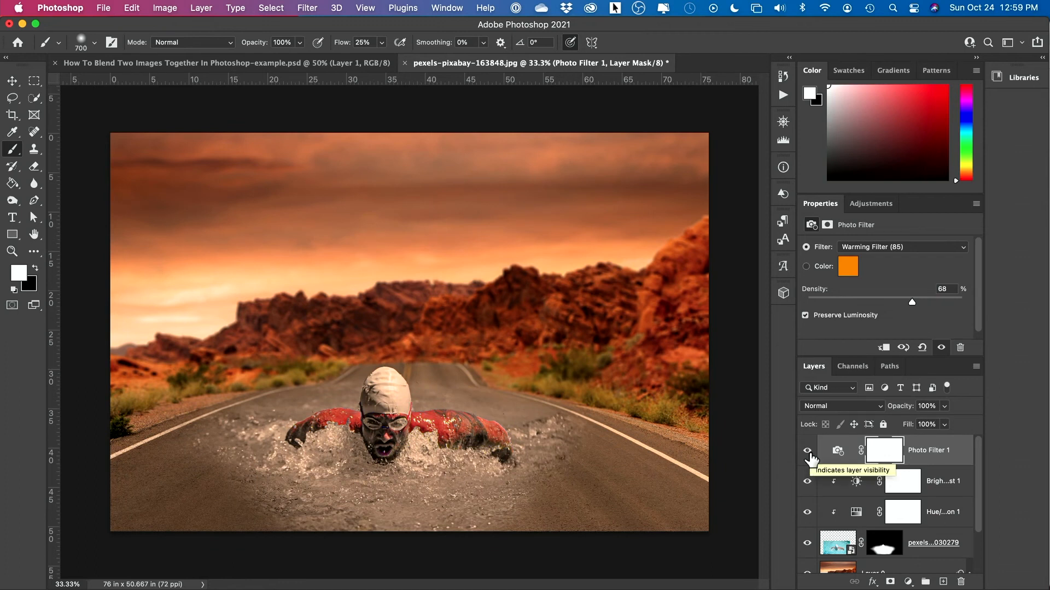
pyautogui.moveTo(840, 438)
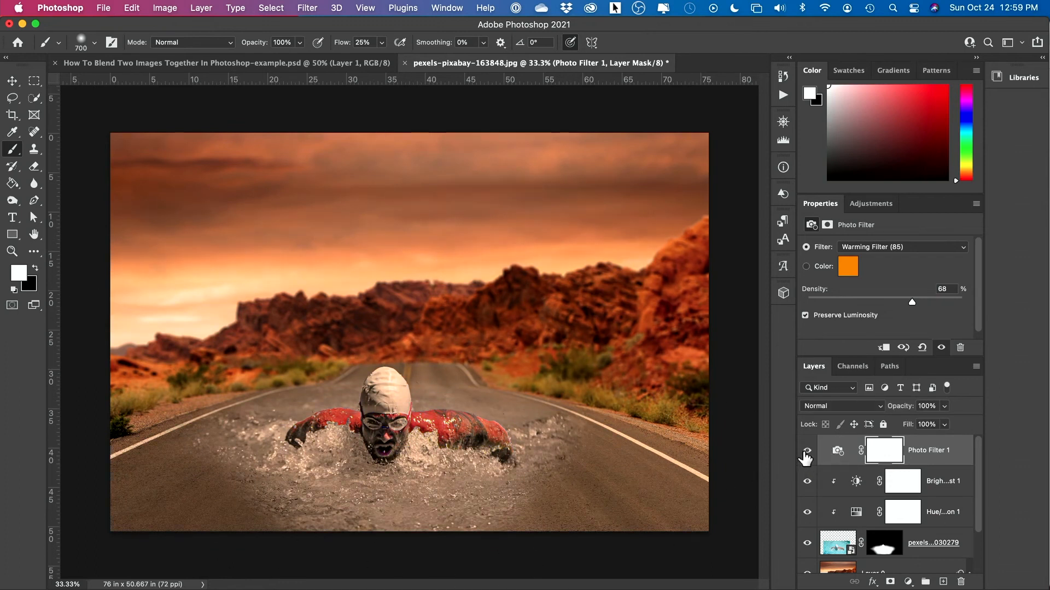
pyautogui.moveTo(806, 454)
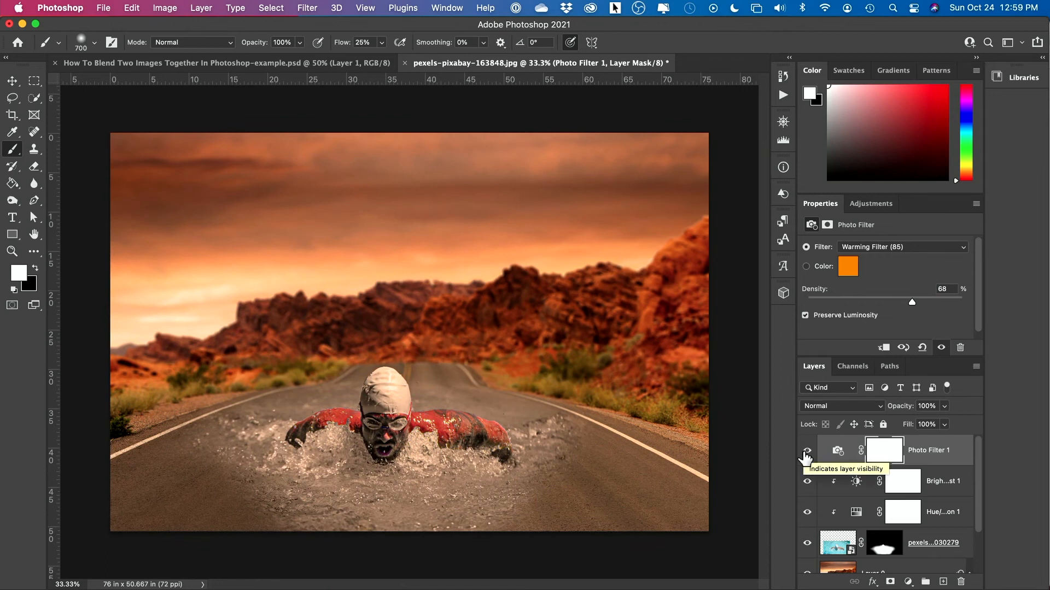
pyautogui.moveTo(917, 458)
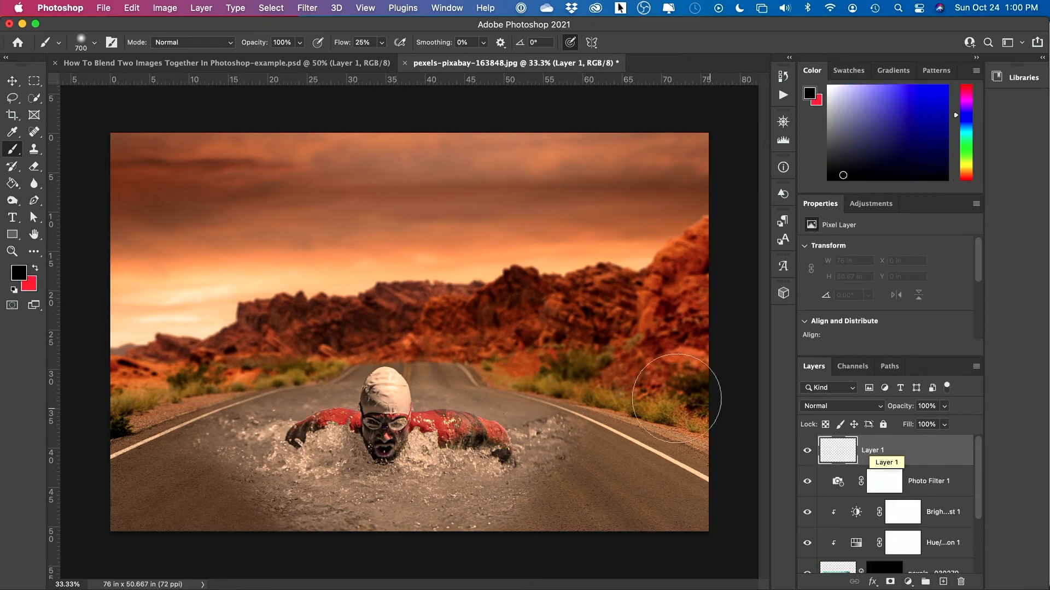
pyautogui.moveTo(11, 183)
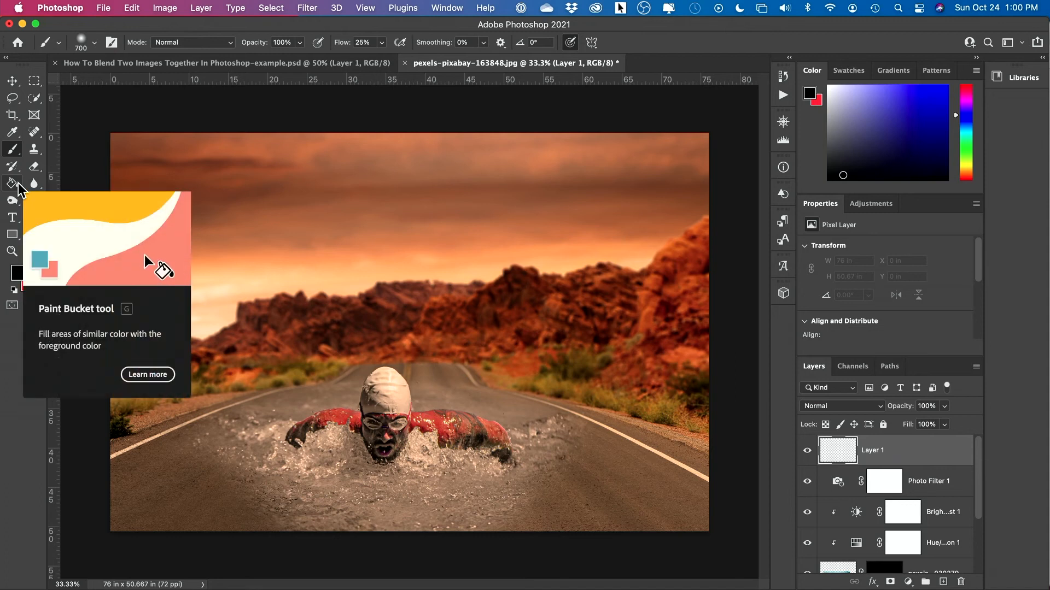
# Fill the new top layer solid black with the Paint Bucket Tool
pyautogui.click(12, 183)
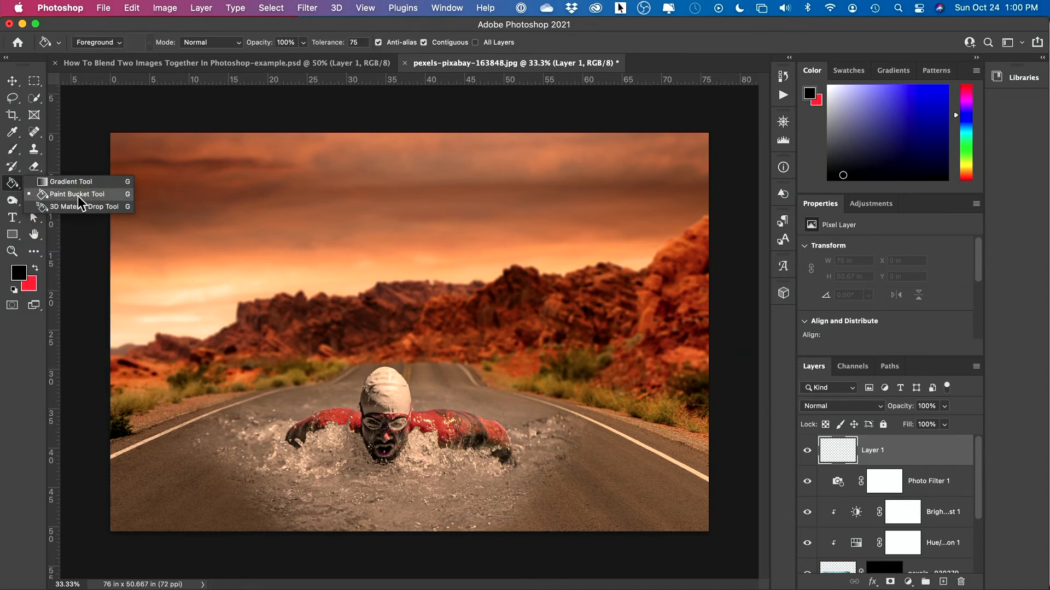
pyautogui.click(18, 272)
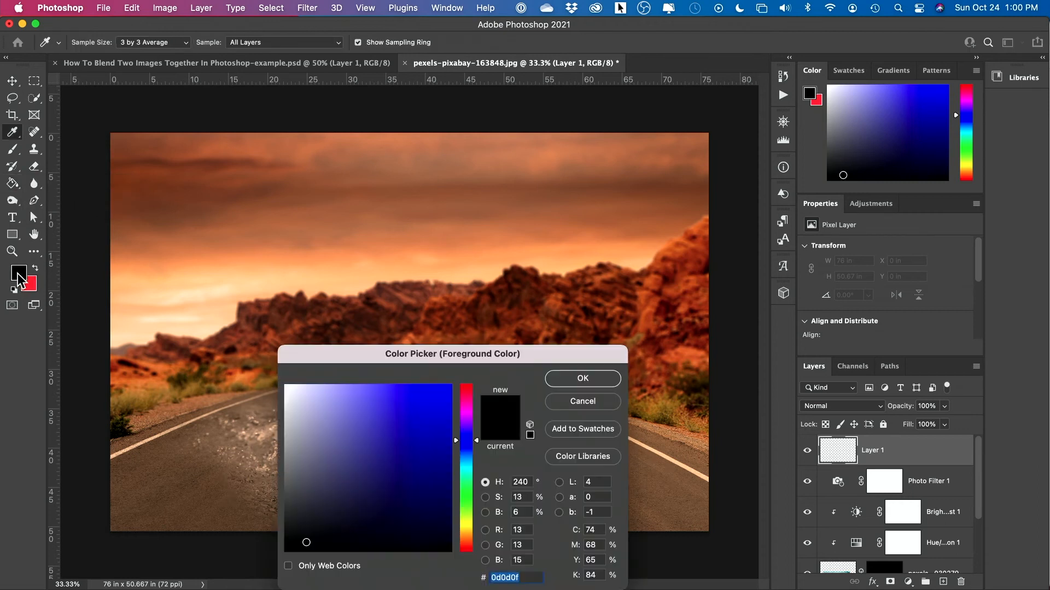
pyautogui.click(580, 379)
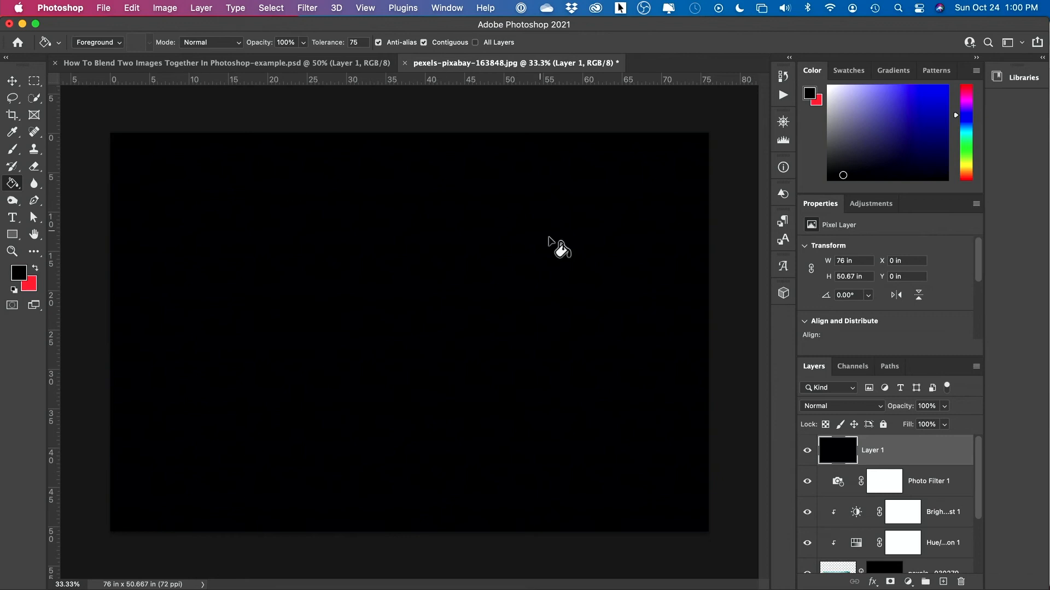
pyautogui.moveTo(509, 418)
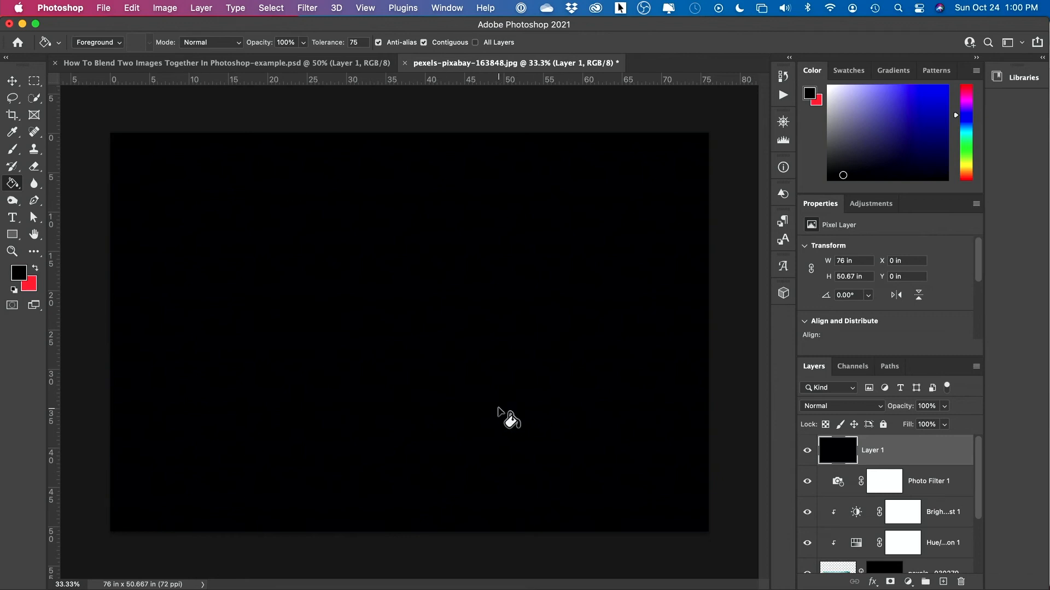
pyautogui.moveTo(311, 7)
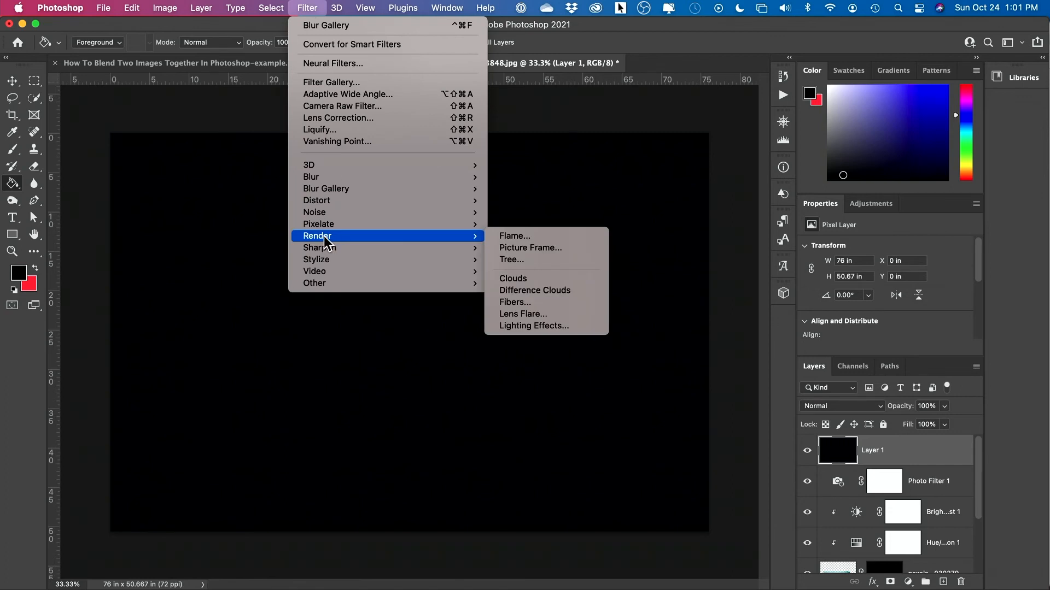
pyautogui.moveTo(523, 314)
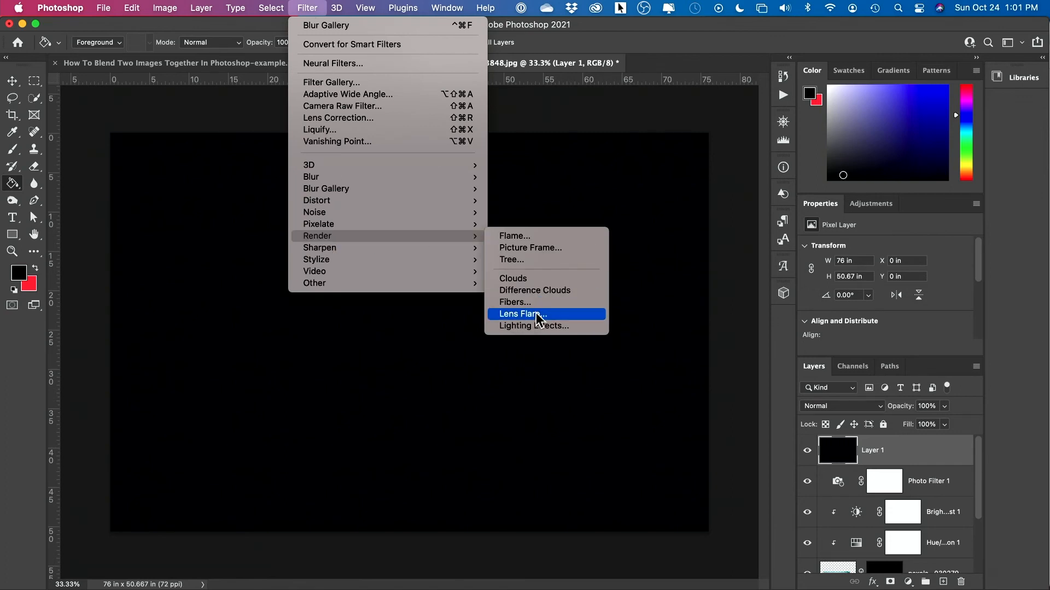
# Render a Lens Flare with the 105mm Prime lens type onto the black layer
pyautogui.click(521, 313)
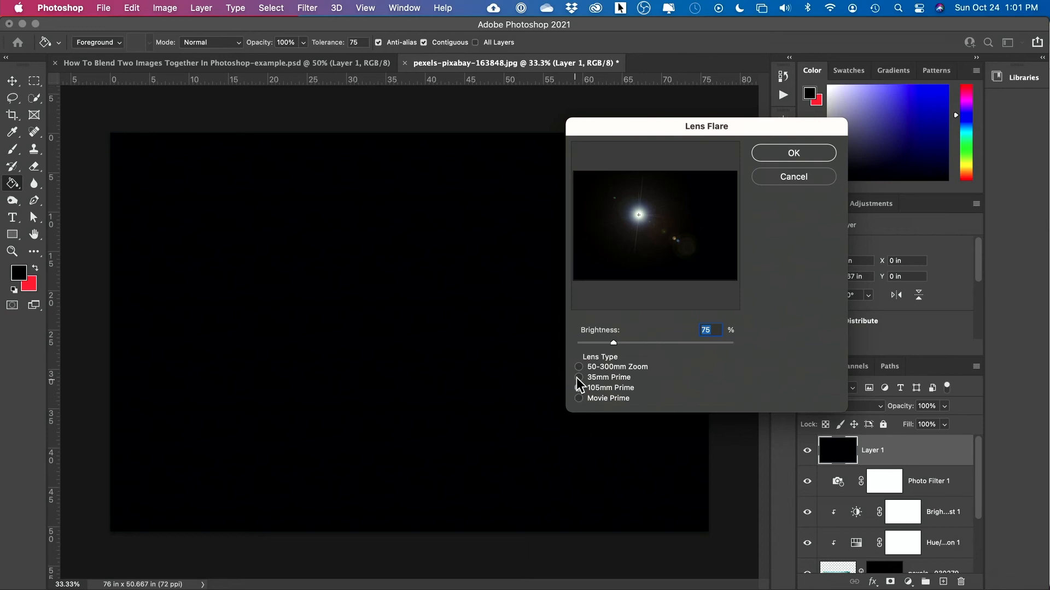
pyautogui.click(579, 388)
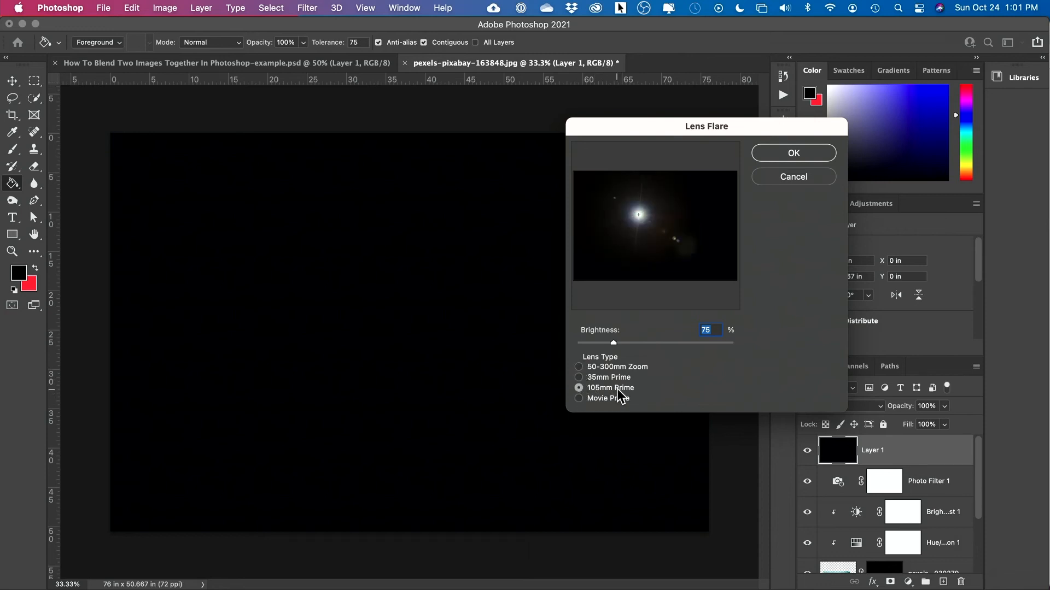
pyautogui.click(792, 153)
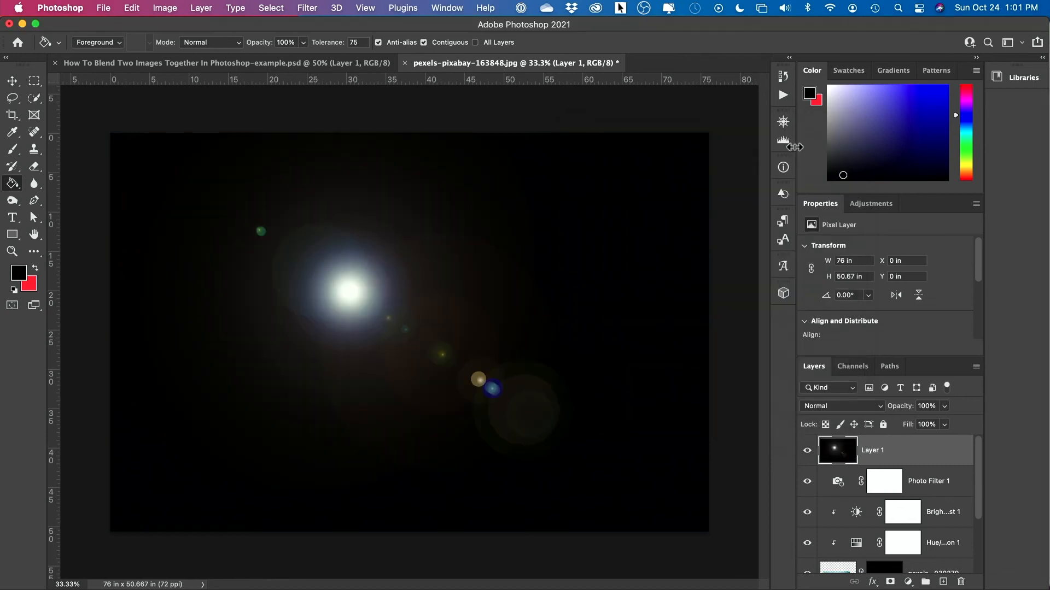
pyautogui.moveTo(914, 466)
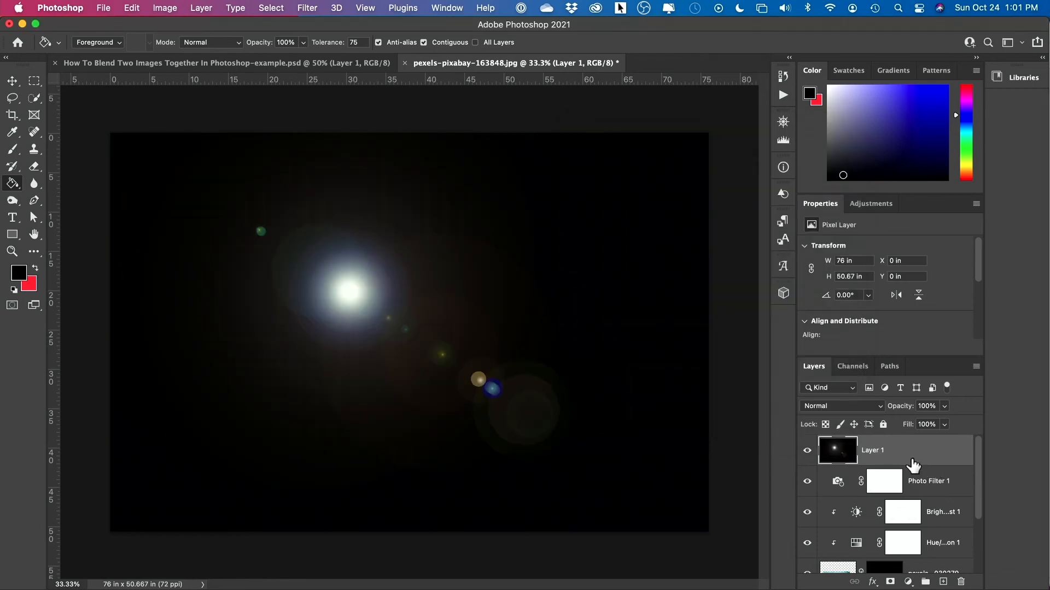
pyautogui.moveTo(820, 412)
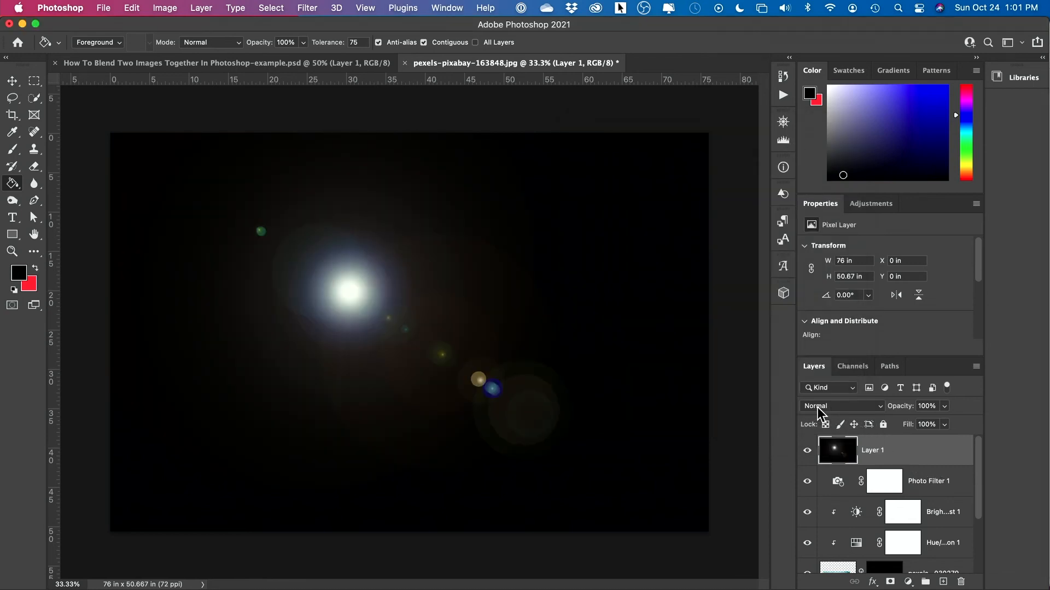
# Set the flare layer's blend mode to Screen so the flare glows over the scene
pyautogui.click(841, 406)
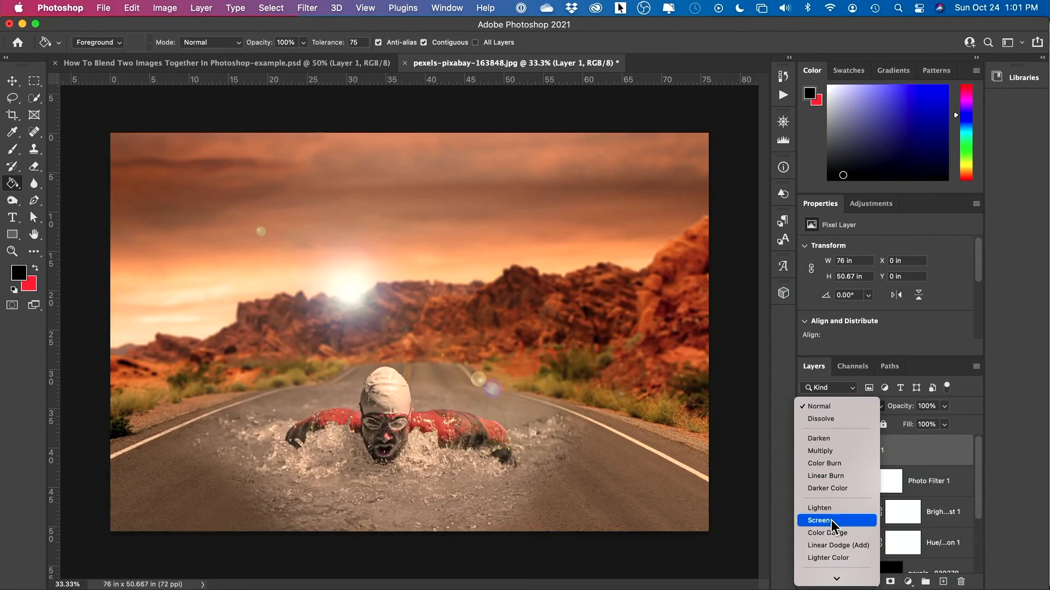
pyautogui.click(819, 520)
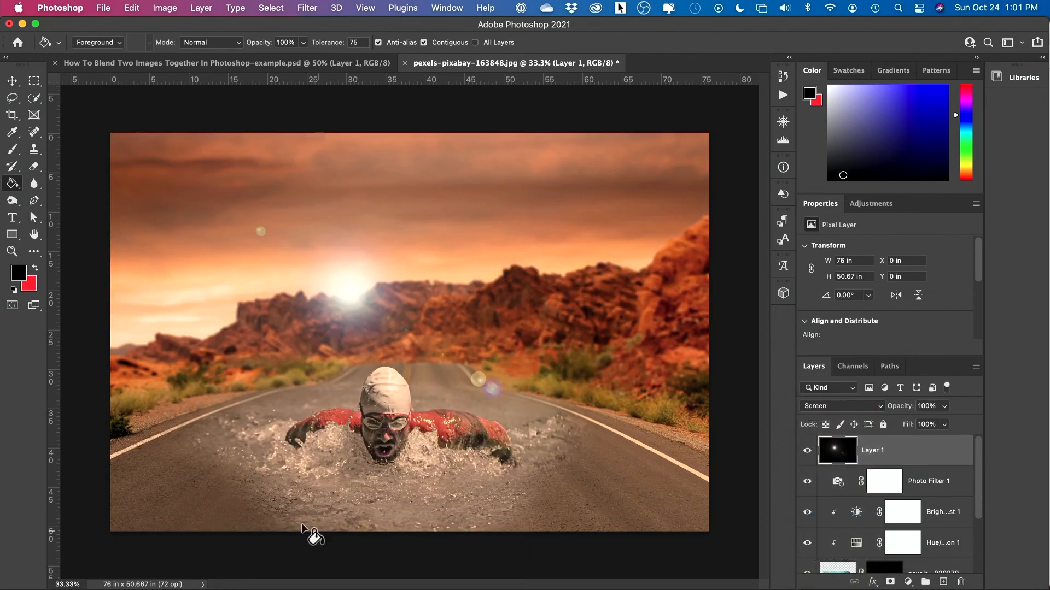
pyautogui.moveTo(589, 422)
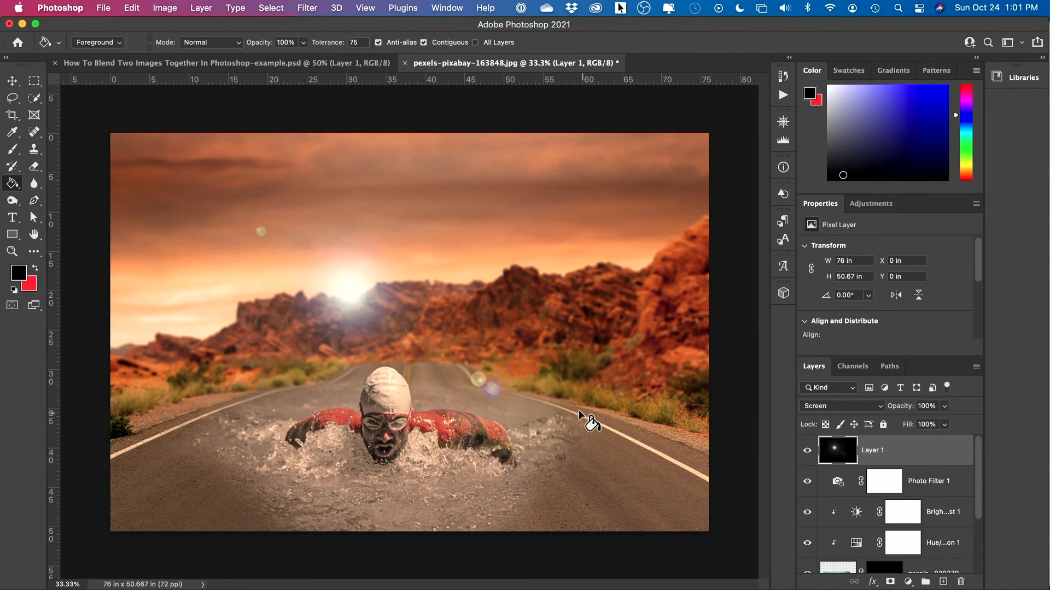
pyautogui.moveTo(358, 302)
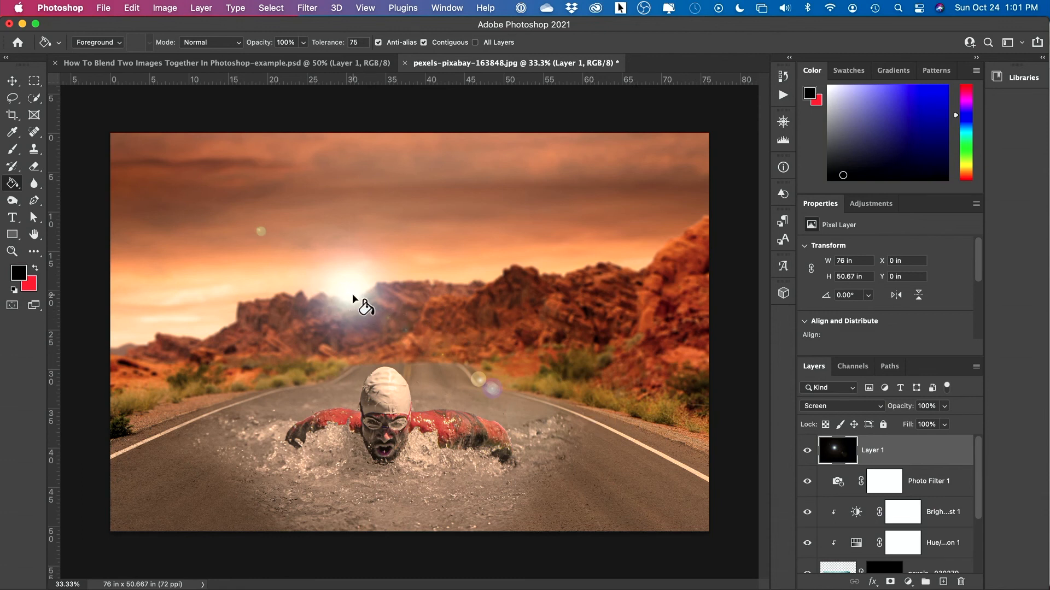
pyautogui.moveTo(897, 455)
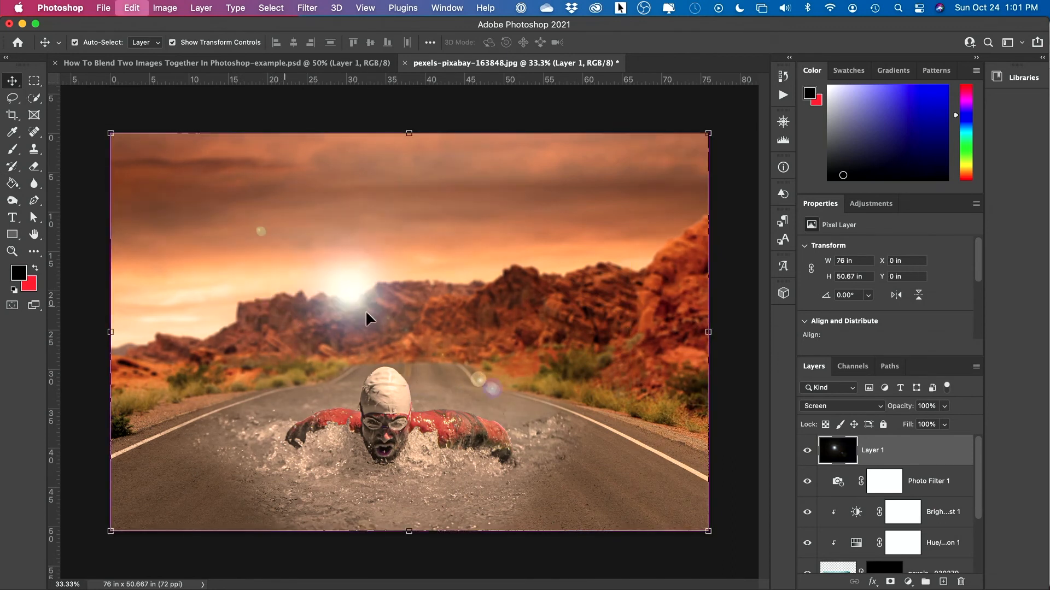
pyautogui.moveTo(338, 313)
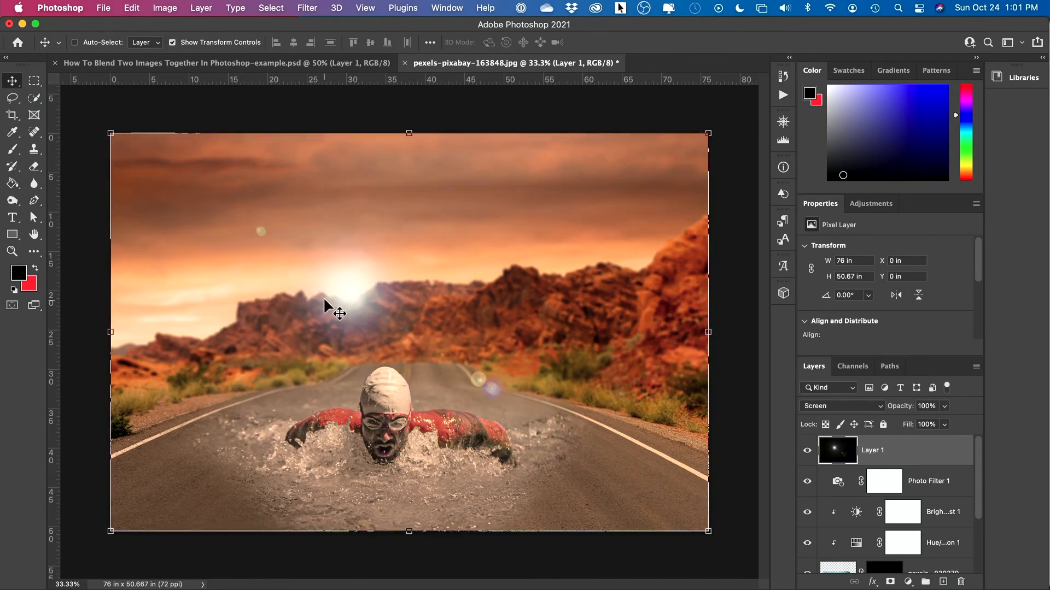
pyautogui.moveTo(356, 302)
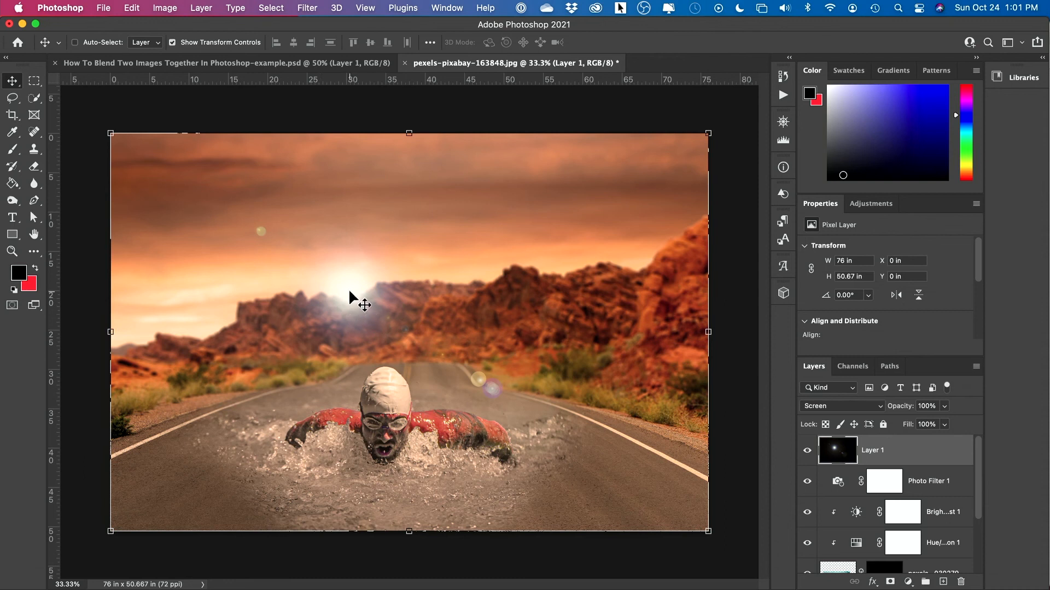
pyautogui.moveTo(369, 342)
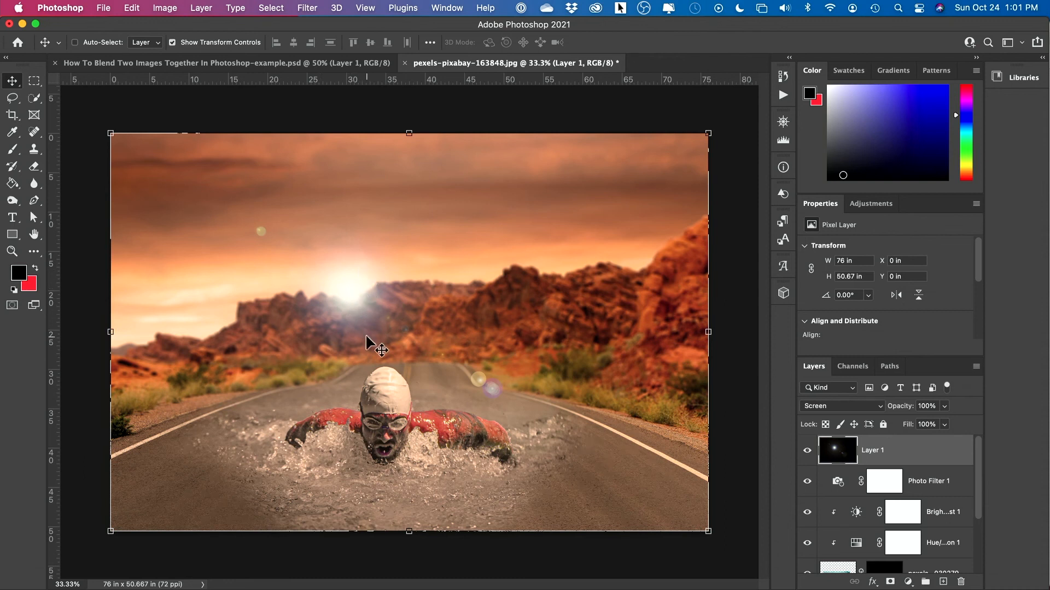
pyautogui.moveTo(385, 391)
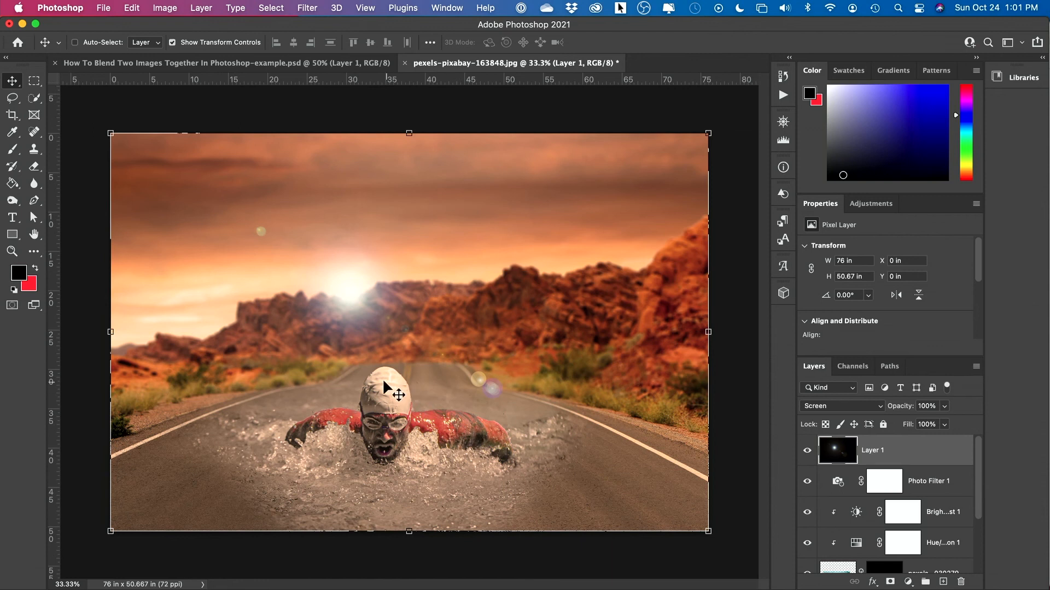
pyautogui.moveTo(469, 423)
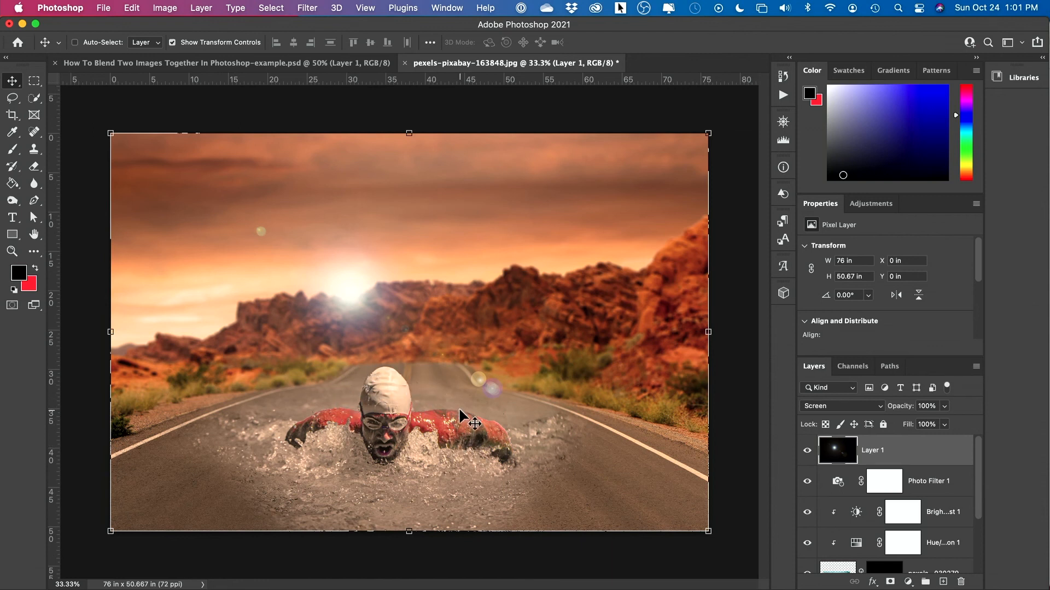
pyautogui.moveTo(412, 428)
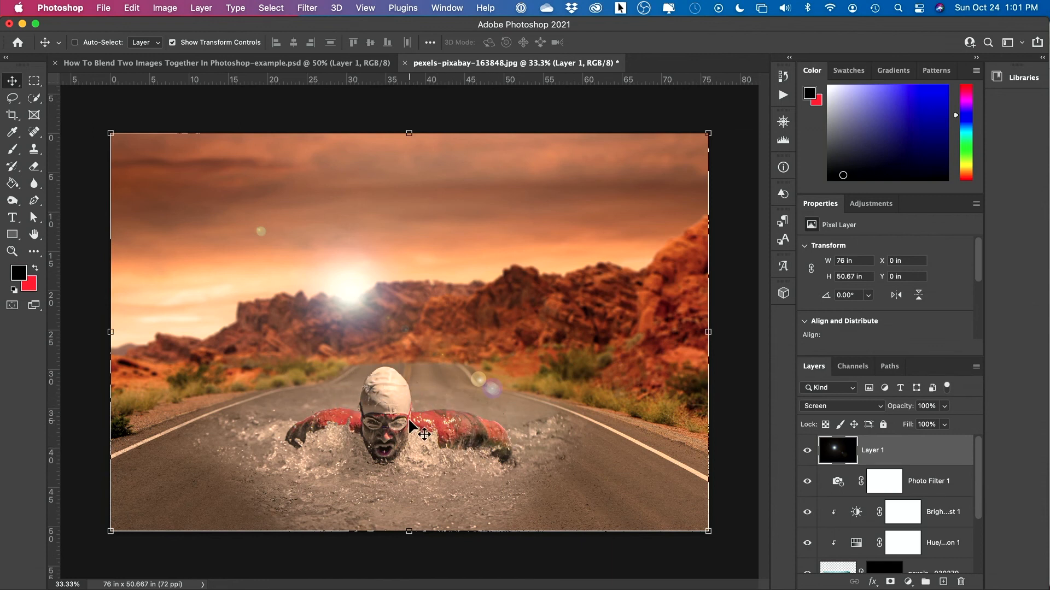
pyautogui.moveTo(367, 303)
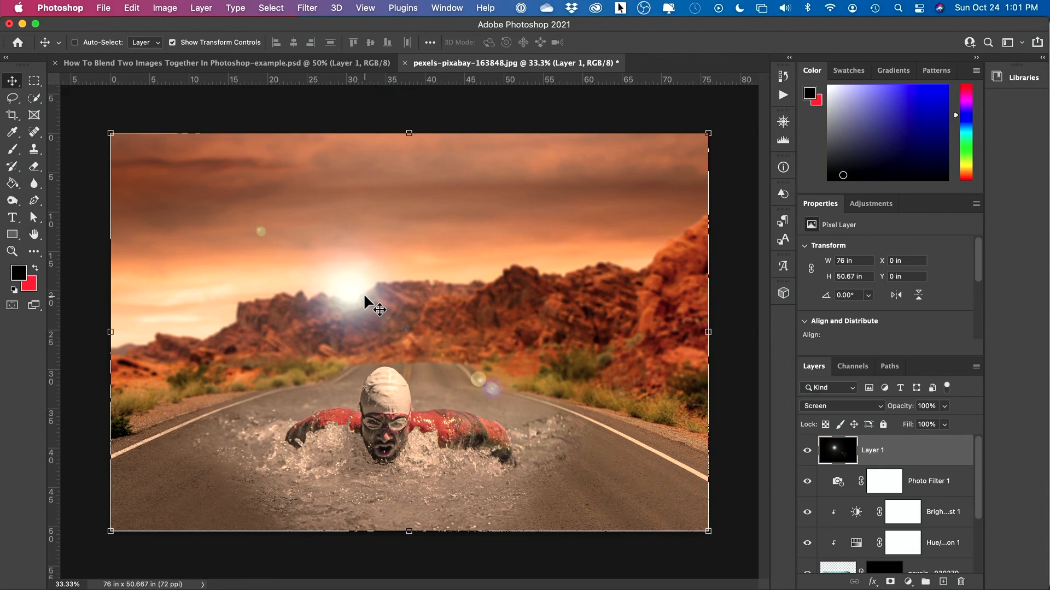
pyautogui.moveTo(356, 302)
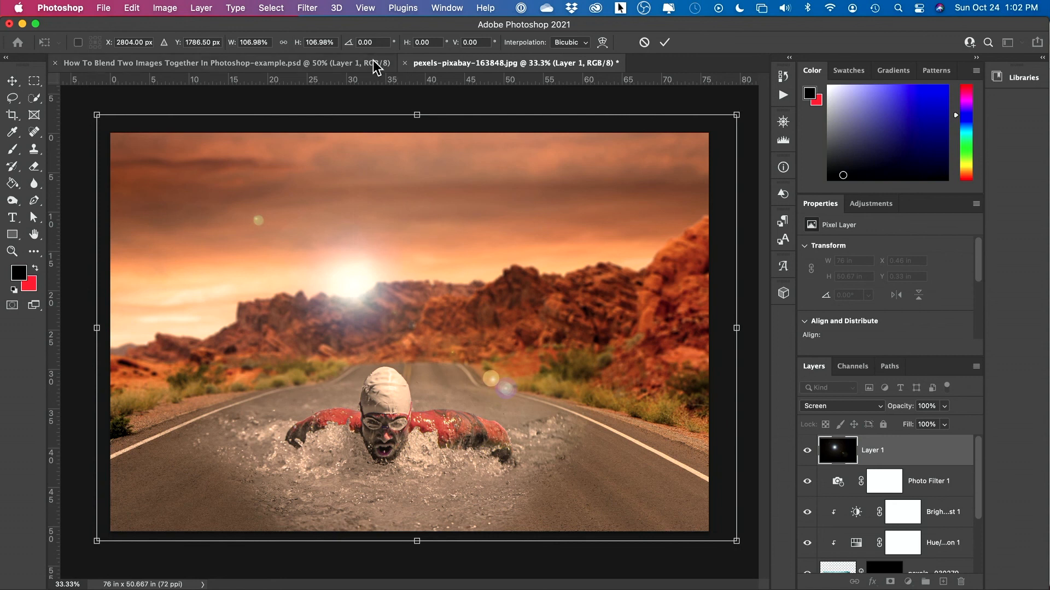
# Commit the enlarged flare over the mountains and soften it with a 7.8 px Gaussian Blur
pyautogui.click(306, 8)
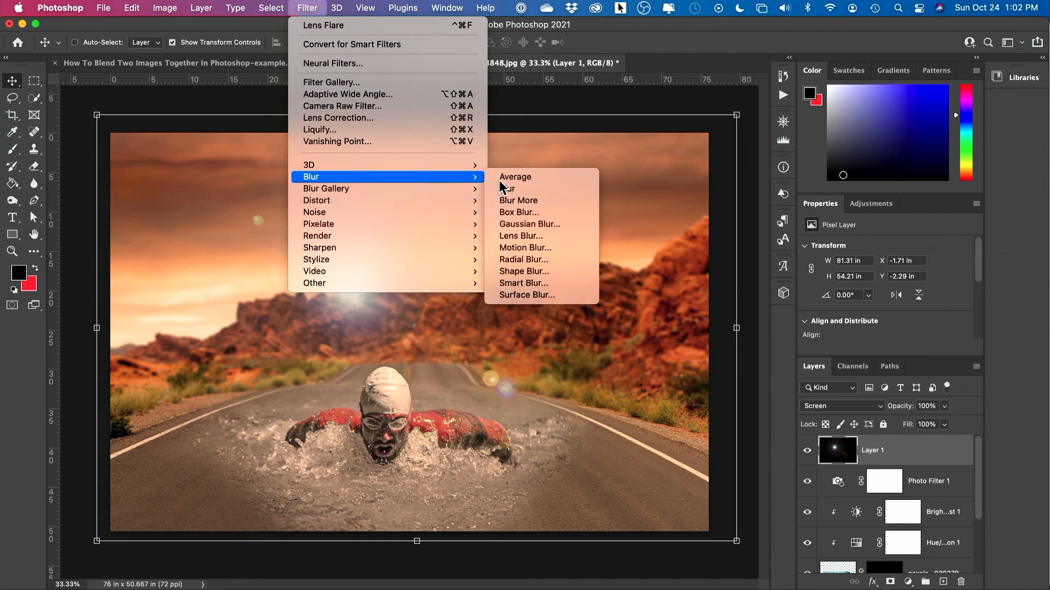
pyautogui.click(529, 223)
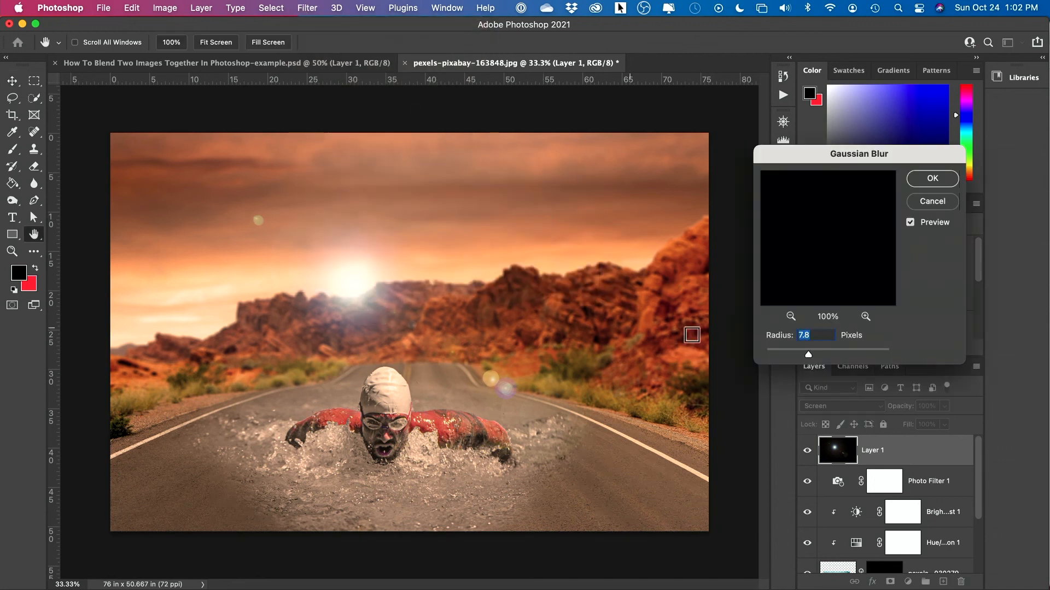
pyautogui.moveTo(481, 381)
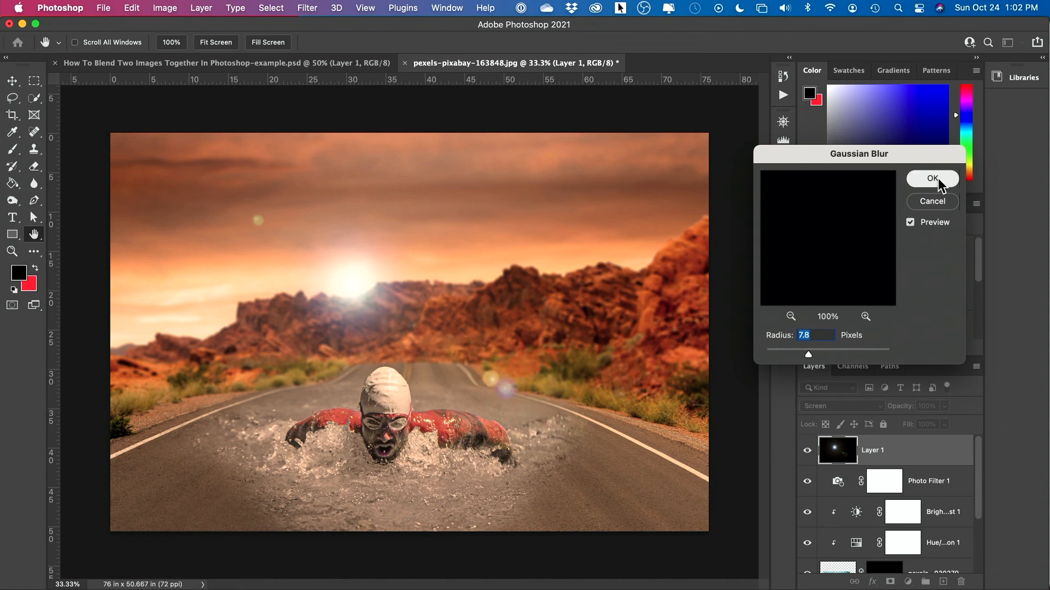
pyautogui.click(932, 178)
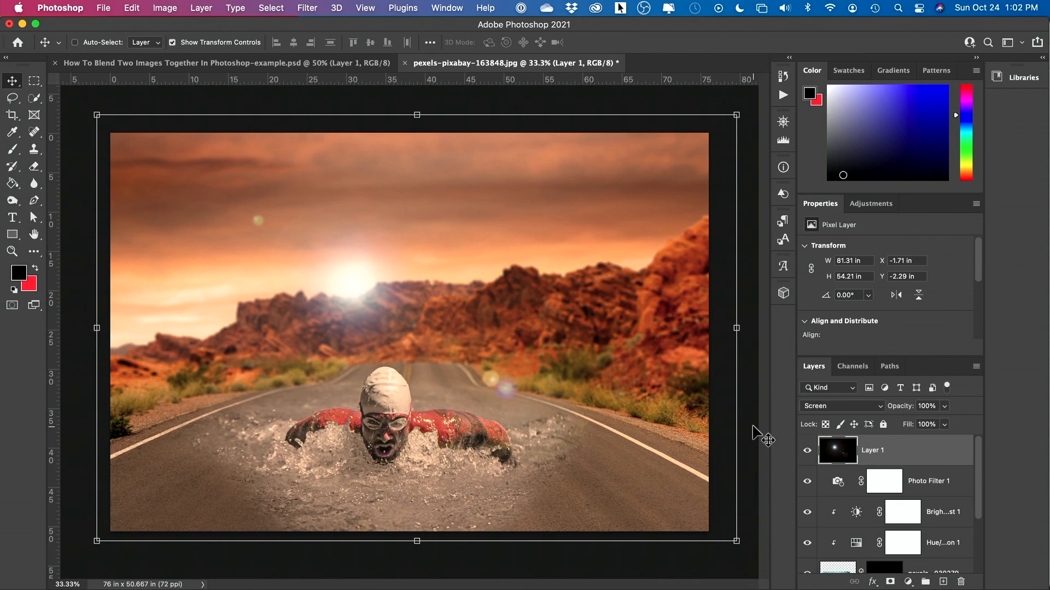
pyautogui.moveTo(655, 511)
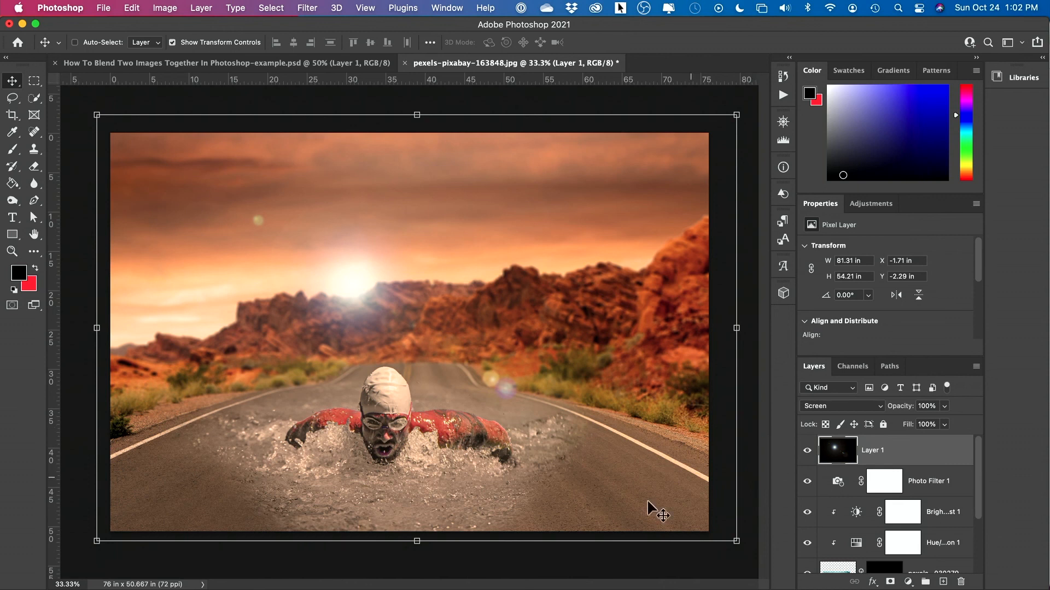
pyautogui.scroll(-3)
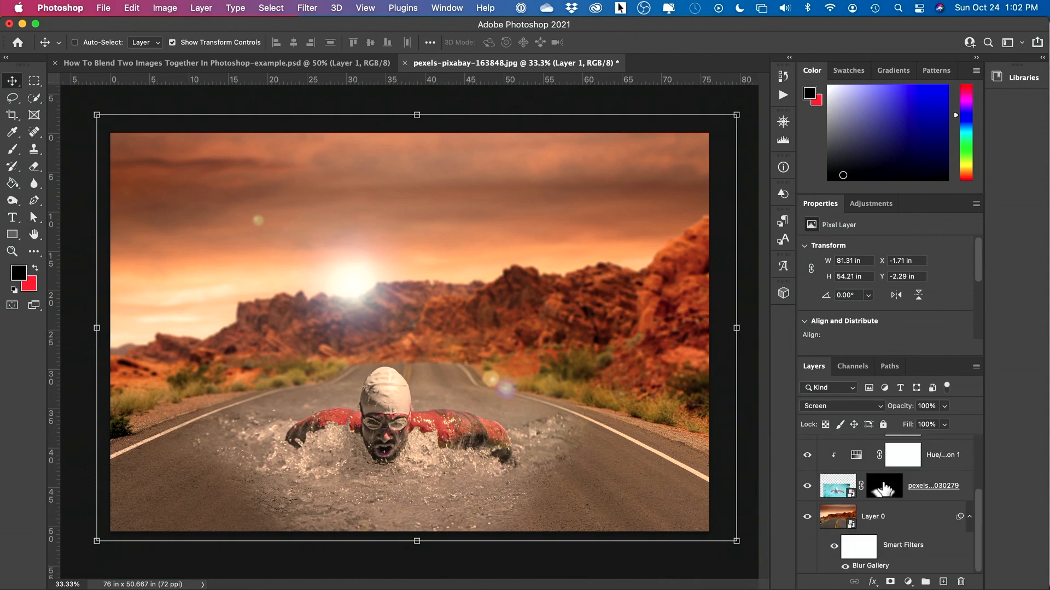
pyautogui.click(836, 485)
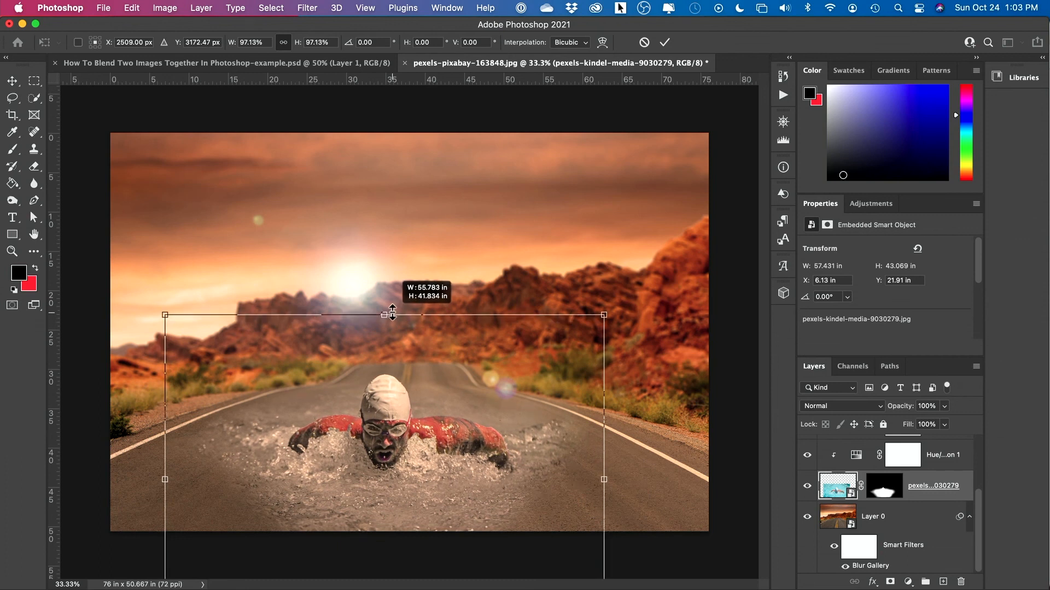
pyautogui.click(883, 486)
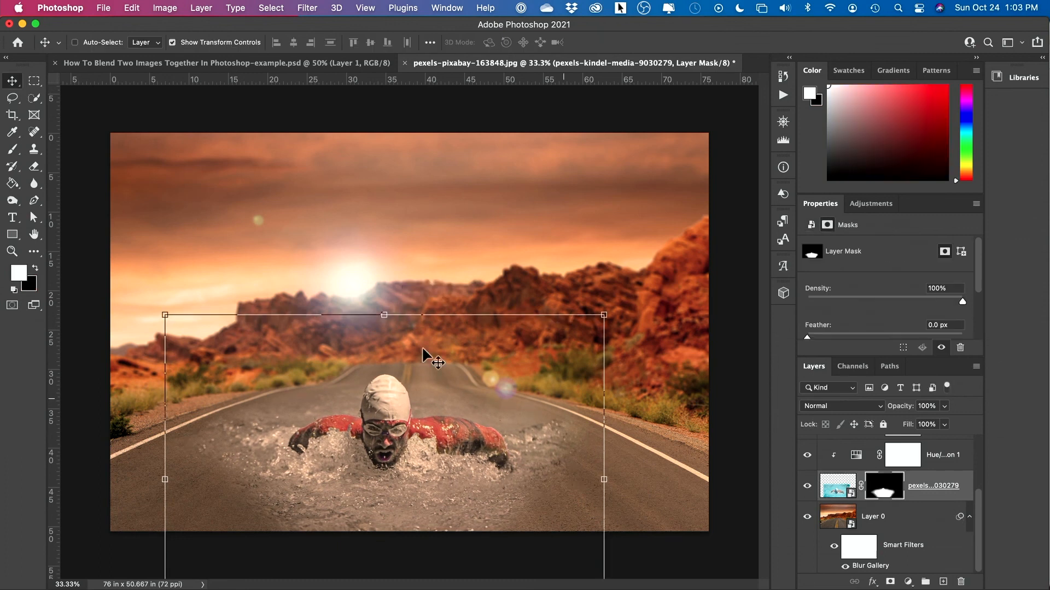
pyautogui.click(12, 148)
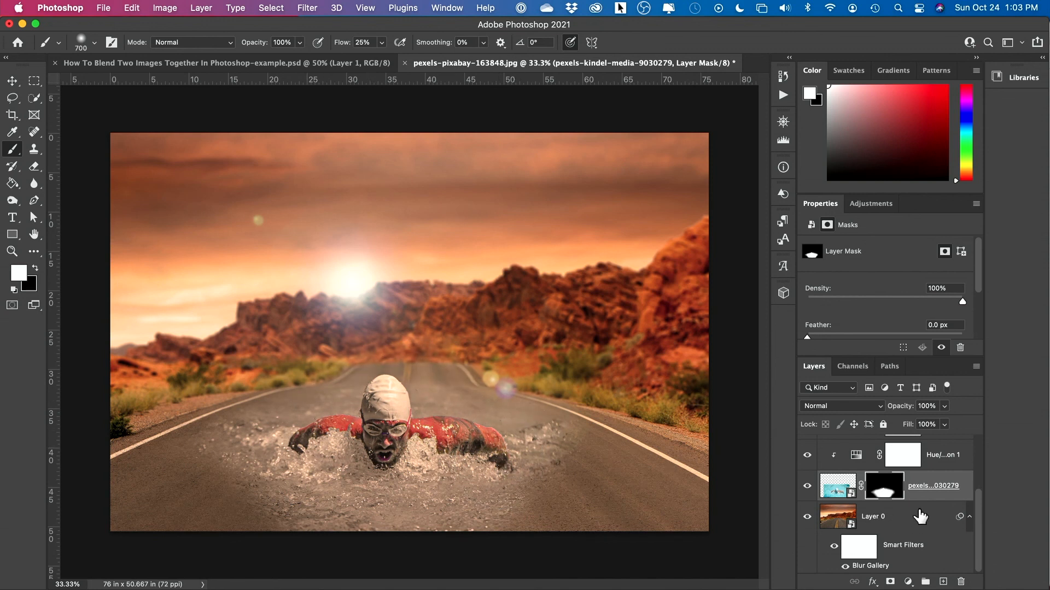
pyautogui.moveTo(913, 540)
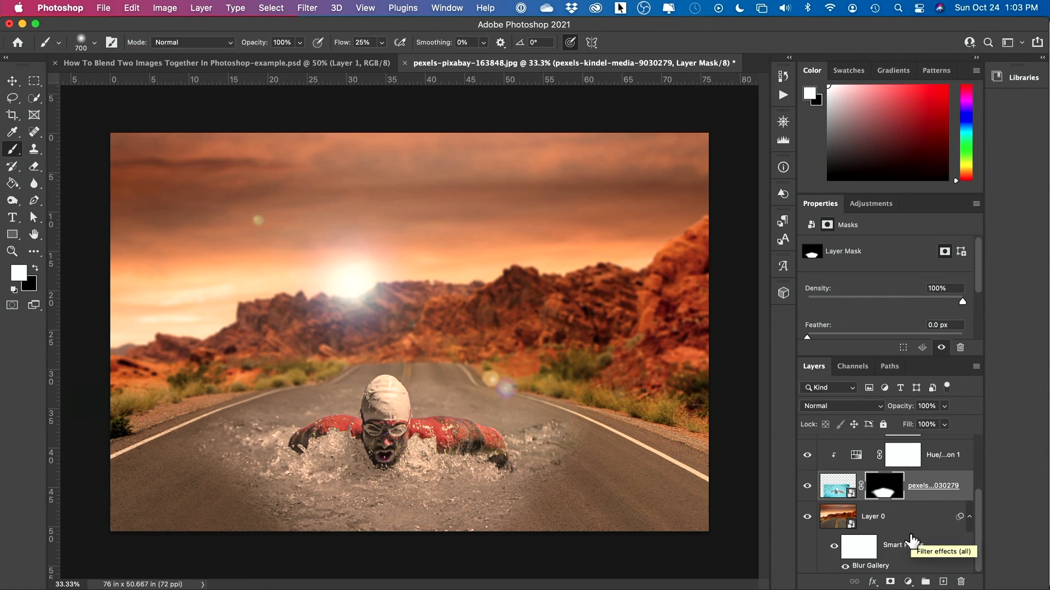
pyautogui.moveTo(914, 542)
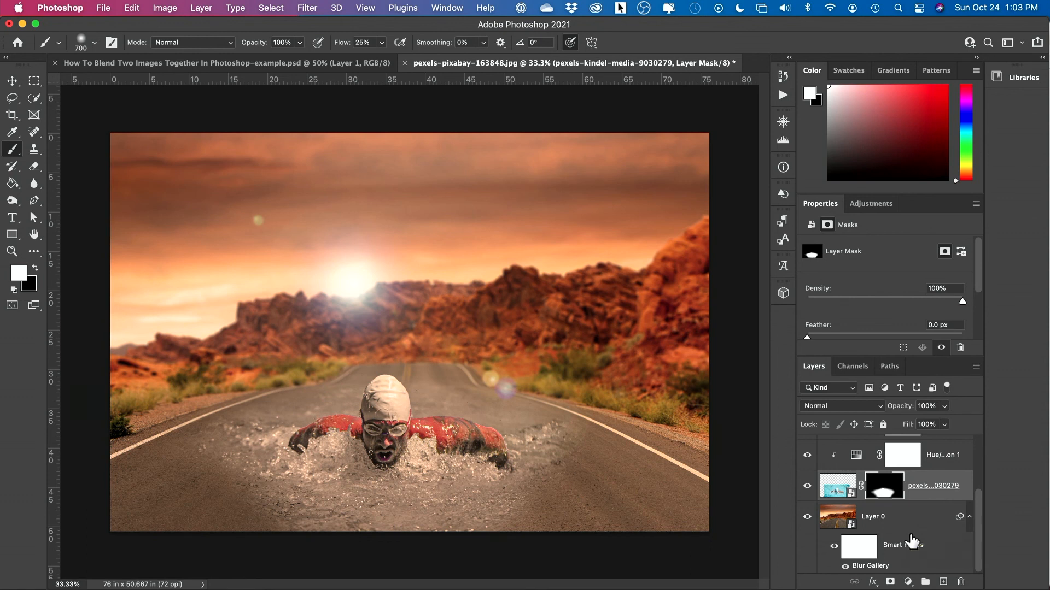